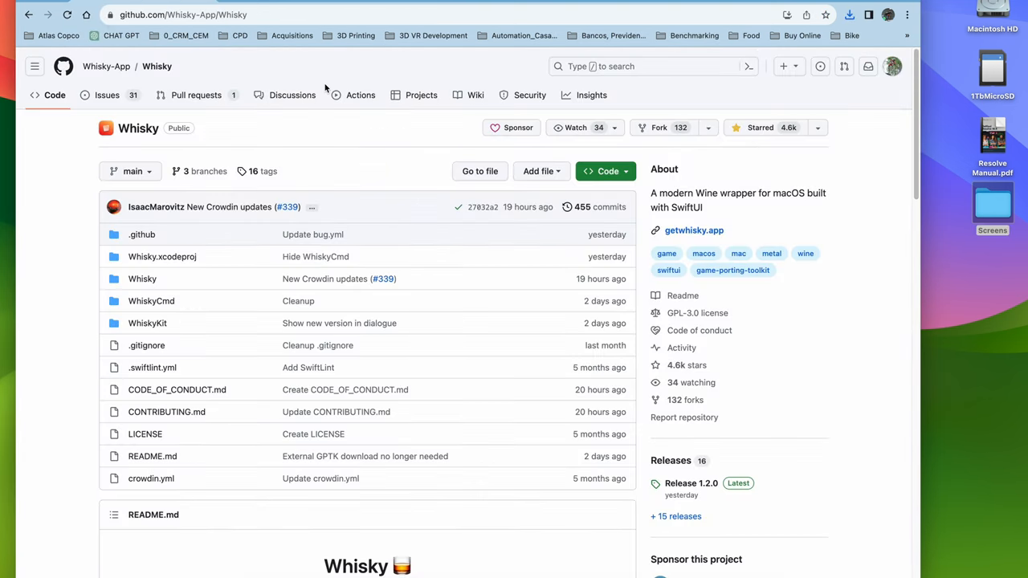
mouse_move(283, 74)
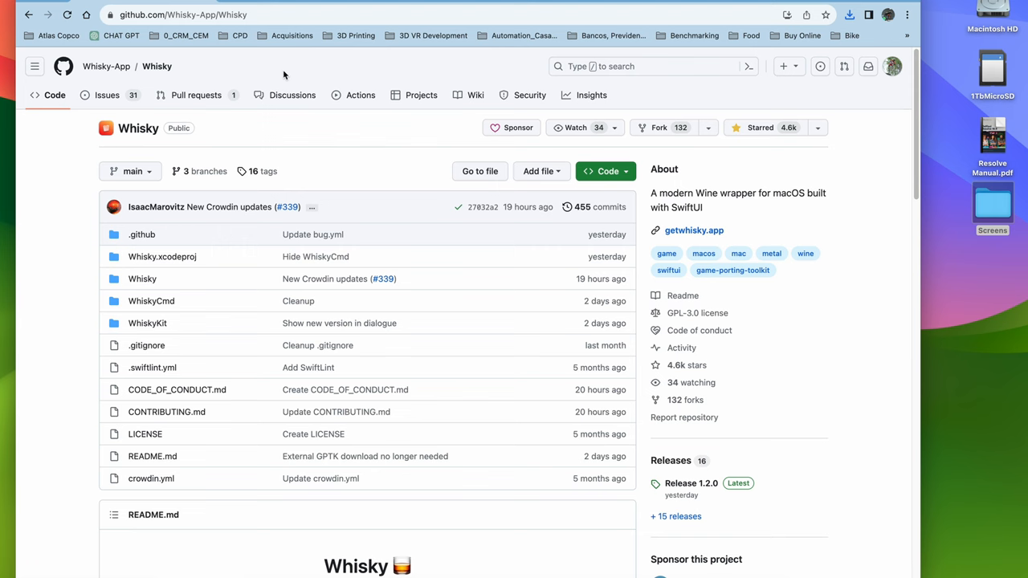
mouse_move(360, 183)
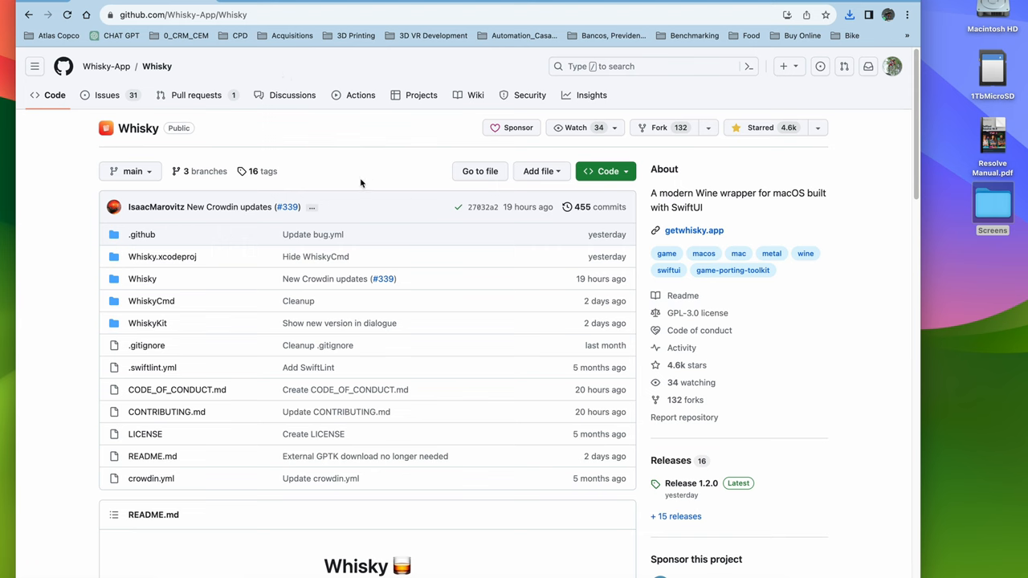
mouse_move(437, 225)
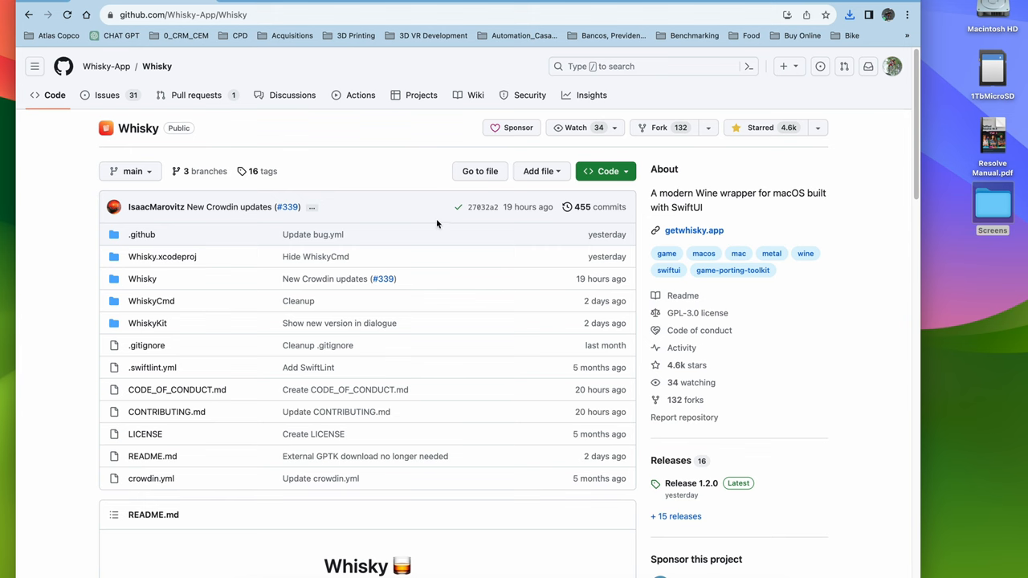
From the Whisky GitHub Release 1.2.0 page, download the Whisky.zip asset into Downloads.
scroll("down", 3)
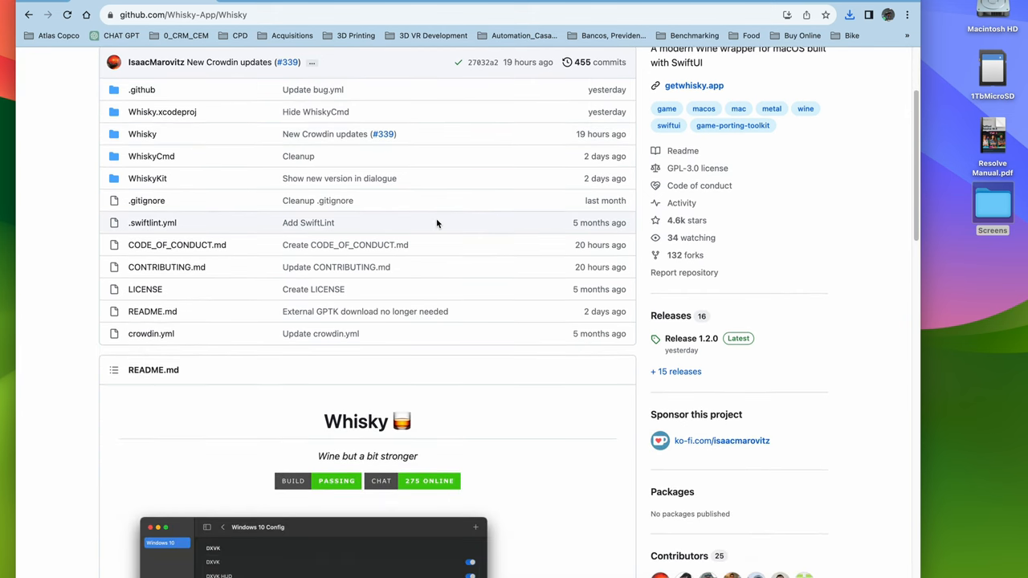
scroll("down", 3)
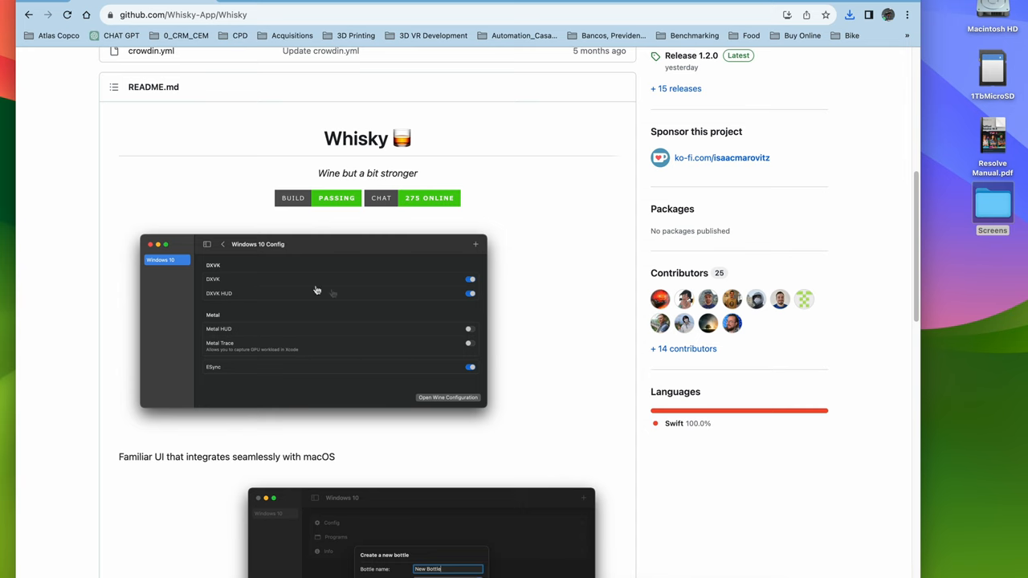
scroll("down", 3)
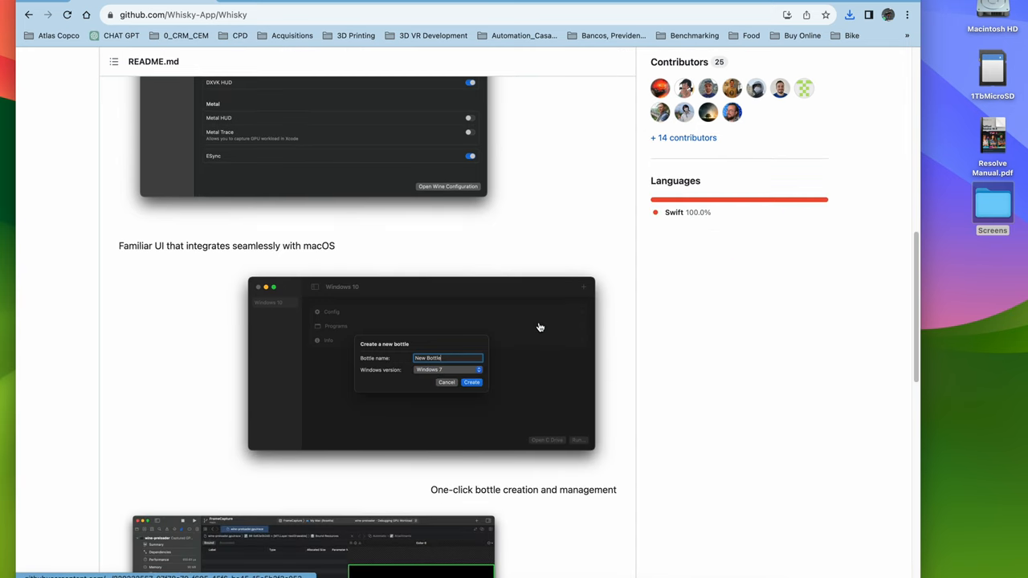
scroll("down", 3)
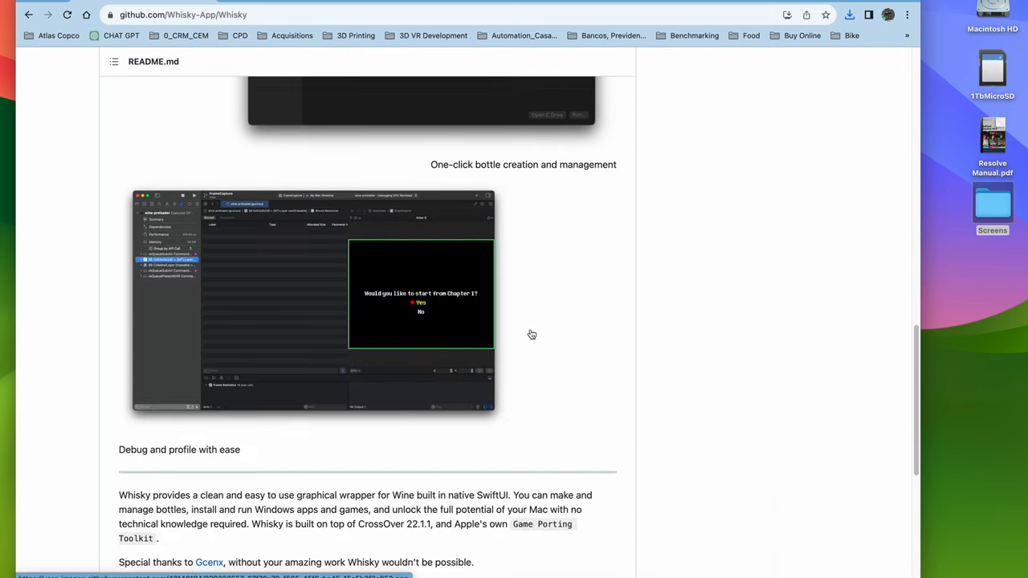
mouse_move(546, 350)
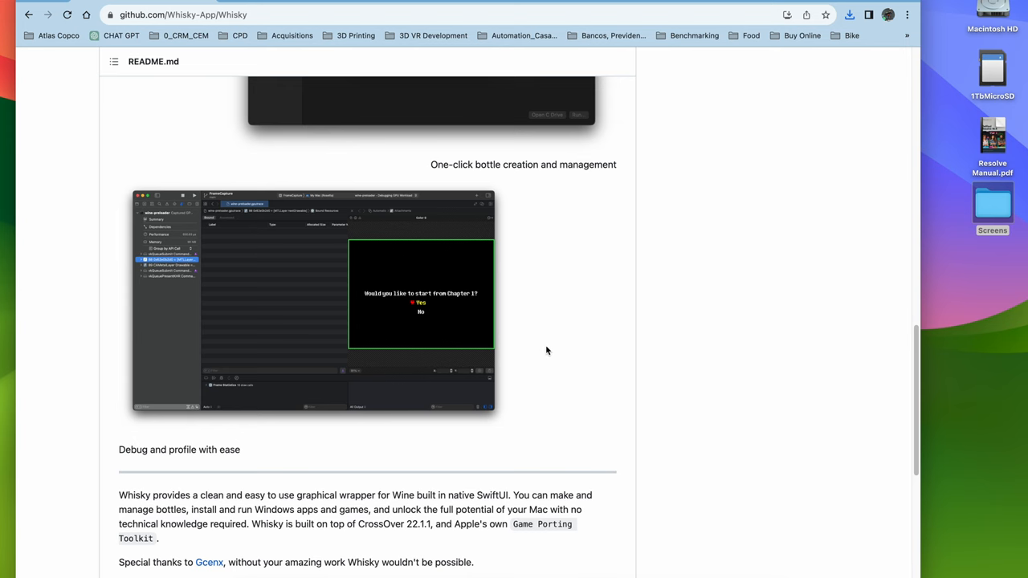
scroll("down", 3)
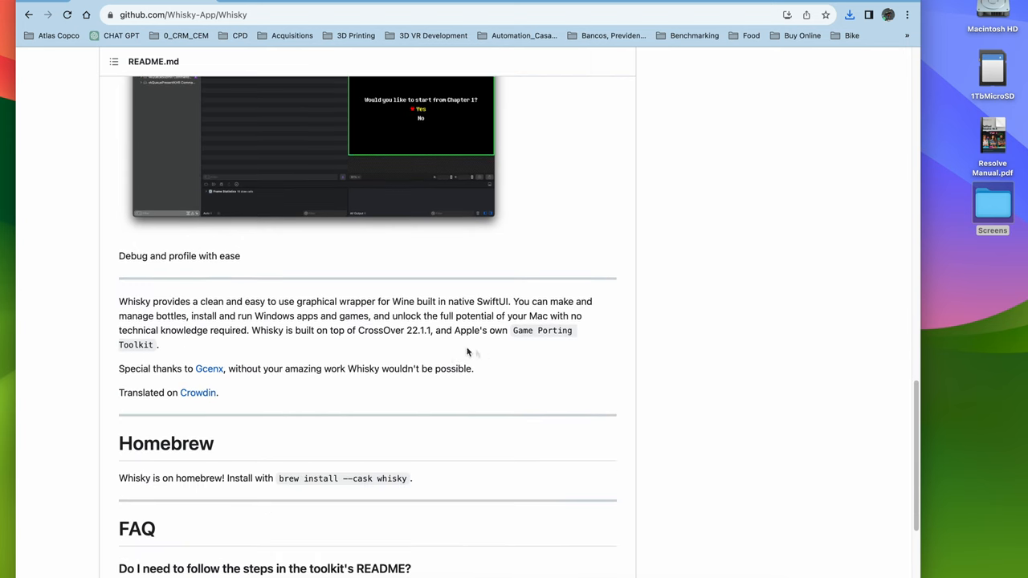
mouse_move(560, 344)
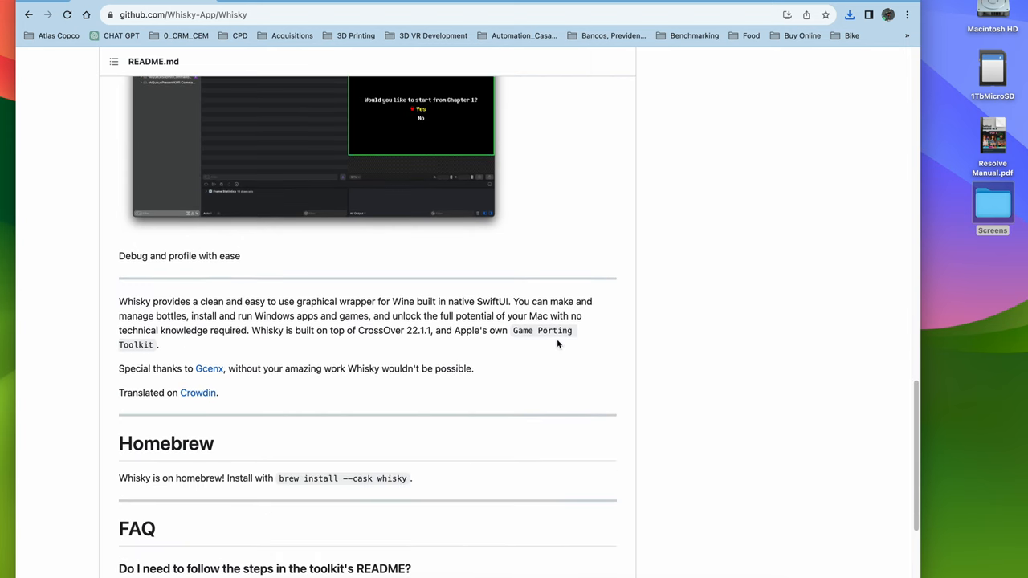
scroll("up", 3)
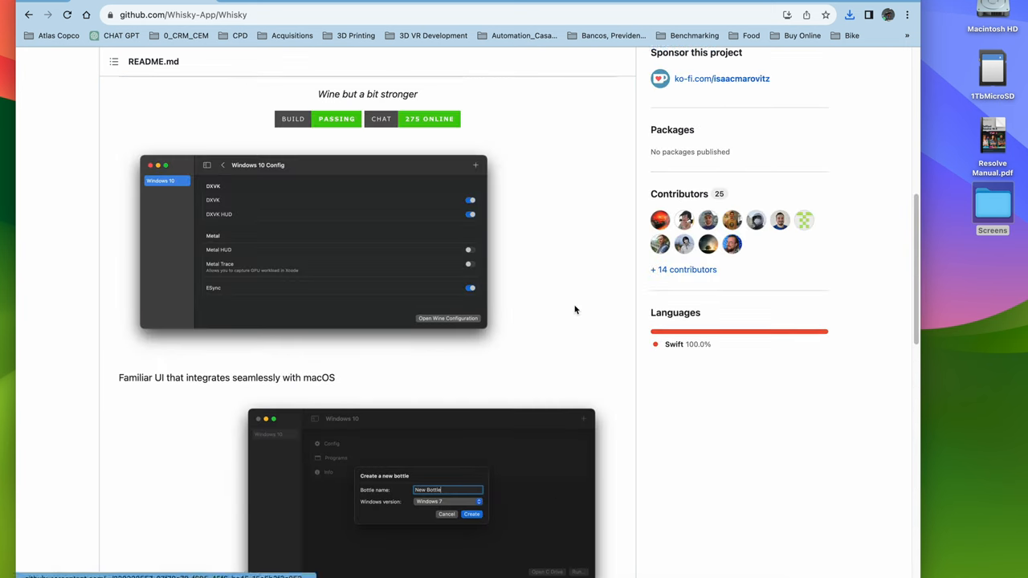
scroll("up", 3)
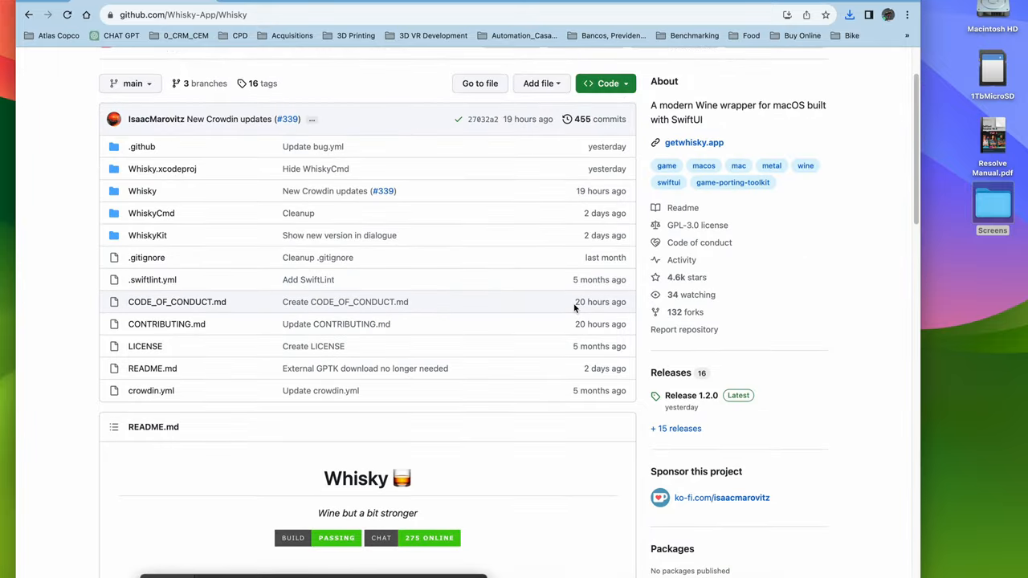
scroll("up", 3)
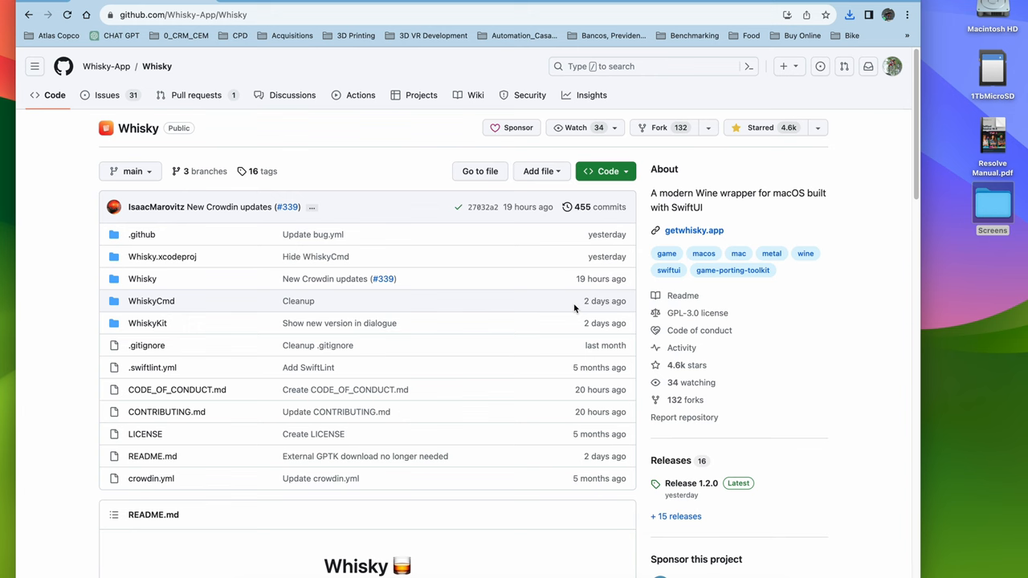
mouse_move(402, 173)
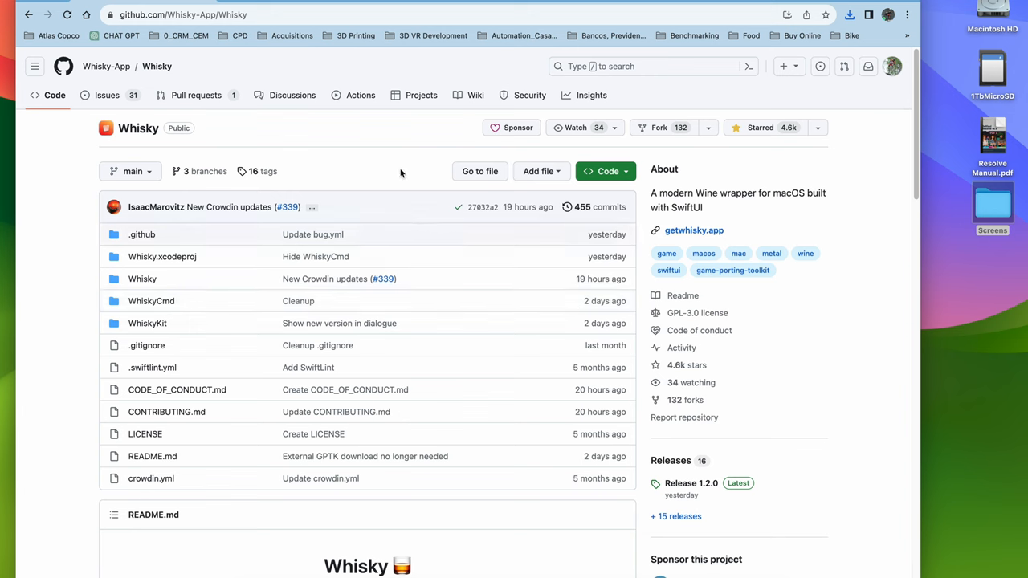
mouse_move(193, 215)
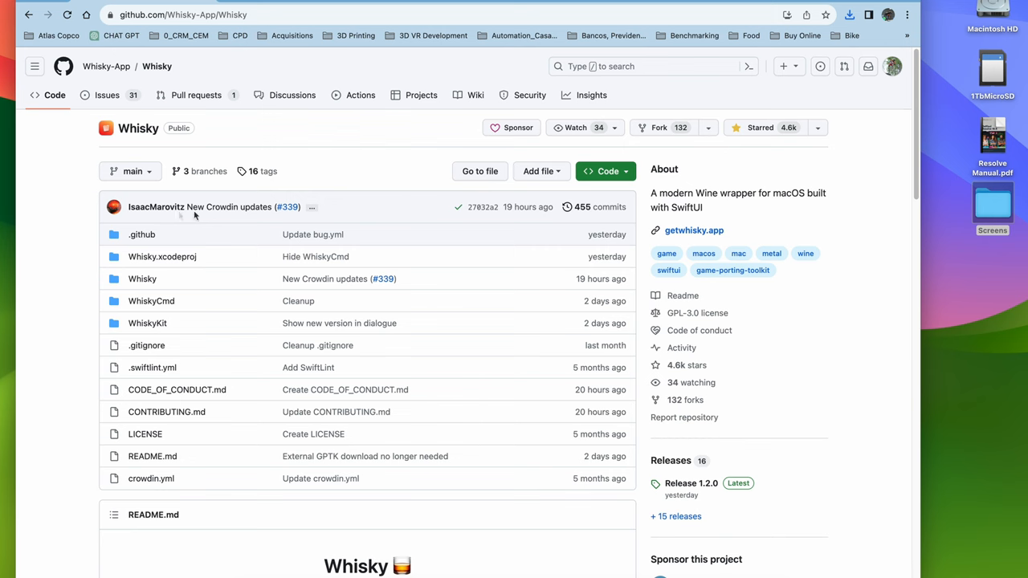
mouse_move(341, 193)
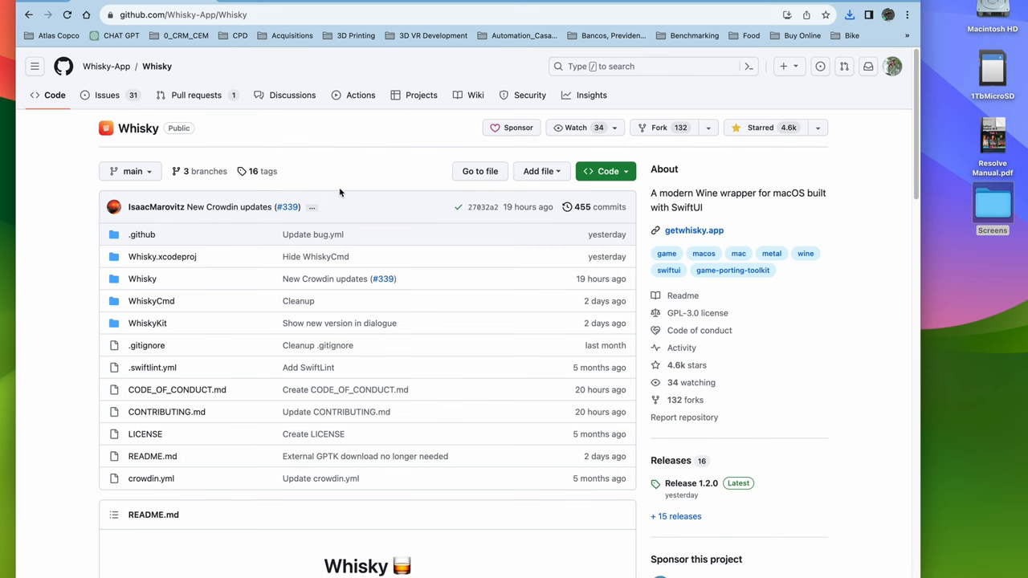
mouse_move(737, 160)
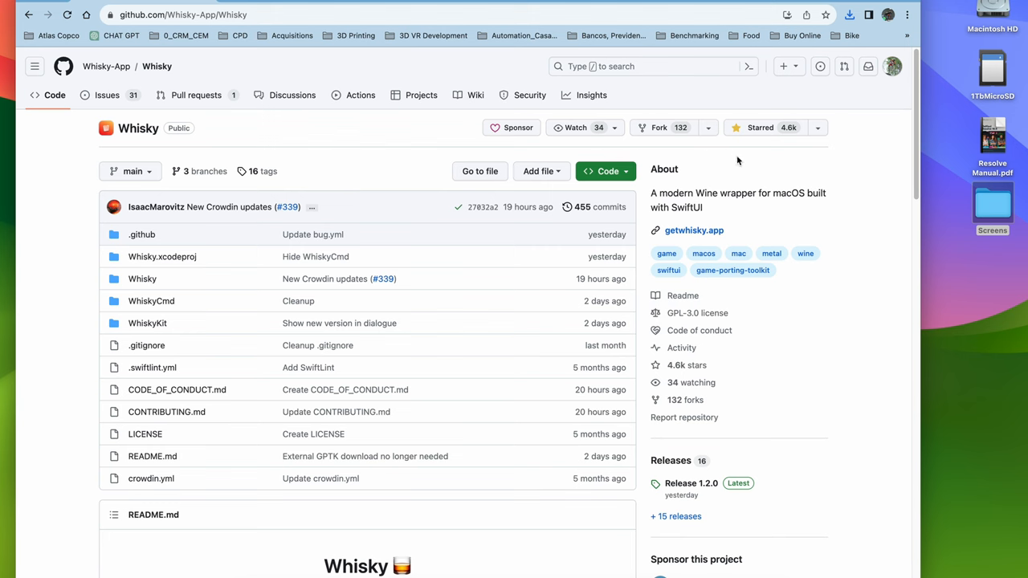
mouse_move(132, 87)
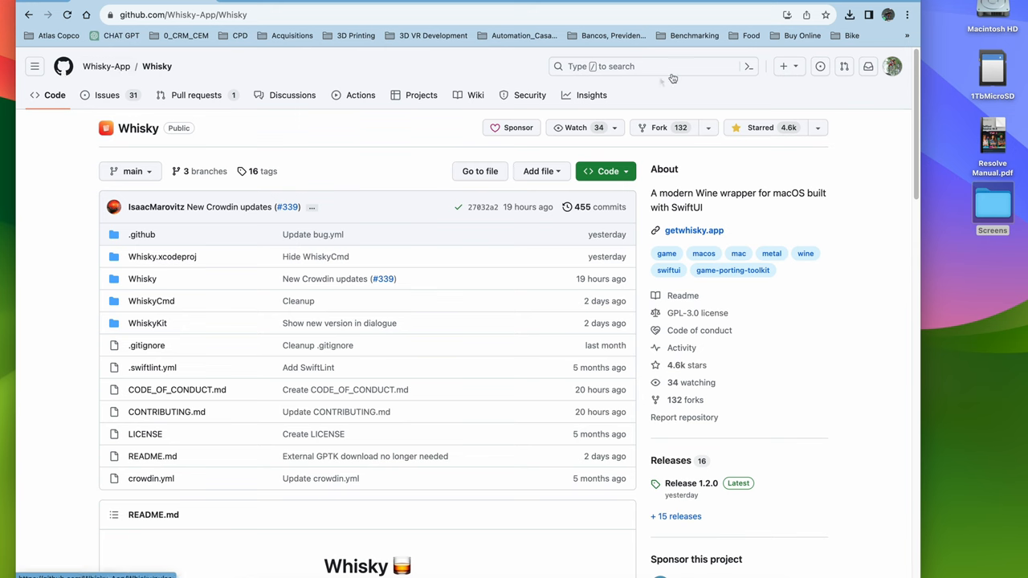
mouse_move(844, 292)
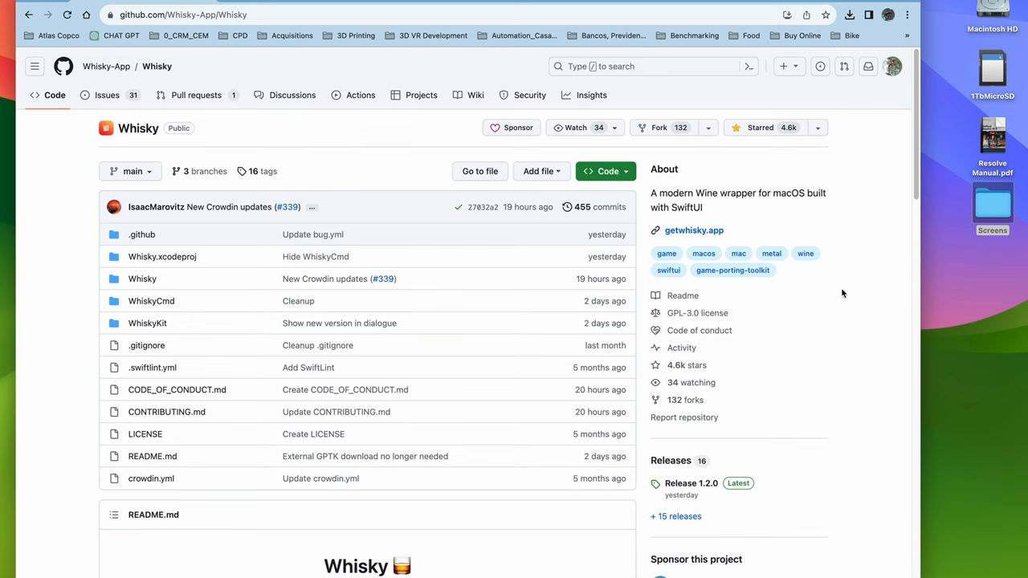
scroll("down", 3)
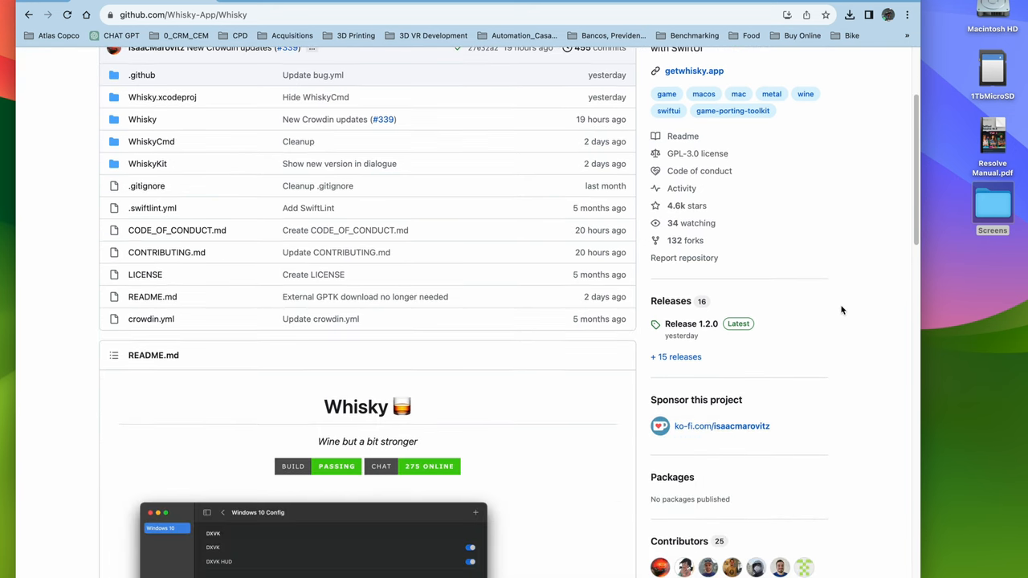
scroll("down", 3)
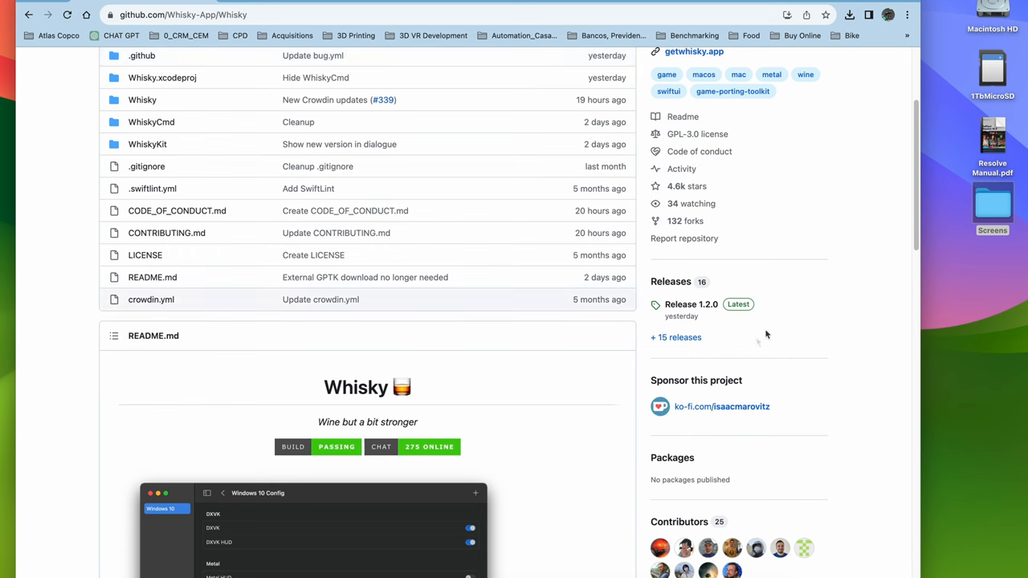
mouse_move(691, 304)
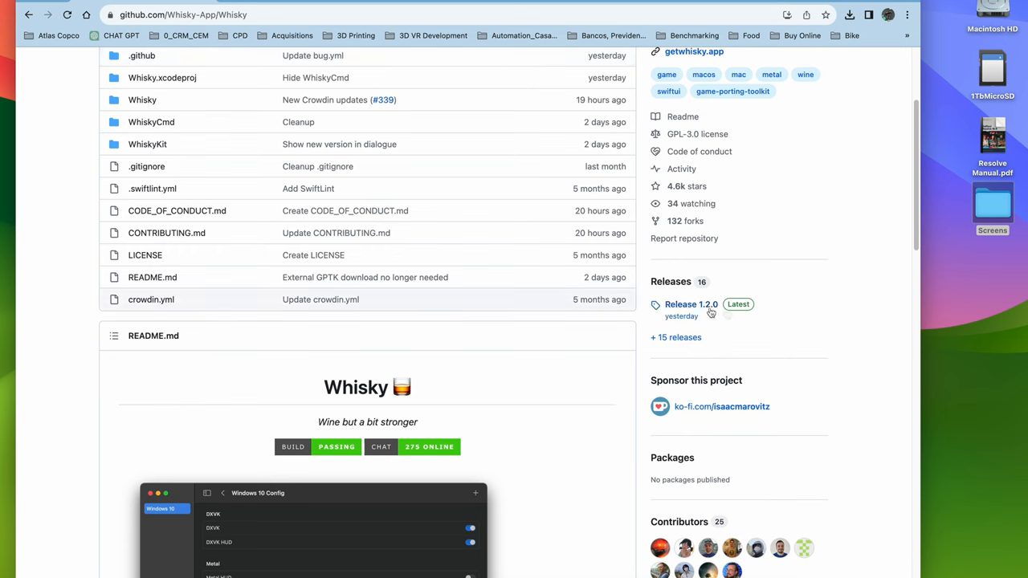
mouse_move(737, 309)
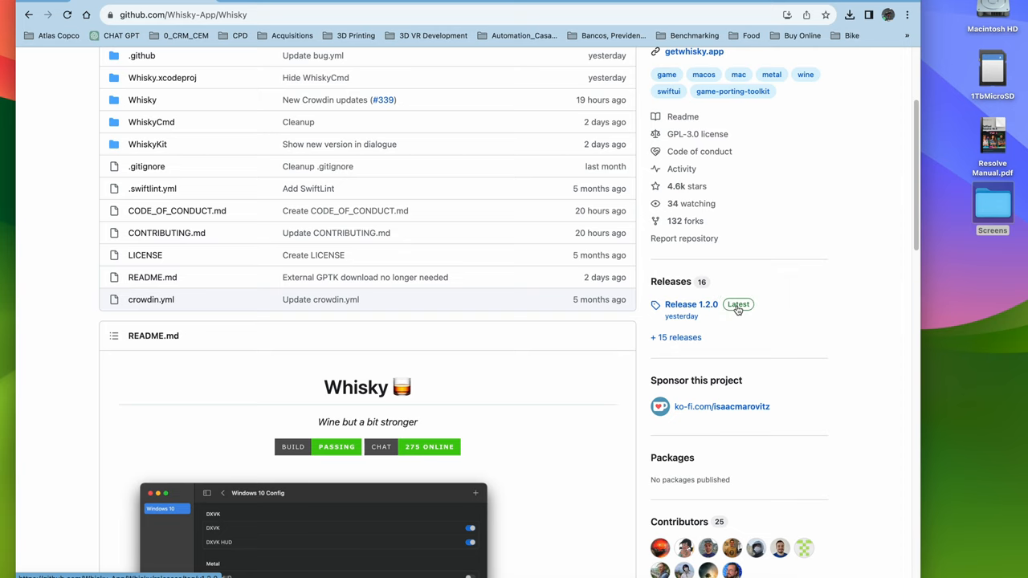
left_click(691, 304)
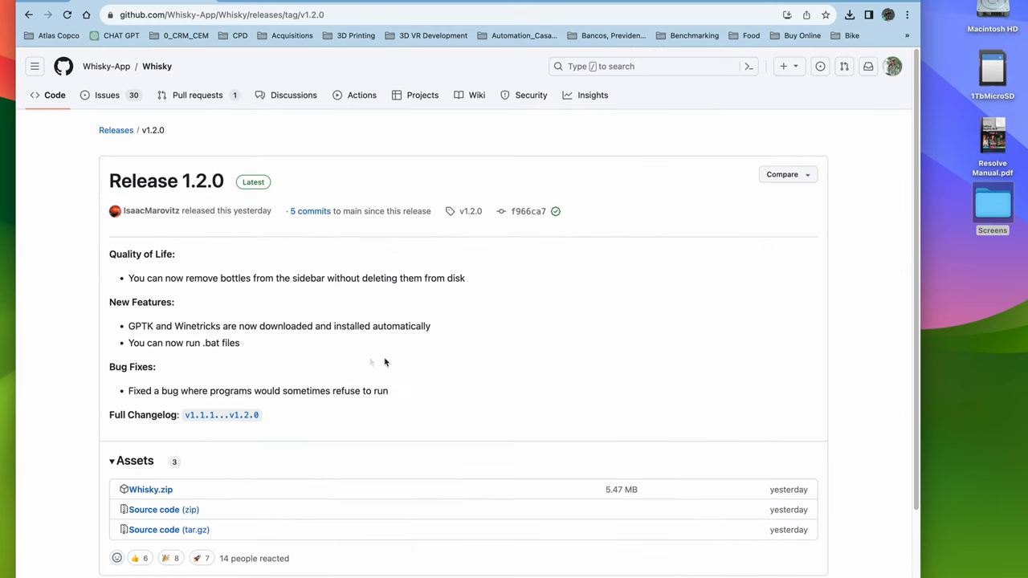
scroll("down", 3)
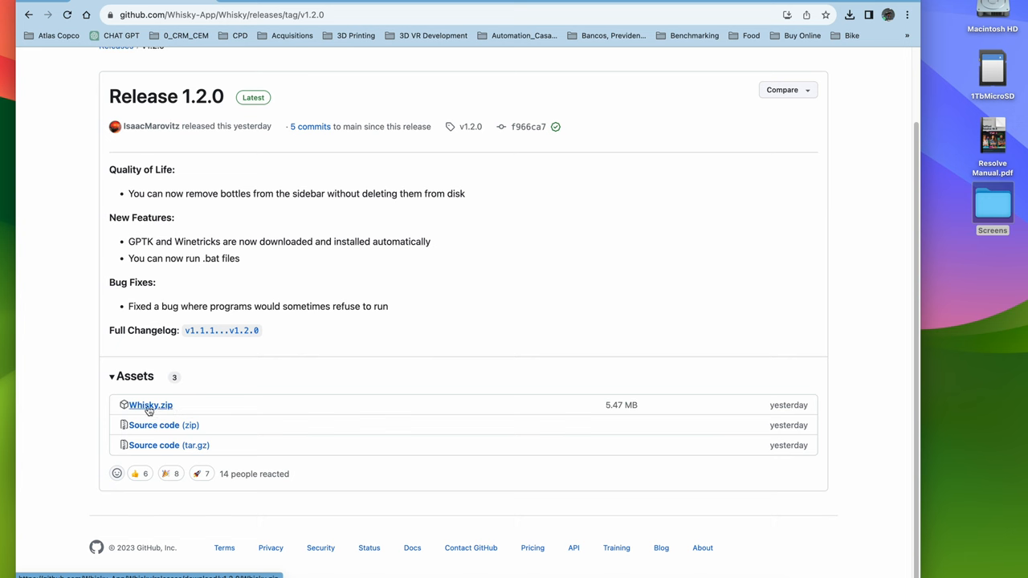
left_click(151, 405)
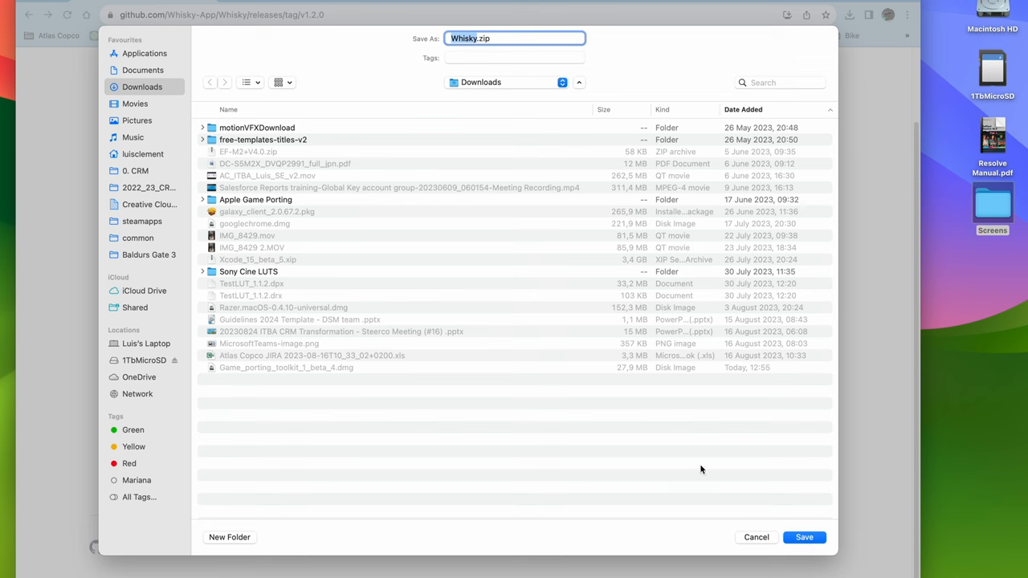
mouse_move(680, 463)
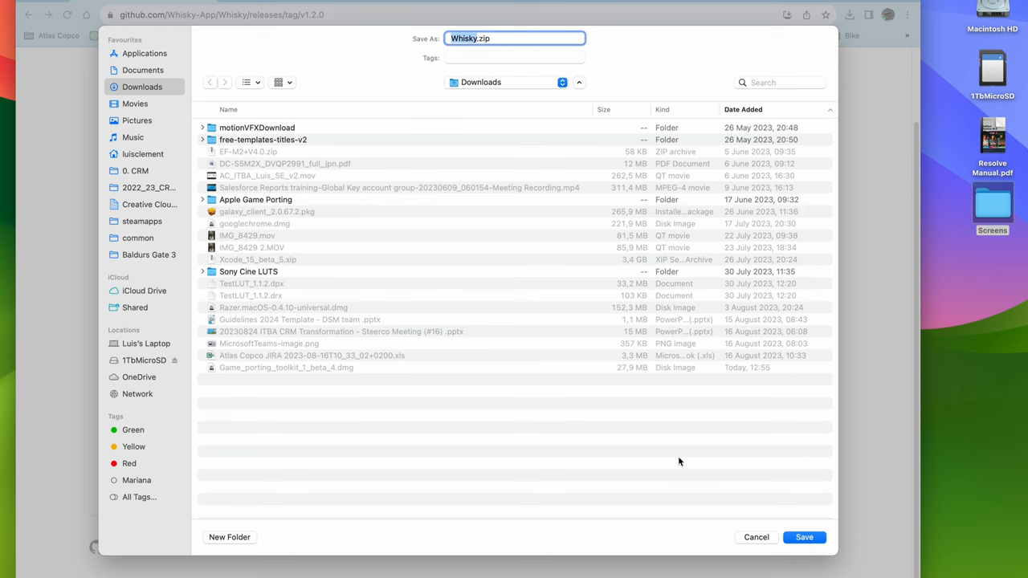
mouse_move(833, 549)
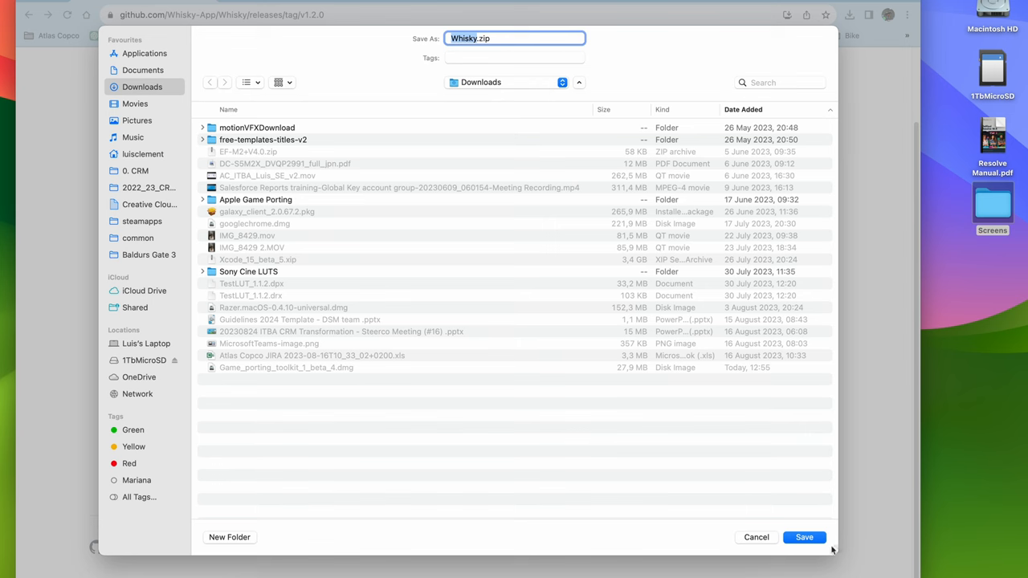
left_click(803, 536)
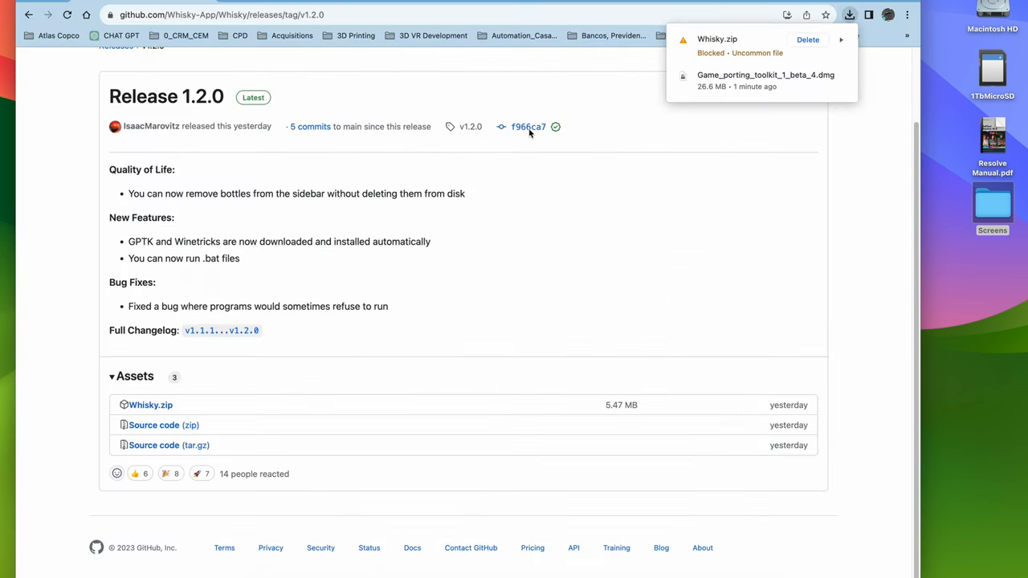
mouse_move(759, 45)
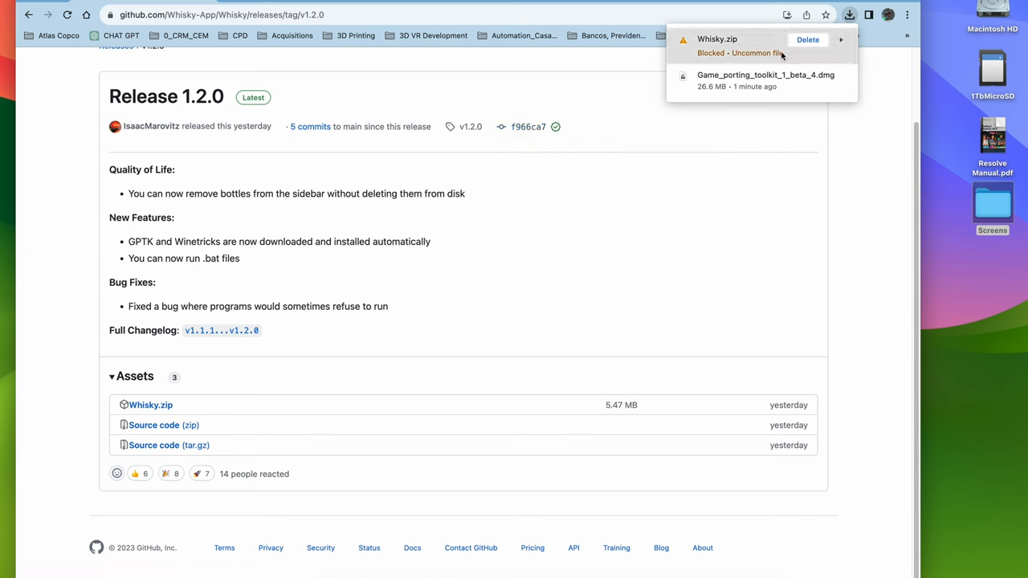
Keep the Whisky.zip download despite Chrome's uncommon-download warning.
left_click(842, 39)
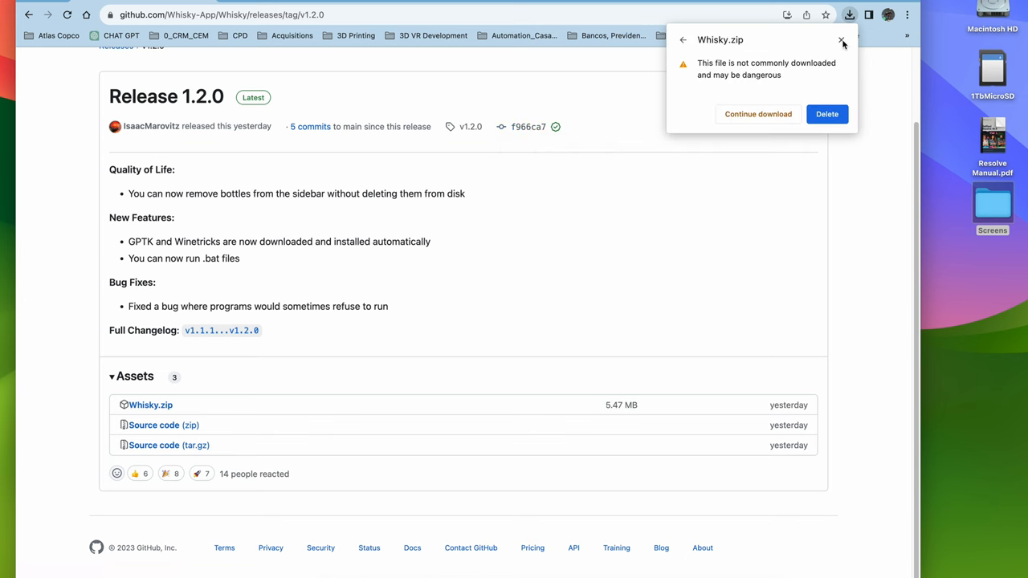
left_click(842, 38)
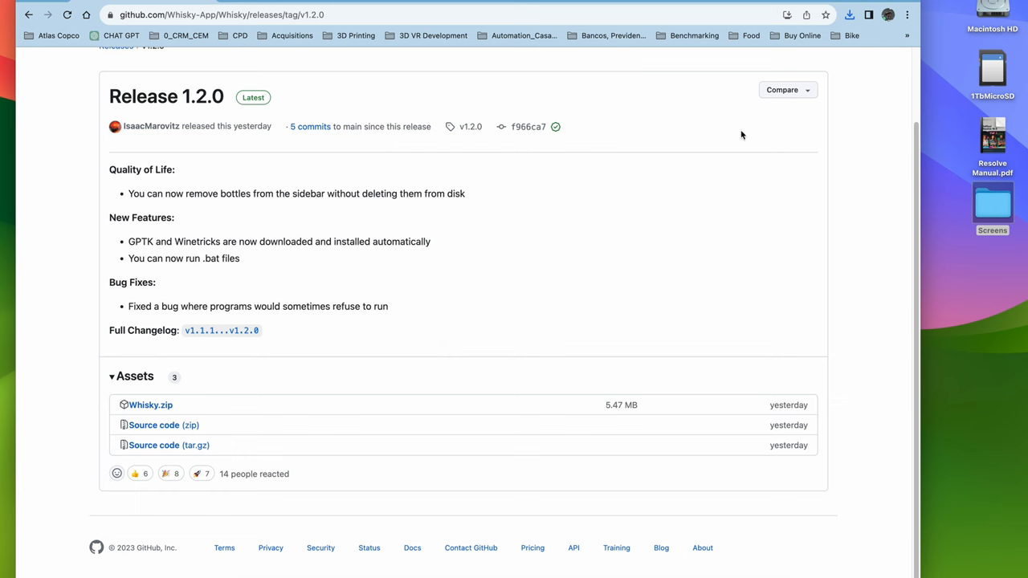
mouse_move(386, 55)
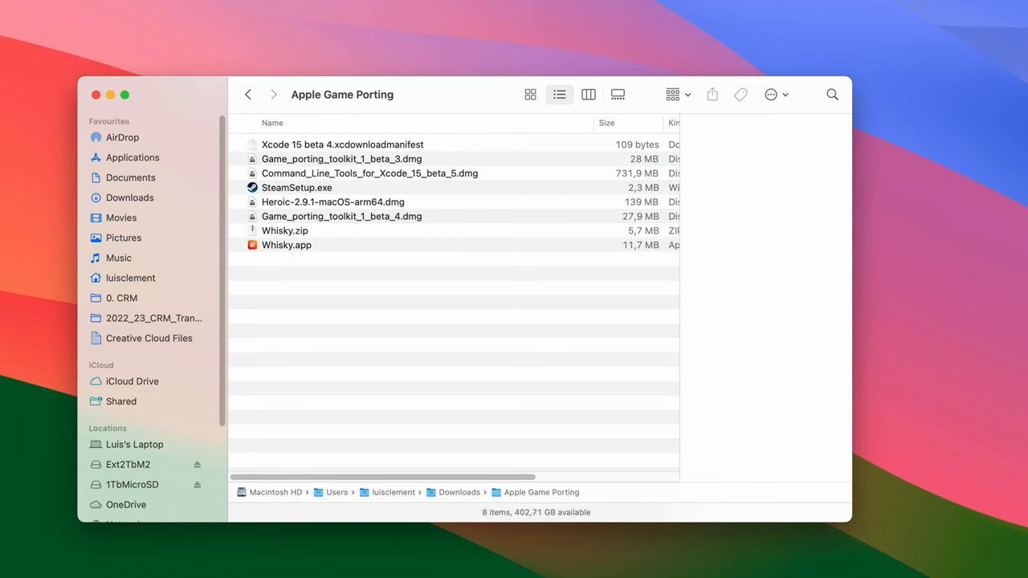
mouse_move(485, 366)
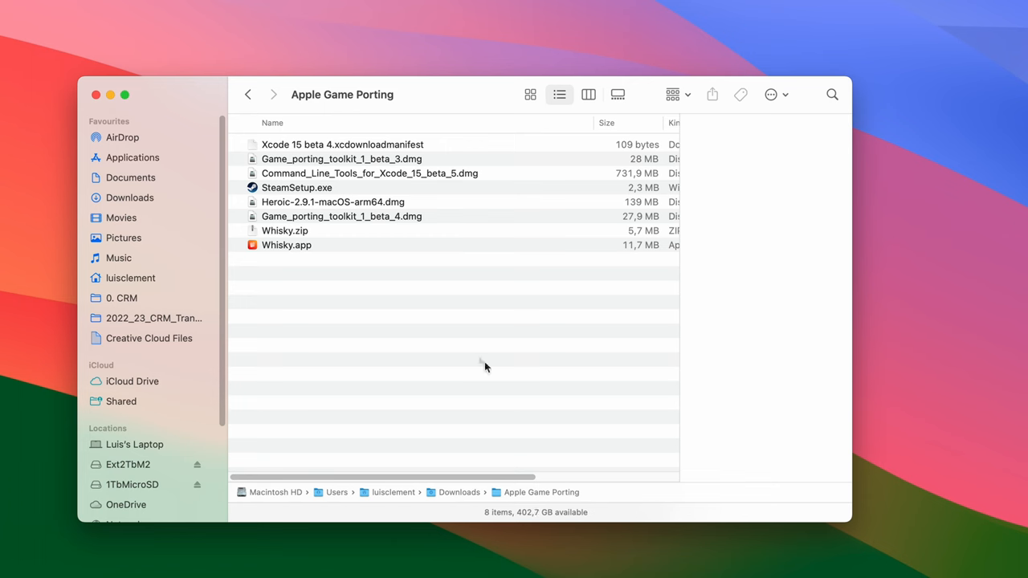
mouse_move(280, 239)
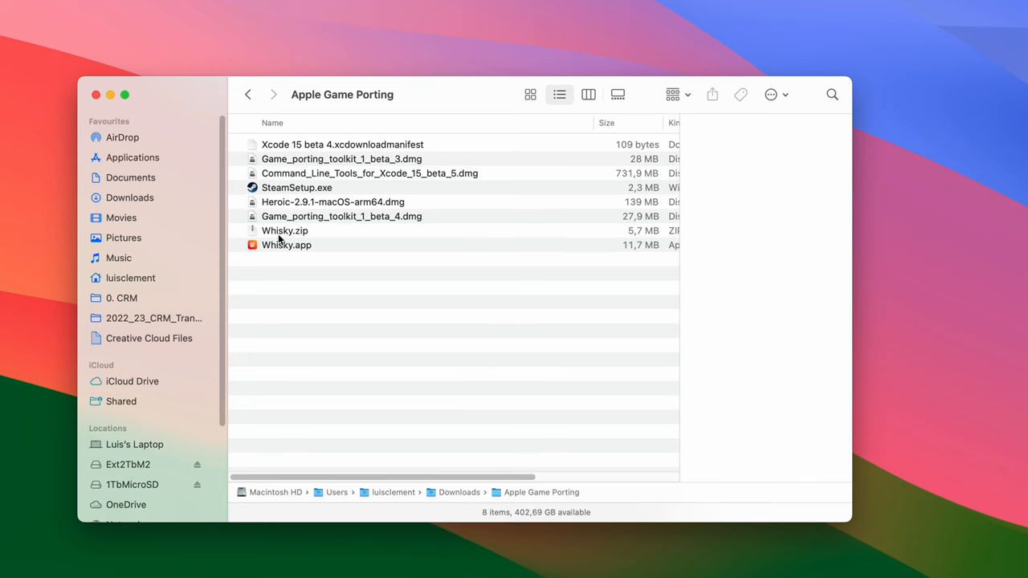
Review the extracted Whisky.app beside Whisky.zip, then head to the Applications folder.
left_click(286, 231)
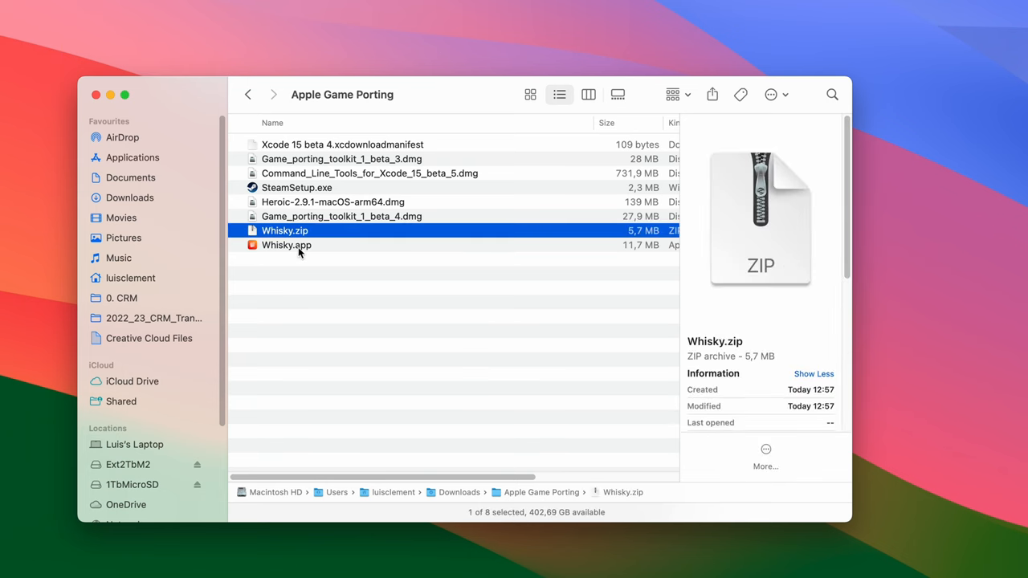
left_click(286, 244)
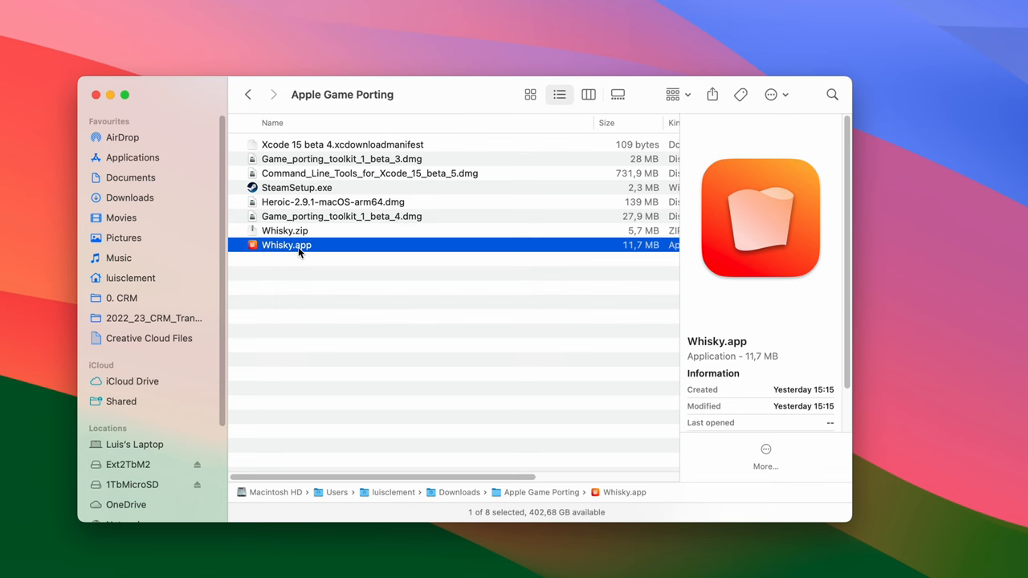
right_click(286, 245)
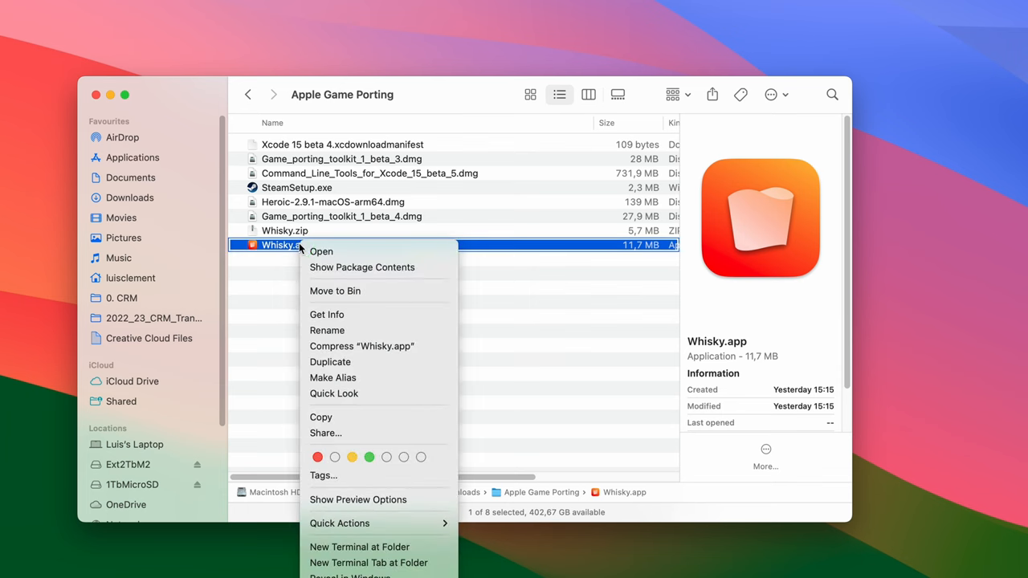
mouse_move(292, 380)
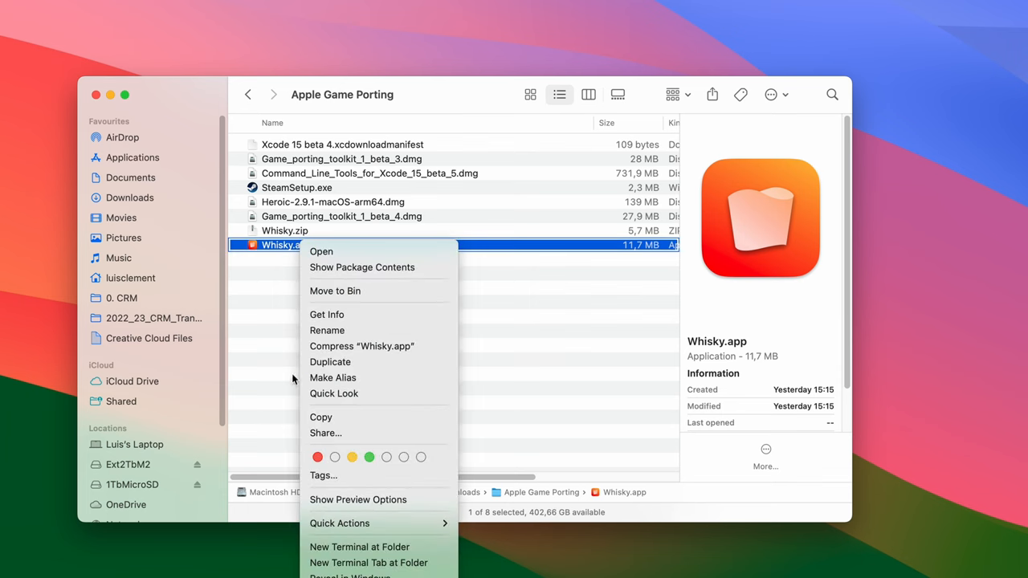
left_click(286, 244)
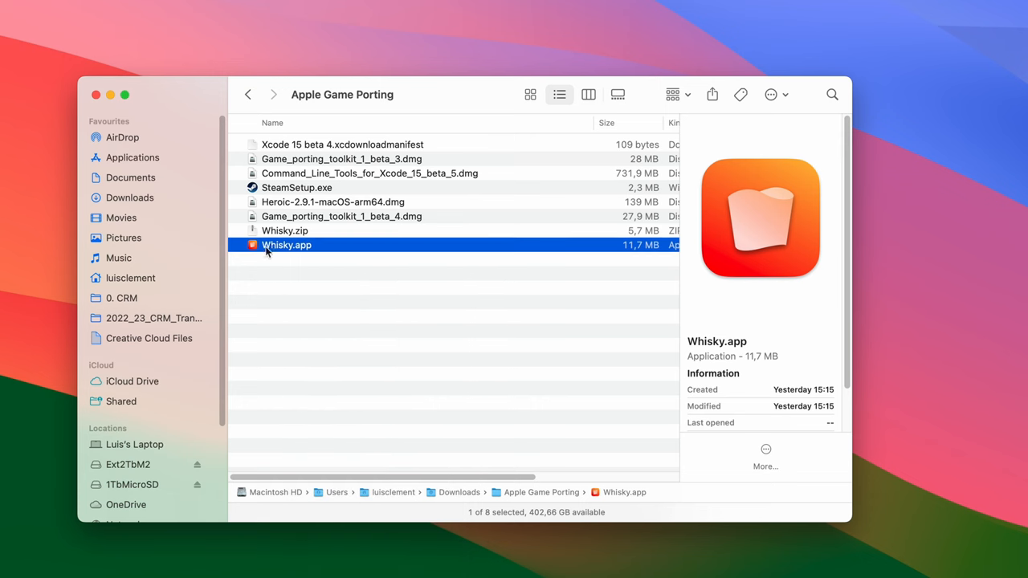
mouse_move(283, 250)
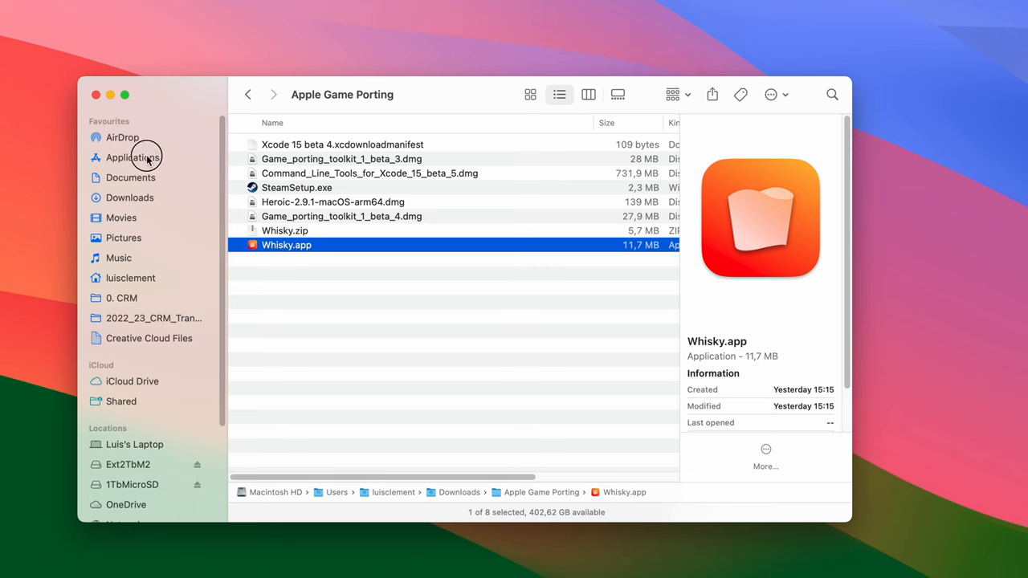
left_click(134, 158)
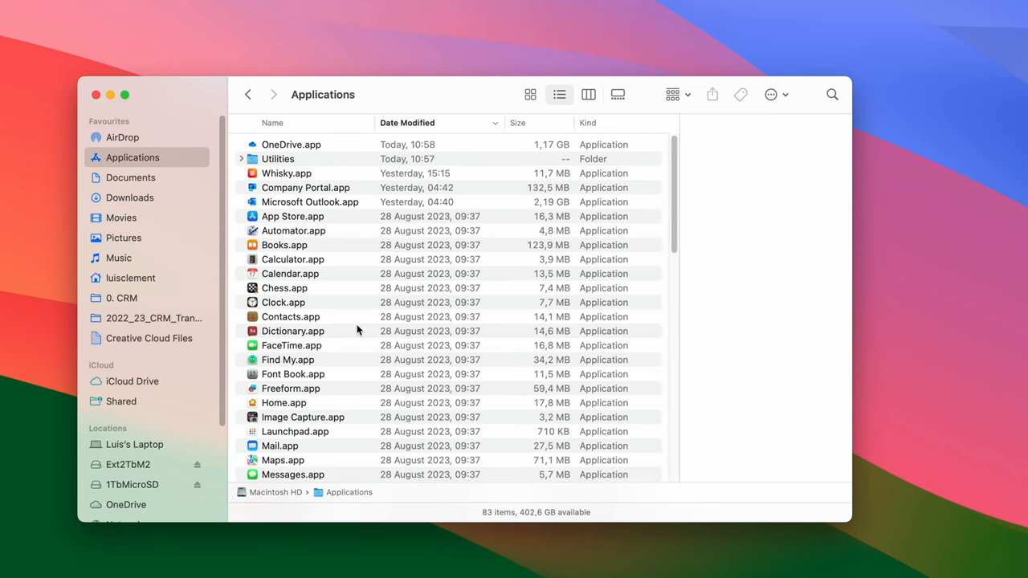
Launch Whisky.app from Applications, raising the macOS Gatekeeper prompt.
left_click(286, 174)
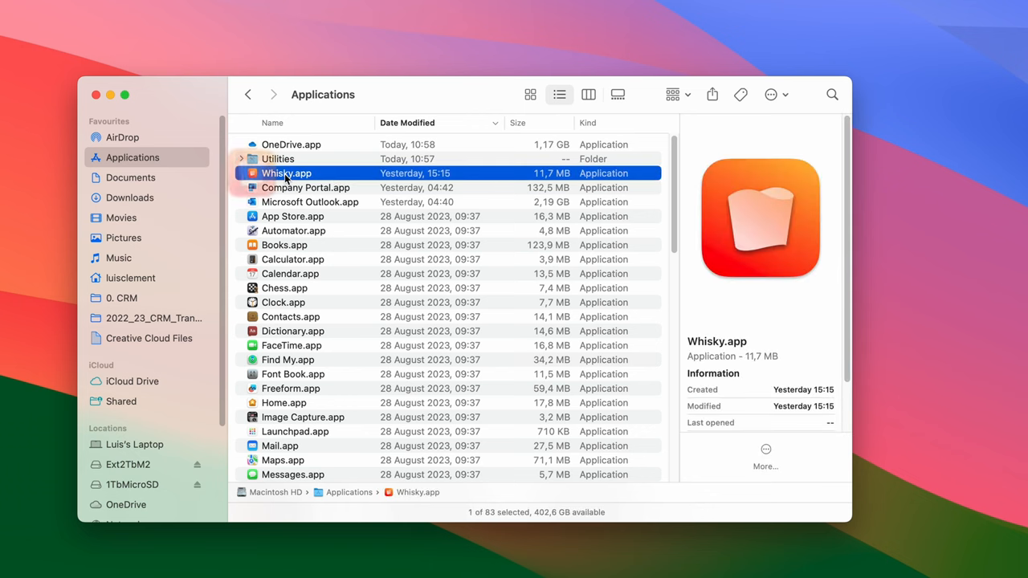
double_click(286, 173)
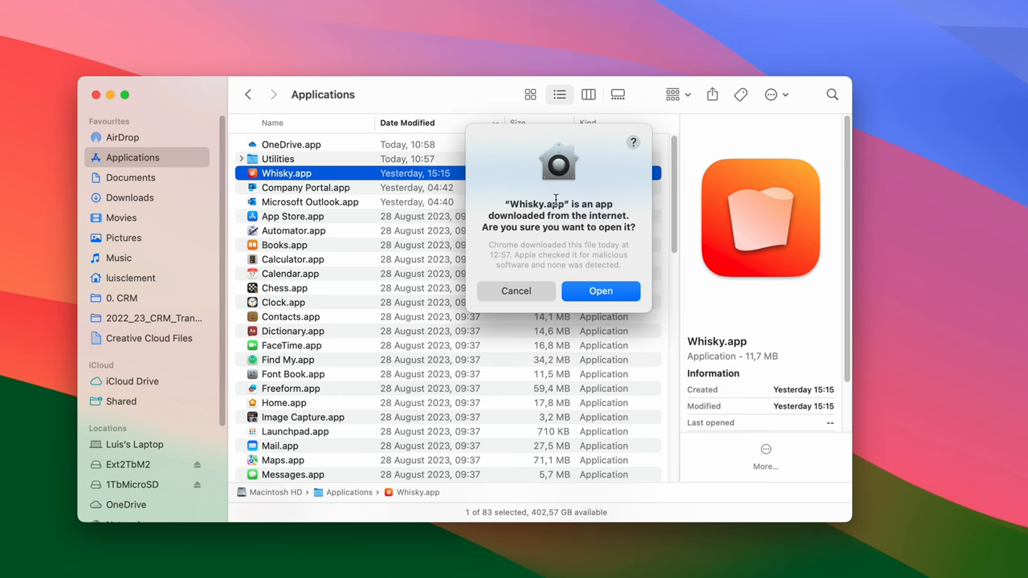
mouse_move(488, 266)
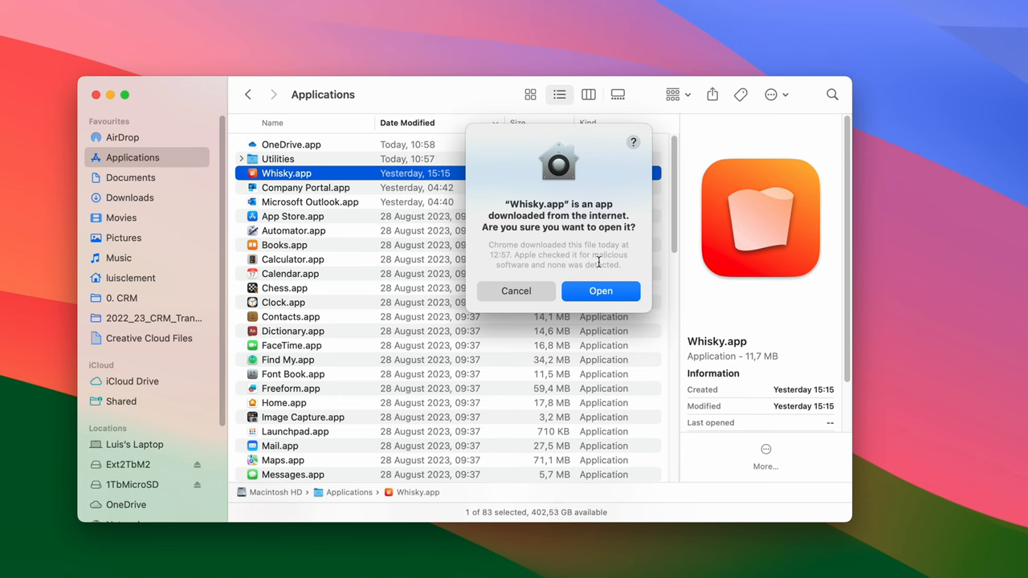
mouse_move(543, 281)
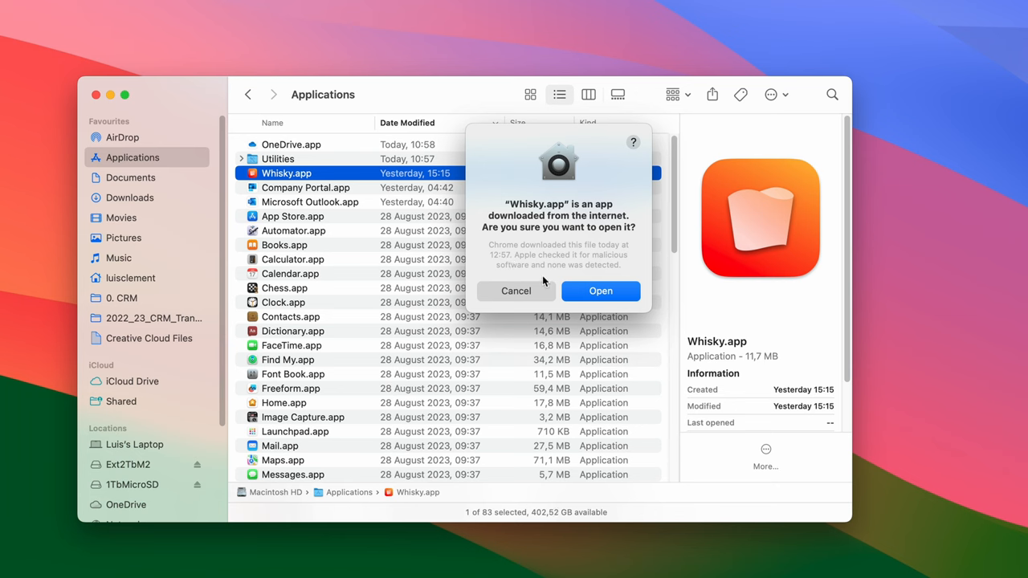
mouse_move(582, 265)
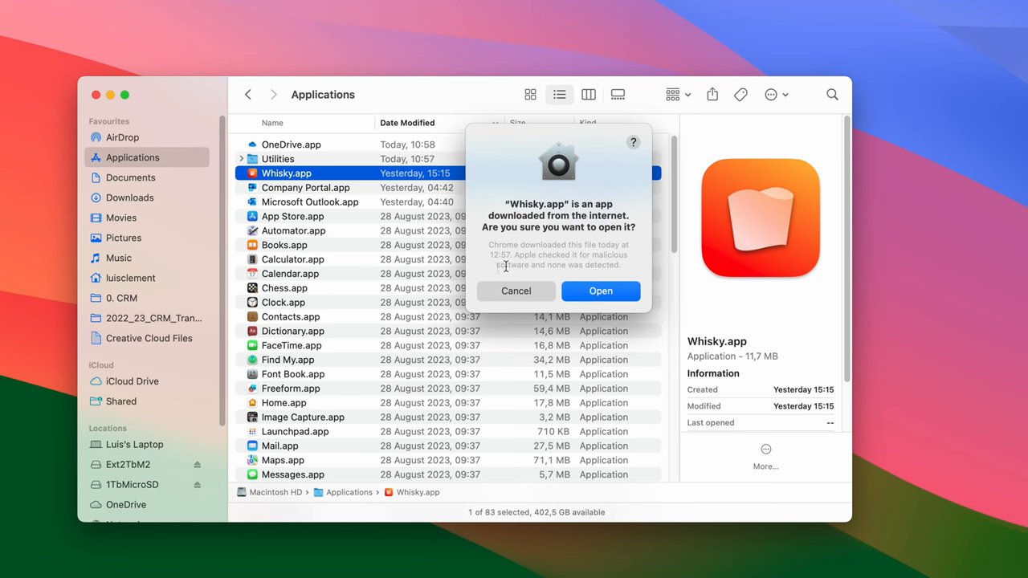
mouse_move(627, 228)
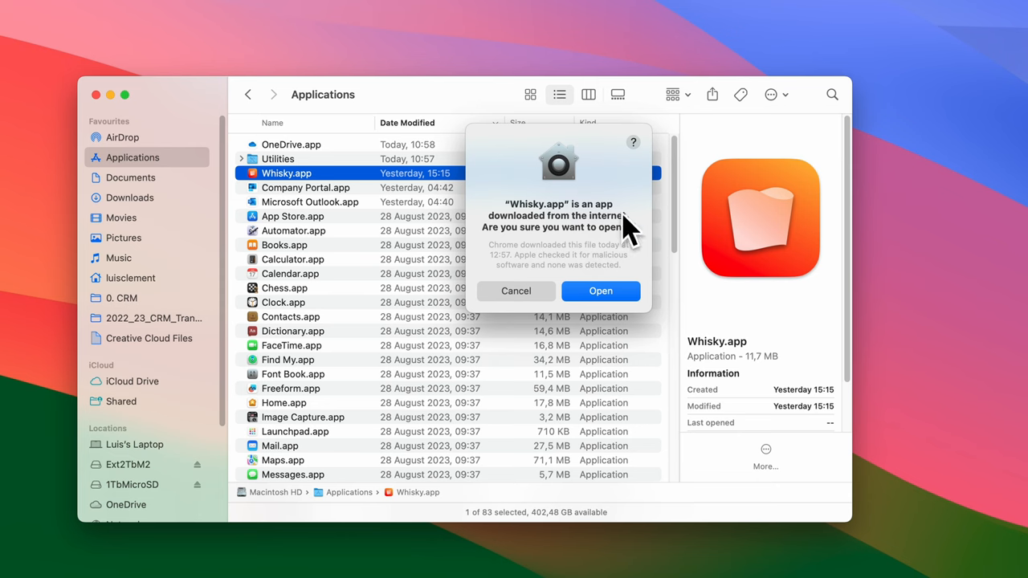
Allow the downloaded Whisky app to open and finish its welcome setup past the Rosetta/GPTK check.
left_click(600, 291)
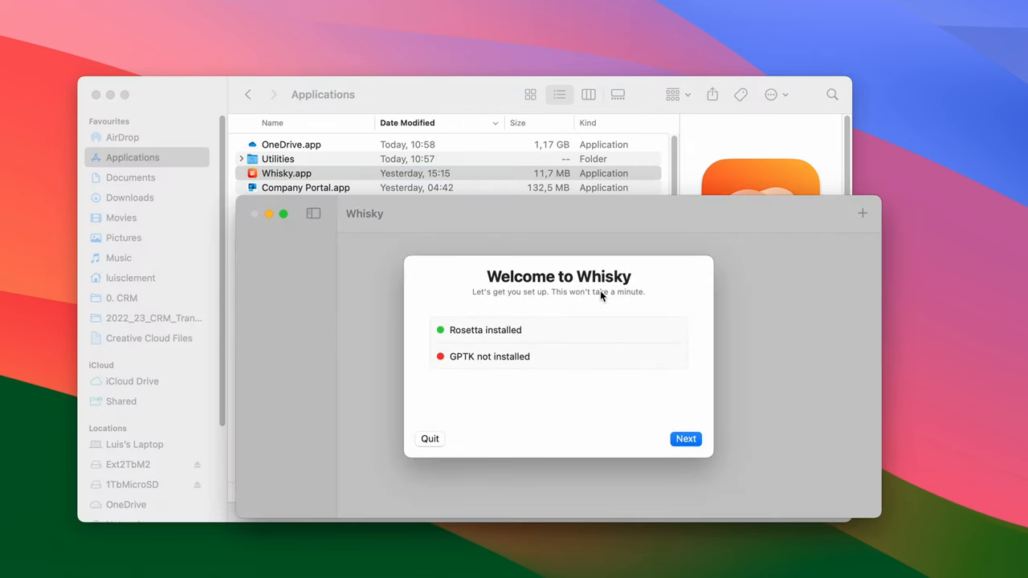
mouse_move(482, 358)
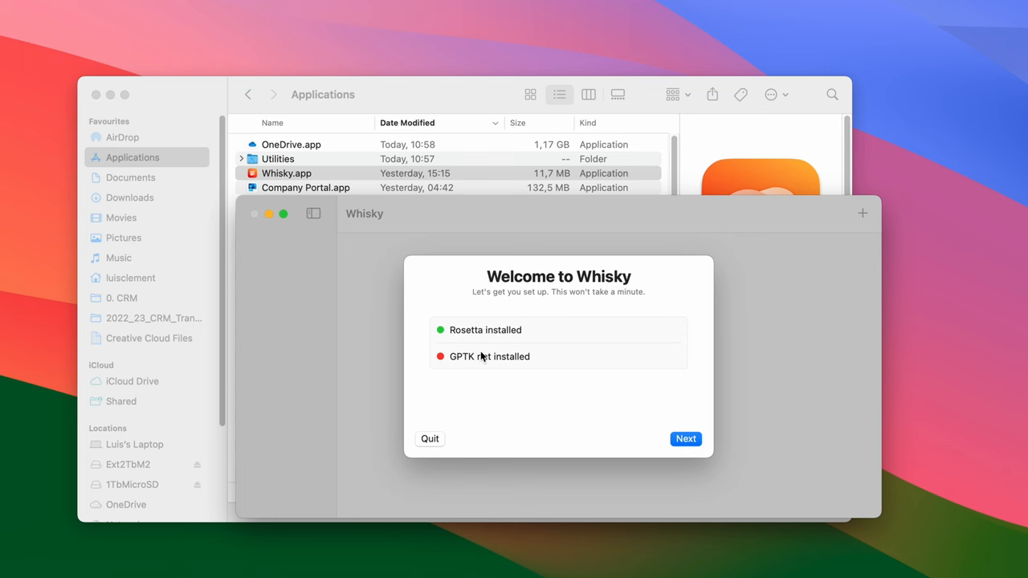
mouse_move(612, 296)
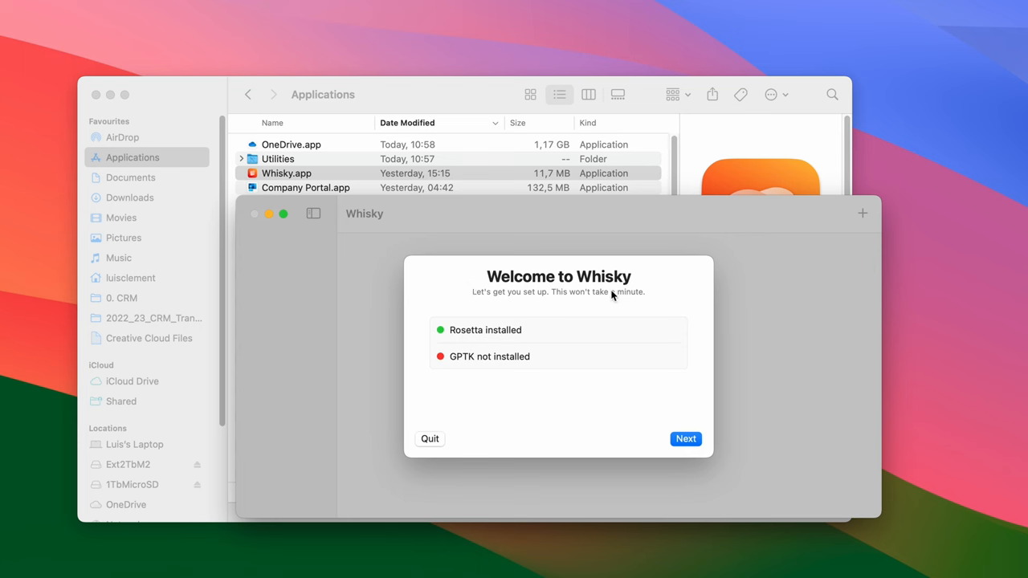
mouse_move(537, 341)
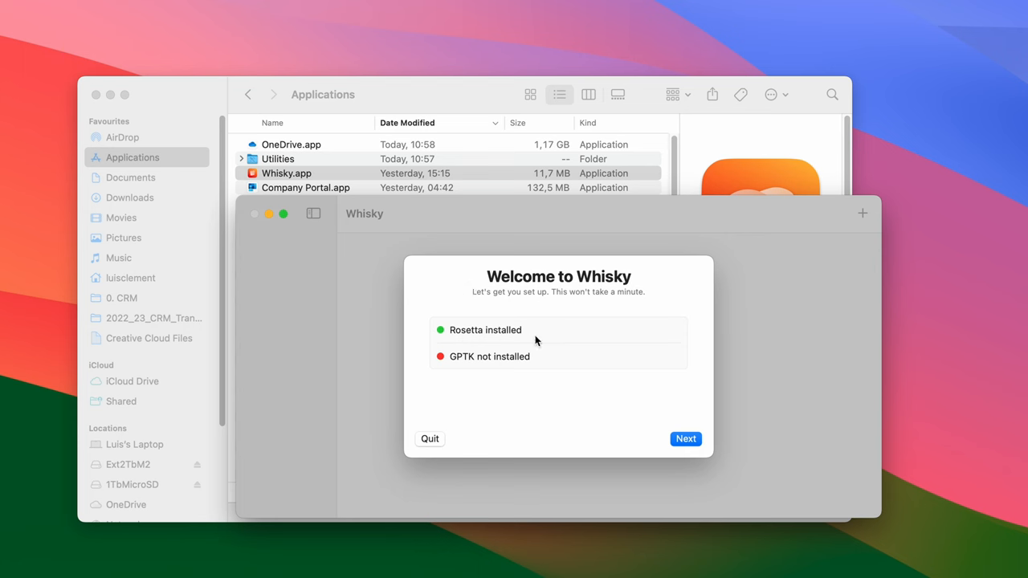
mouse_move(436, 360)
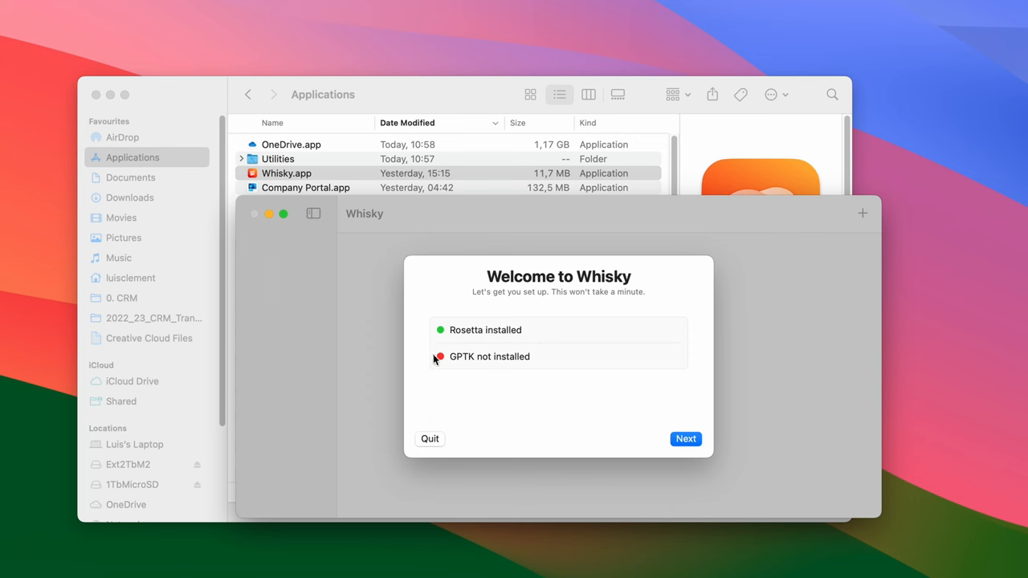
mouse_move(469, 368)
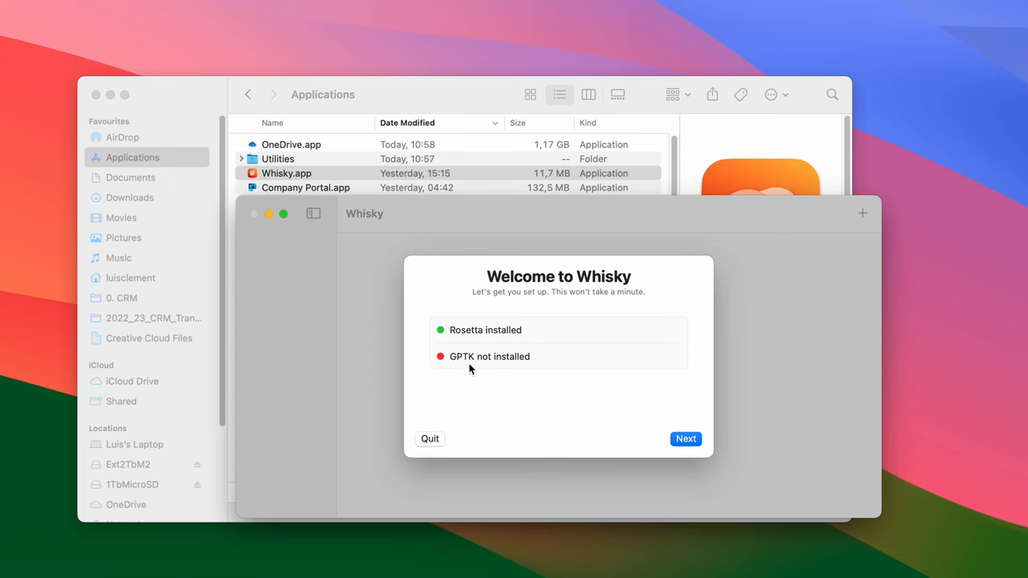
mouse_move(522, 363)
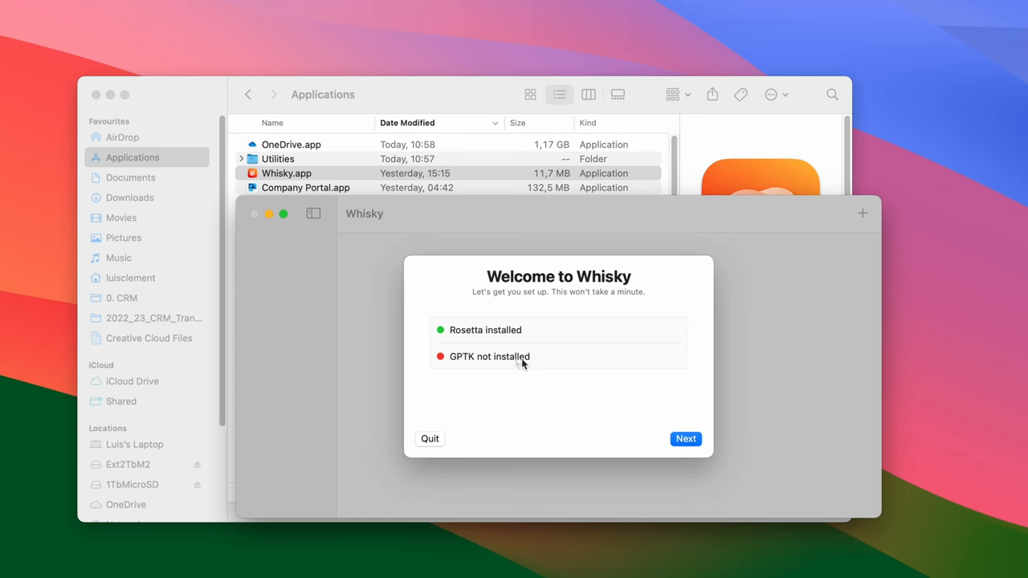
mouse_move(493, 363)
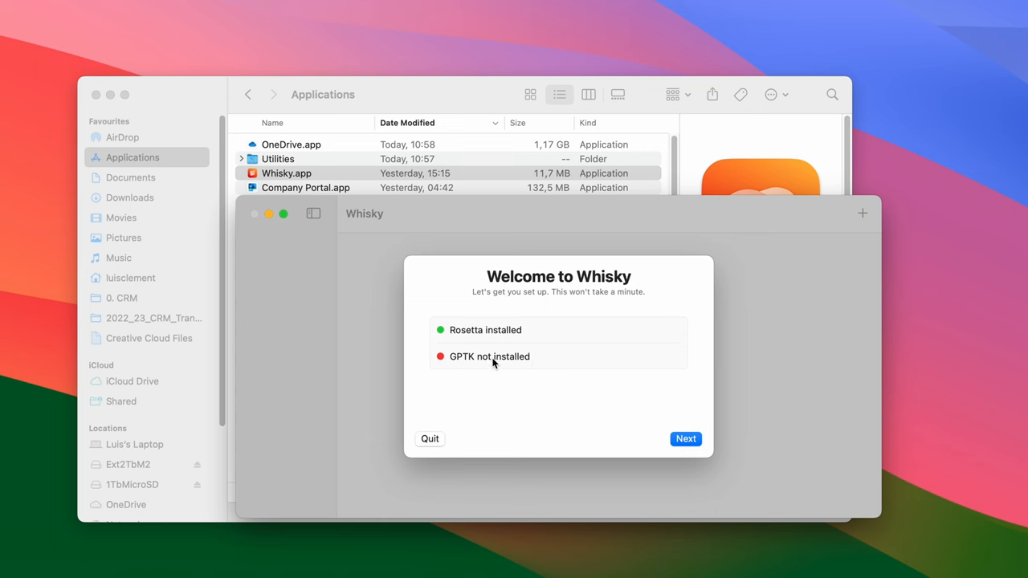
mouse_move(458, 363)
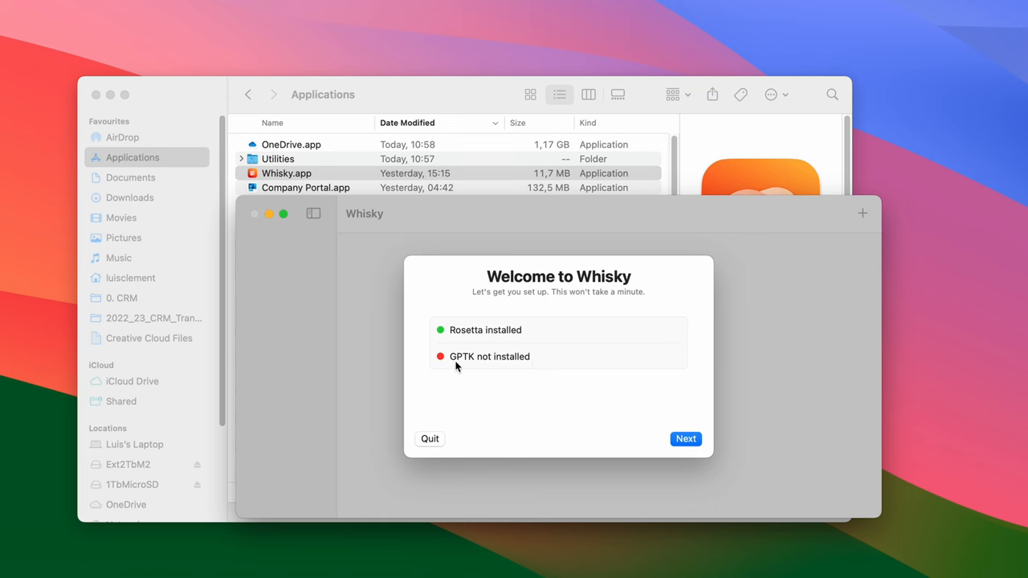
mouse_move(556, 363)
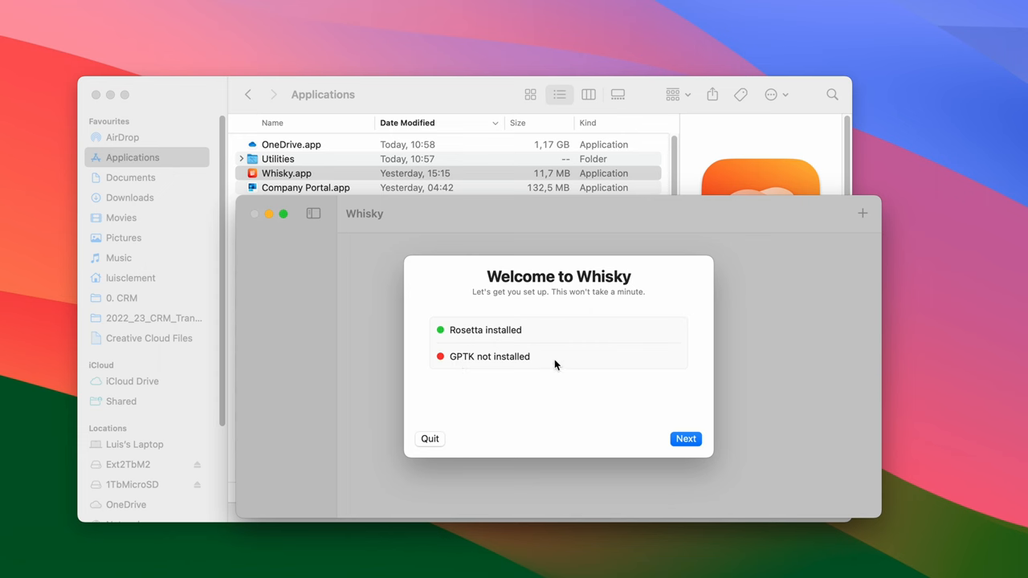
left_click(684, 438)
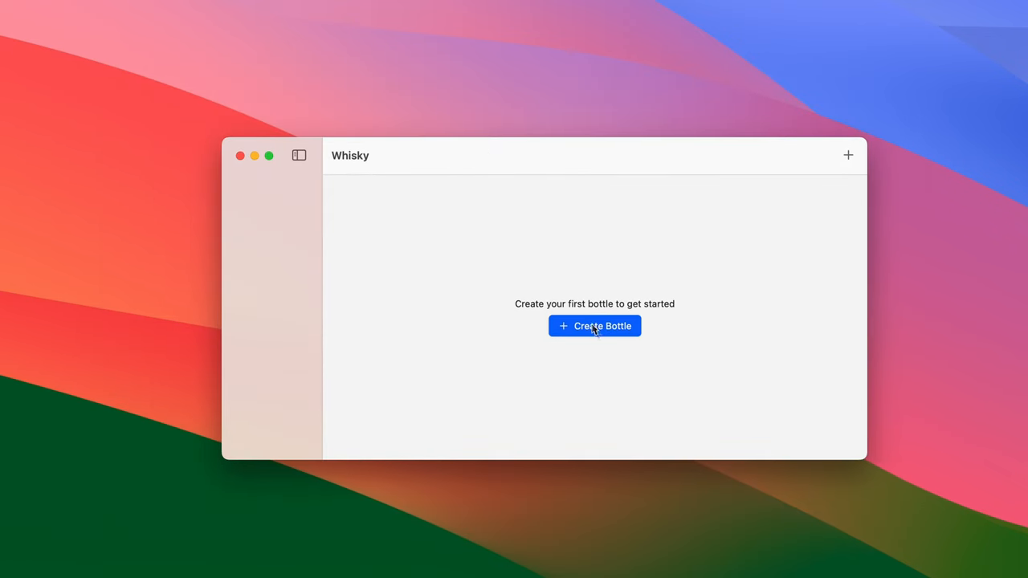
Create a new Windows 10 bottle named SteamWn10 with the default path.
left_click(594, 326)
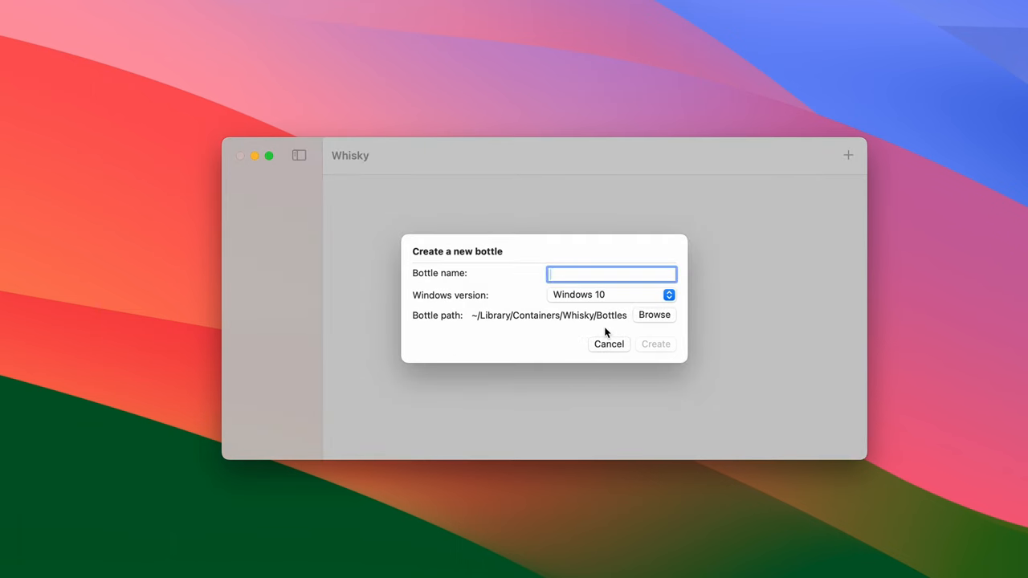
type("Ste")
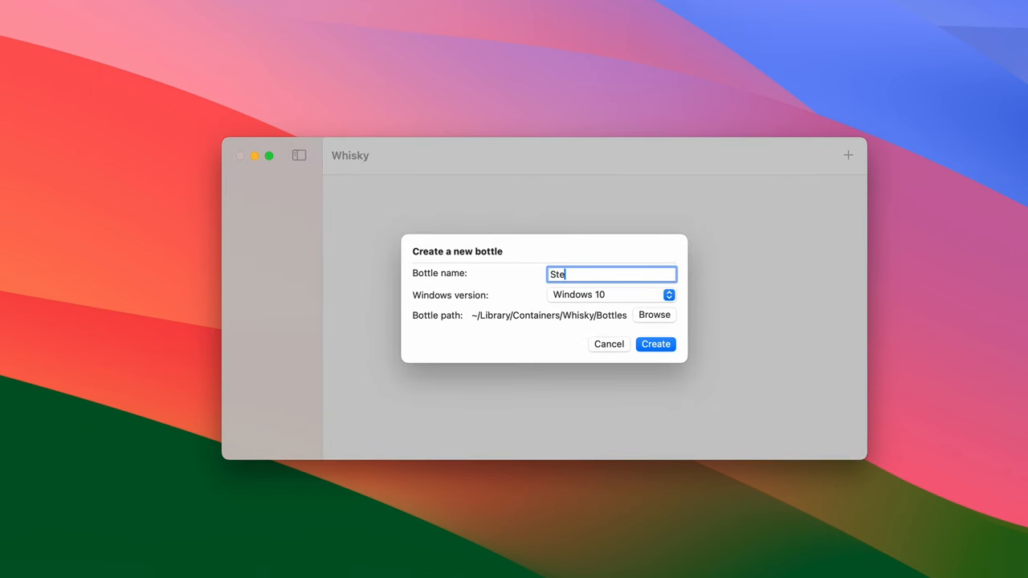
type("amWn10")
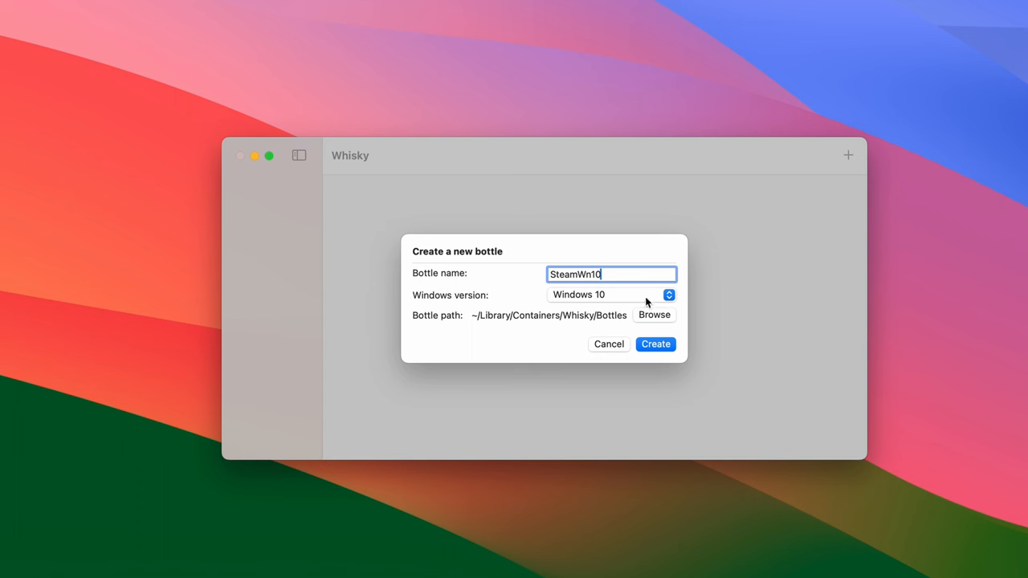
mouse_move(438, 328)
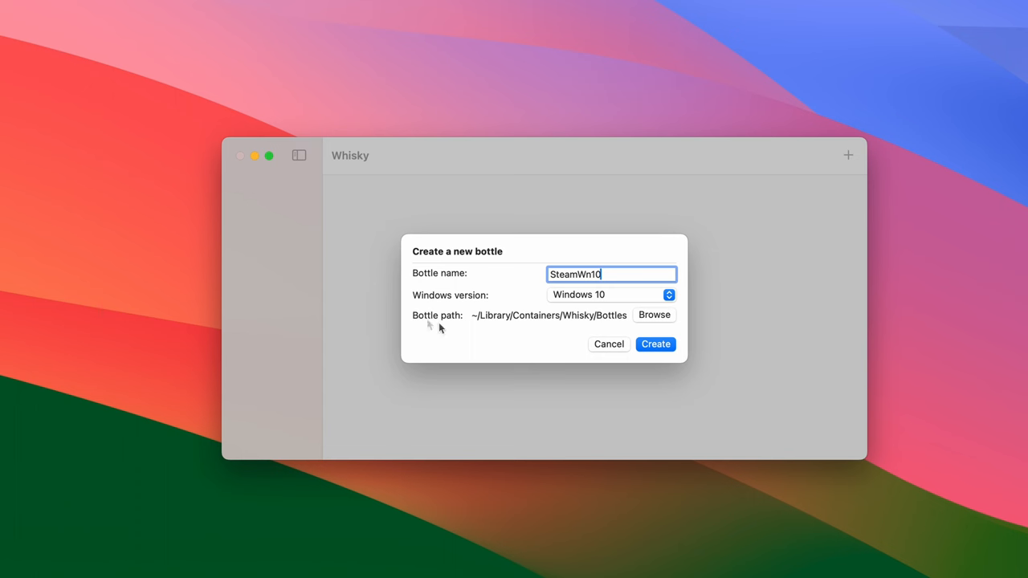
left_click(655, 344)
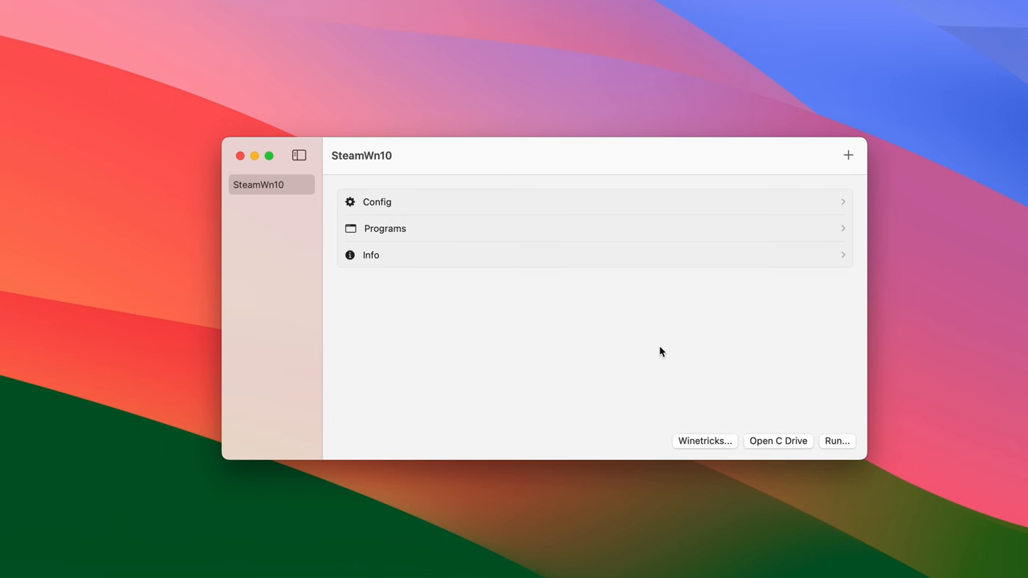
mouse_move(675, 204)
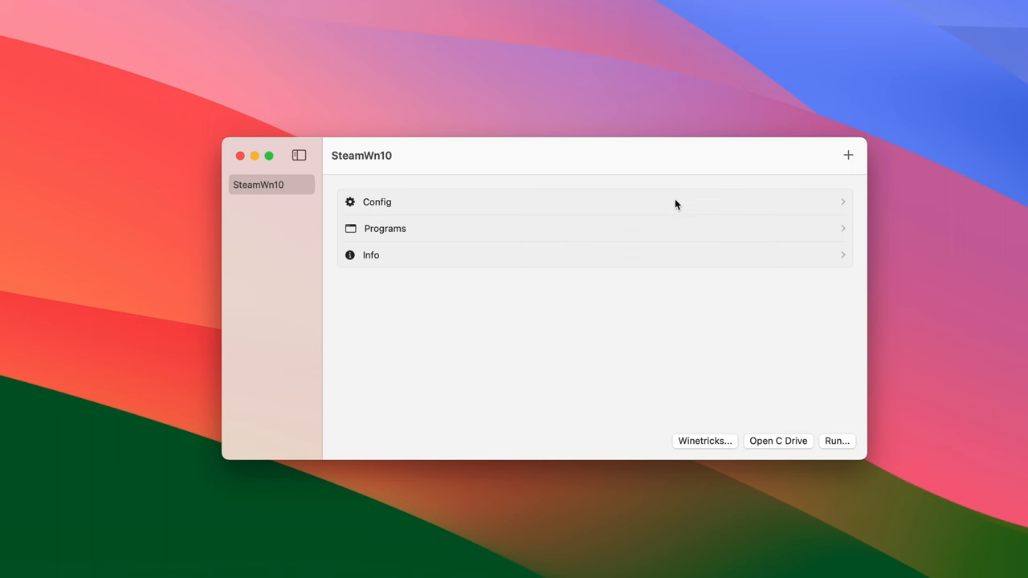
mouse_move(588, 216)
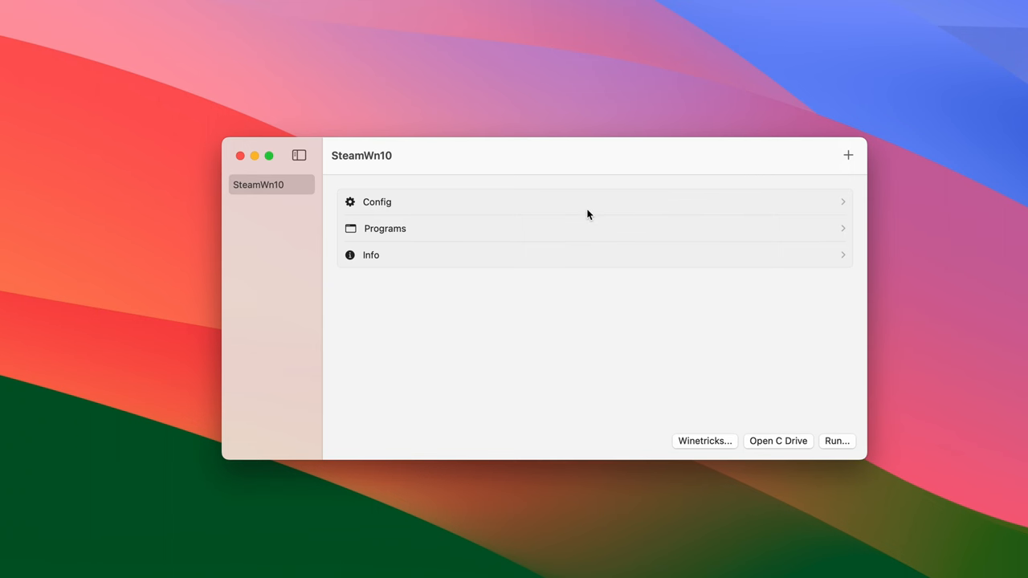
mouse_move(553, 337)
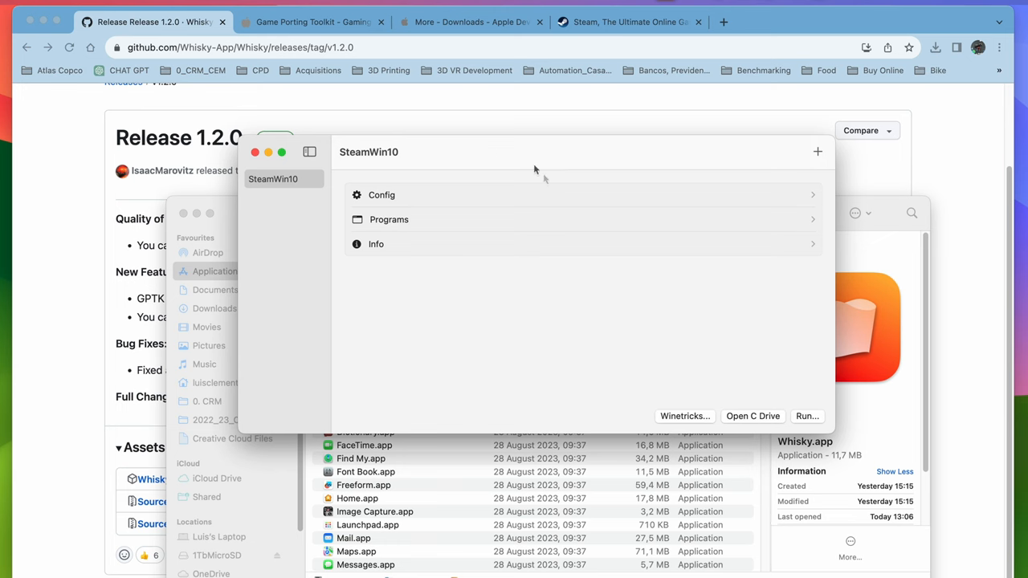
From the Steam about page, download the Windows Steam installer SteamSetup.exe.
left_click(630, 22)
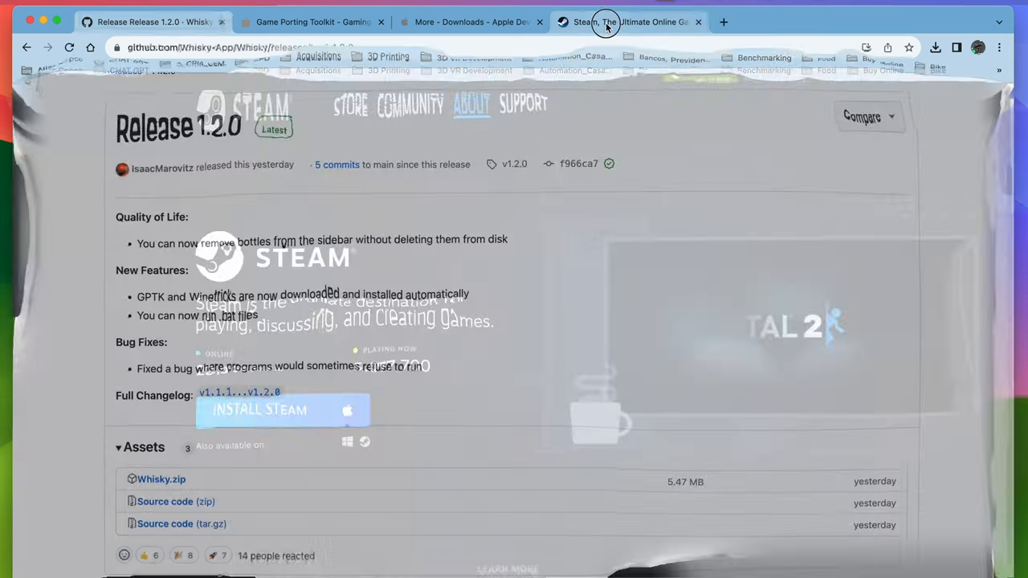
left_click(630, 23)
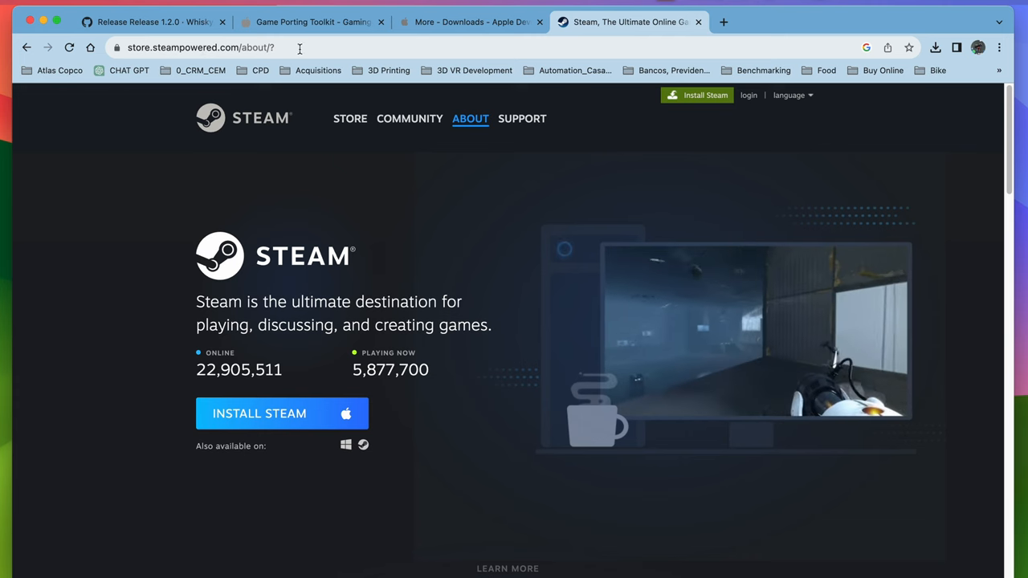
mouse_move(296, 209)
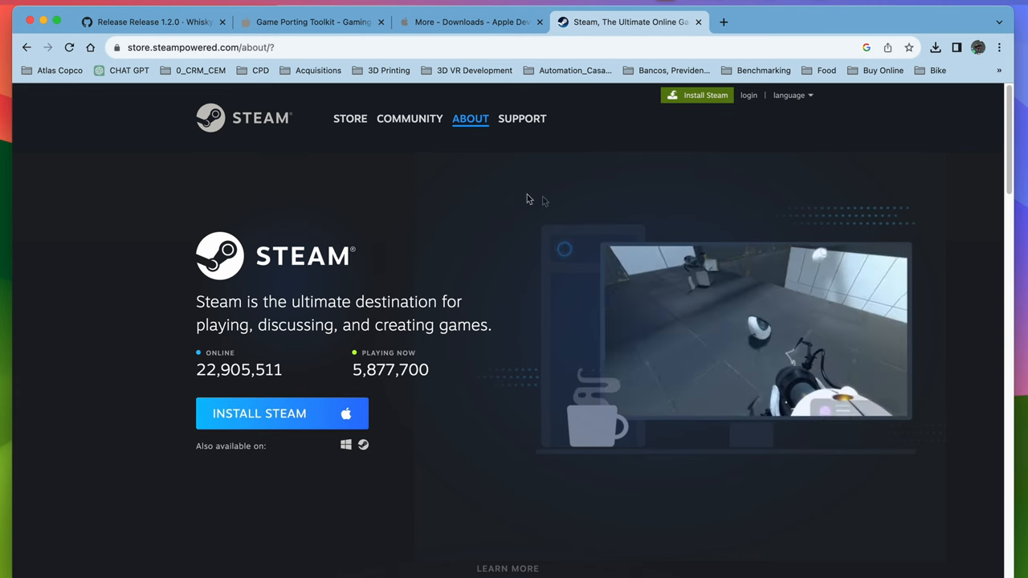
mouse_move(418, 421)
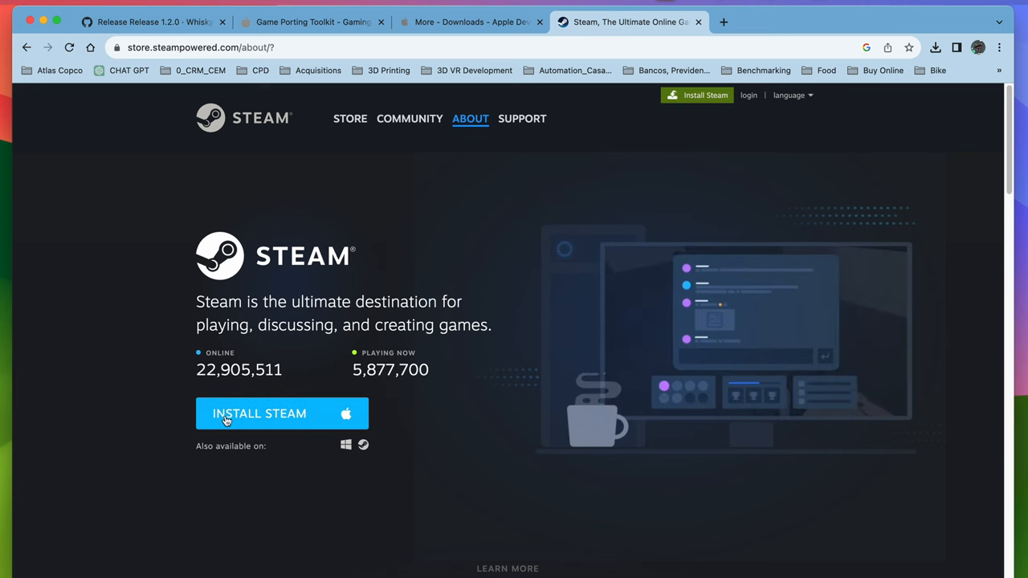
mouse_move(337, 417)
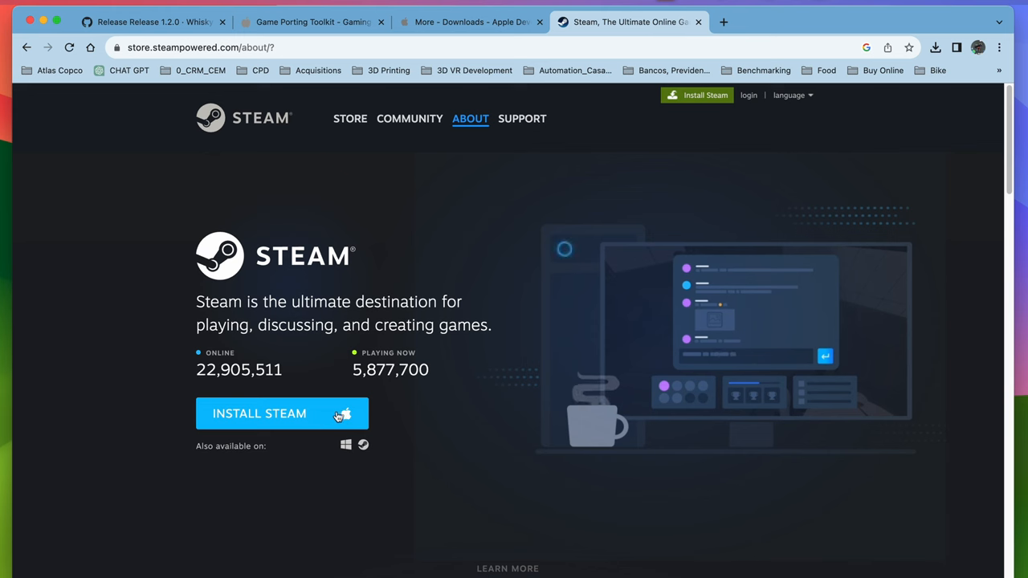
mouse_move(296, 401)
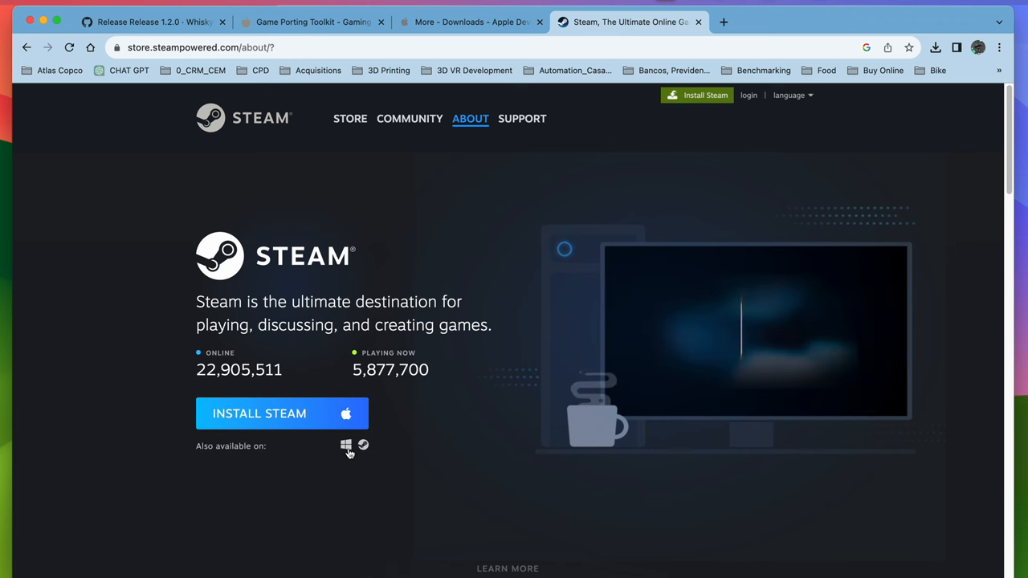
left_click(283, 413)
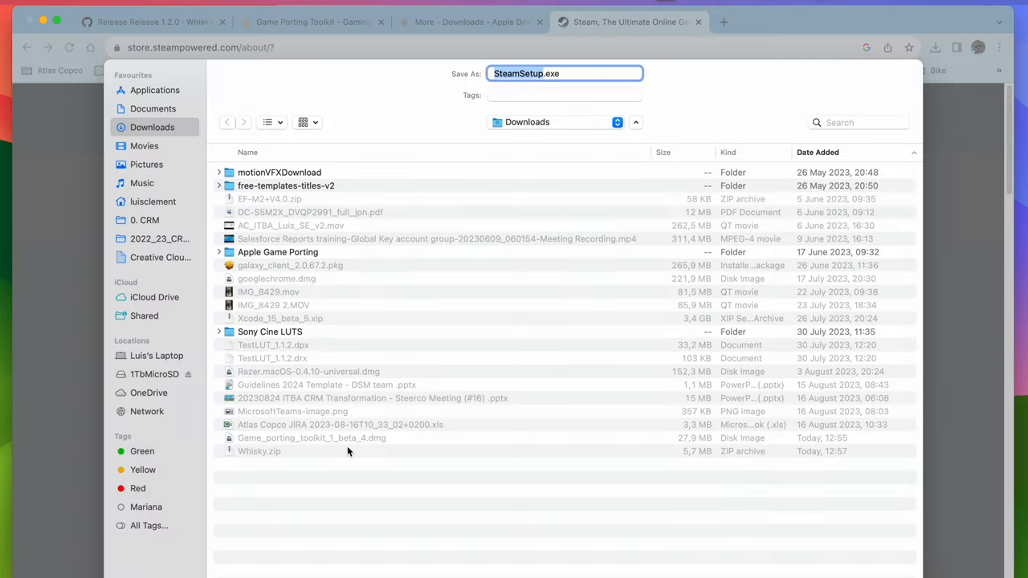
mouse_move(370, 122)
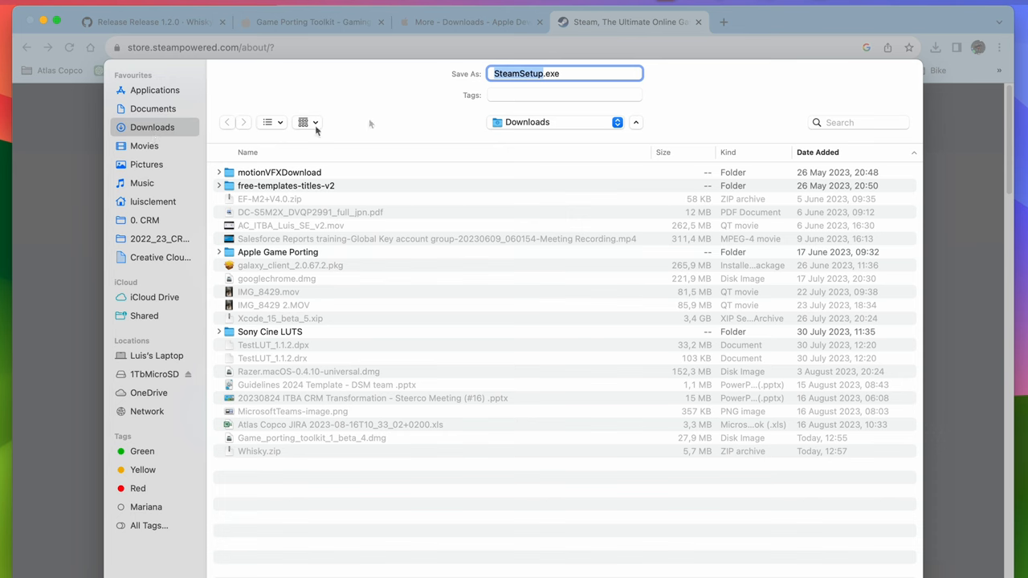
mouse_move(575, 74)
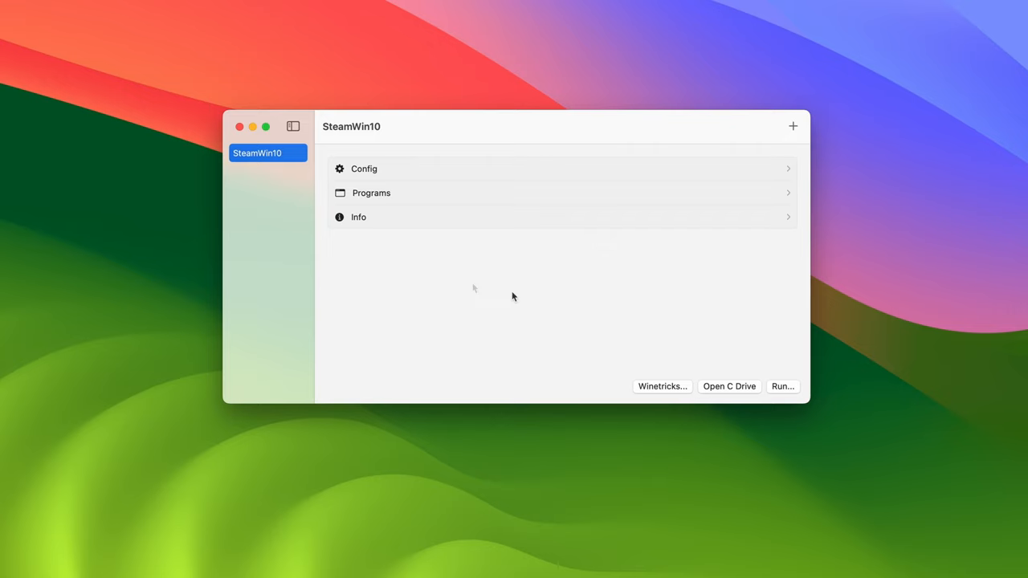
mouse_move(791, 396)
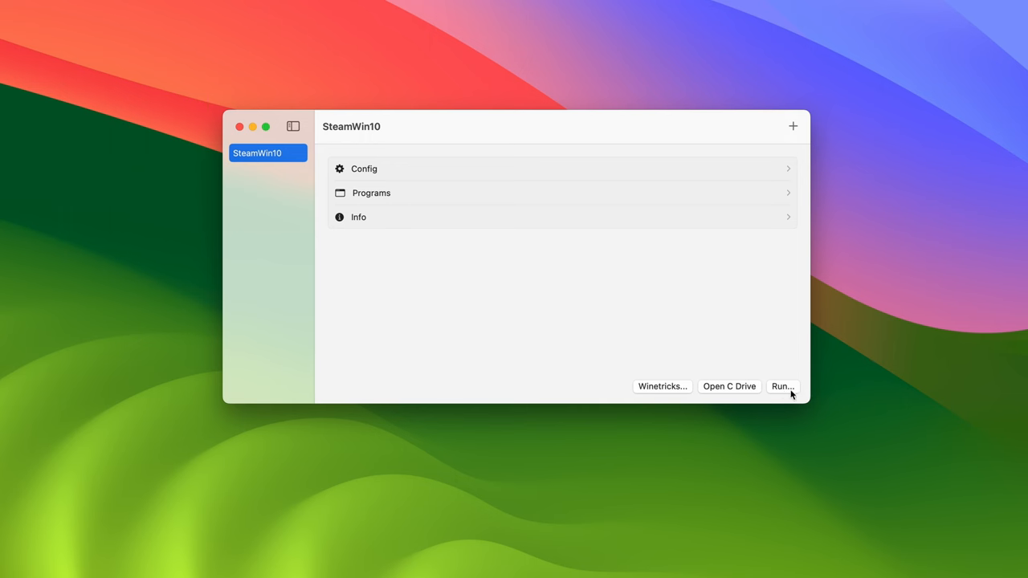
left_click(782, 386)
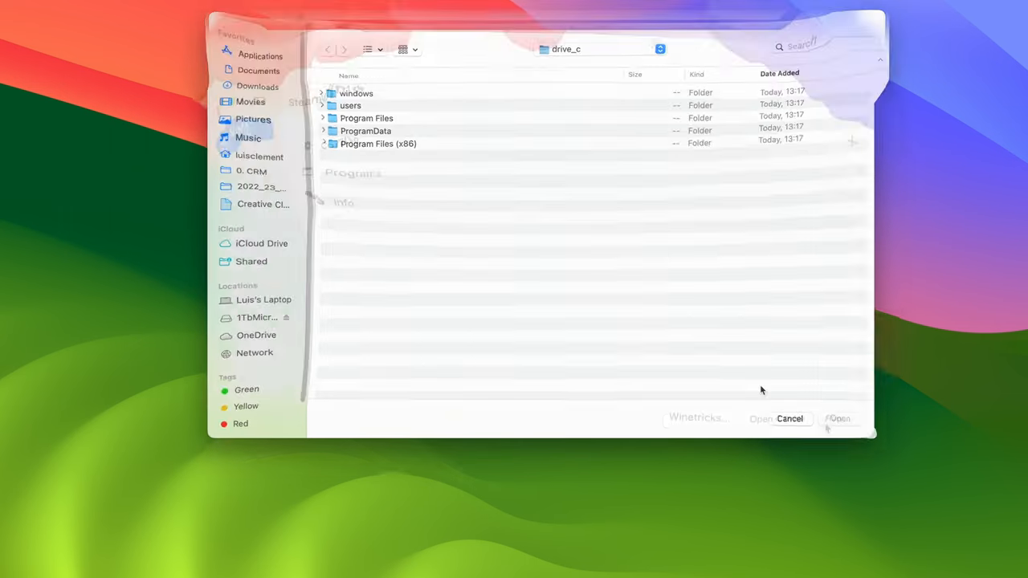
left_click(251, 77)
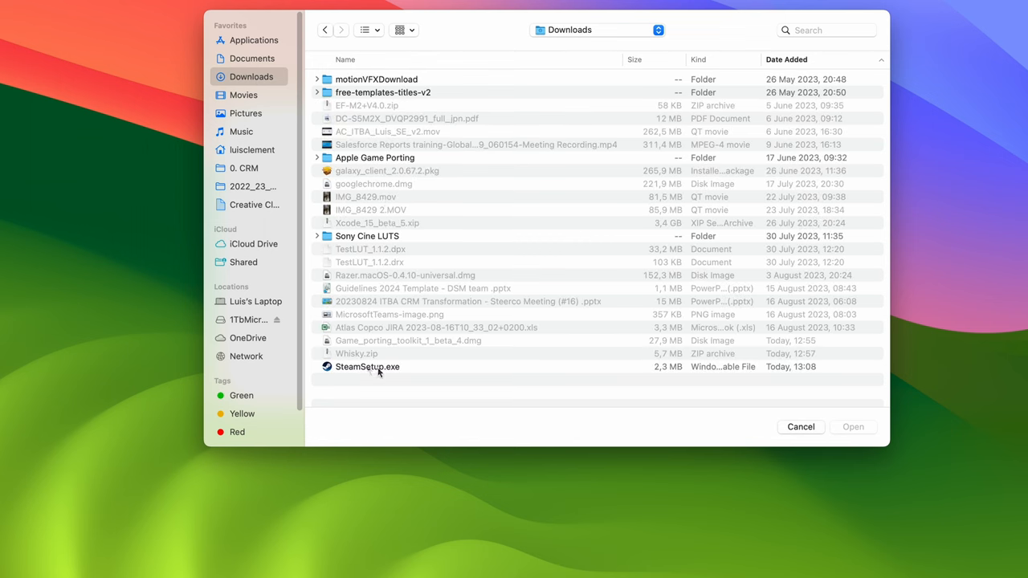
left_click(366, 367)
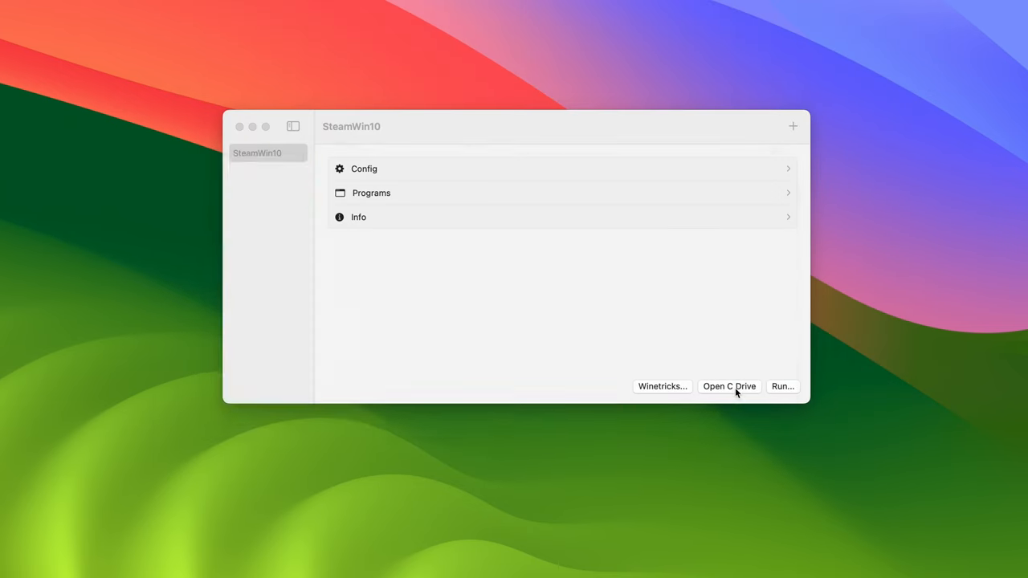
Copy SteamSetup.exe from Downloads into the bottle's drive_c folder via Finder.
left_click(730, 386)
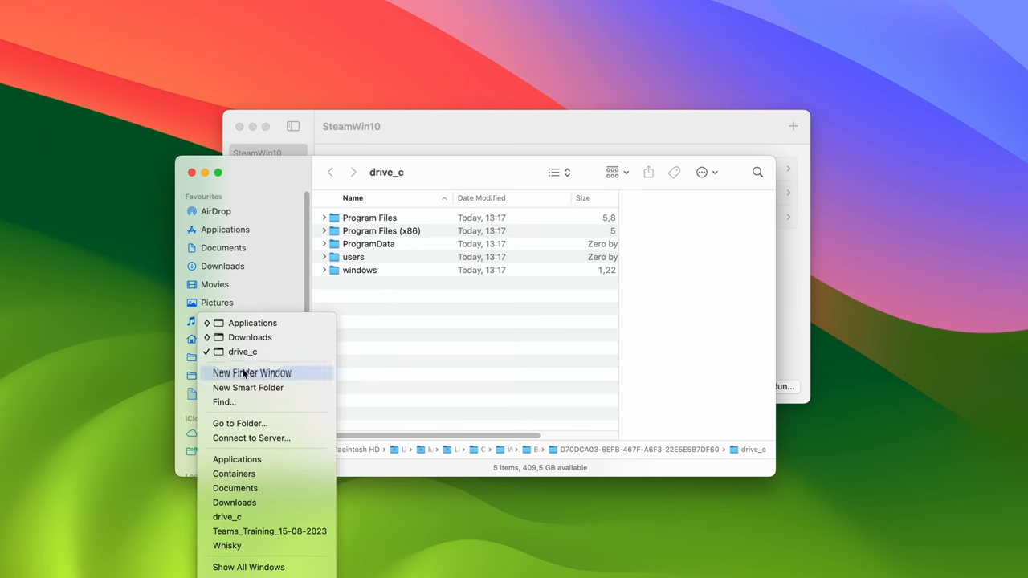
left_click(250, 372)
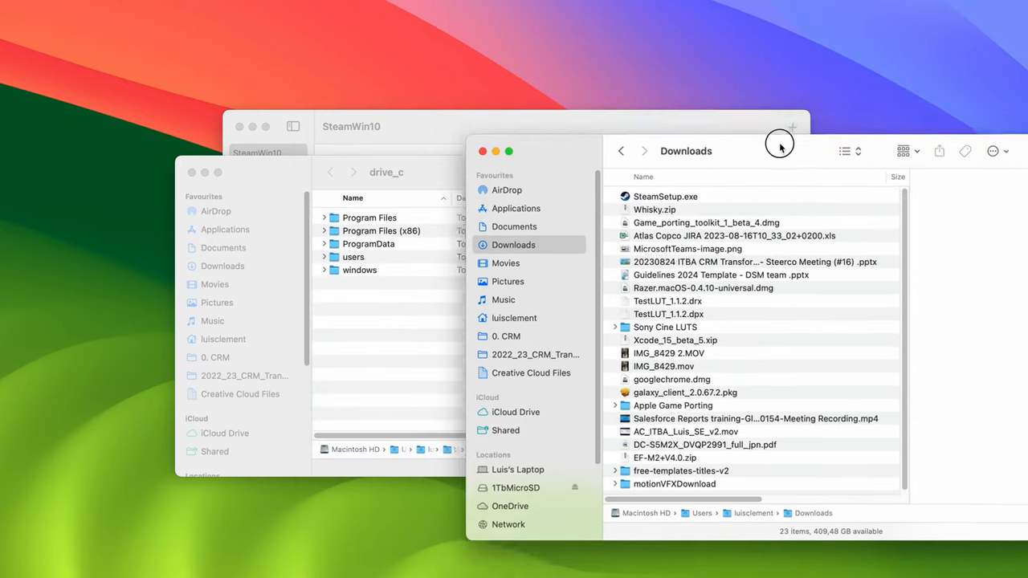
left_click_drag(665, 196, 417, 315)
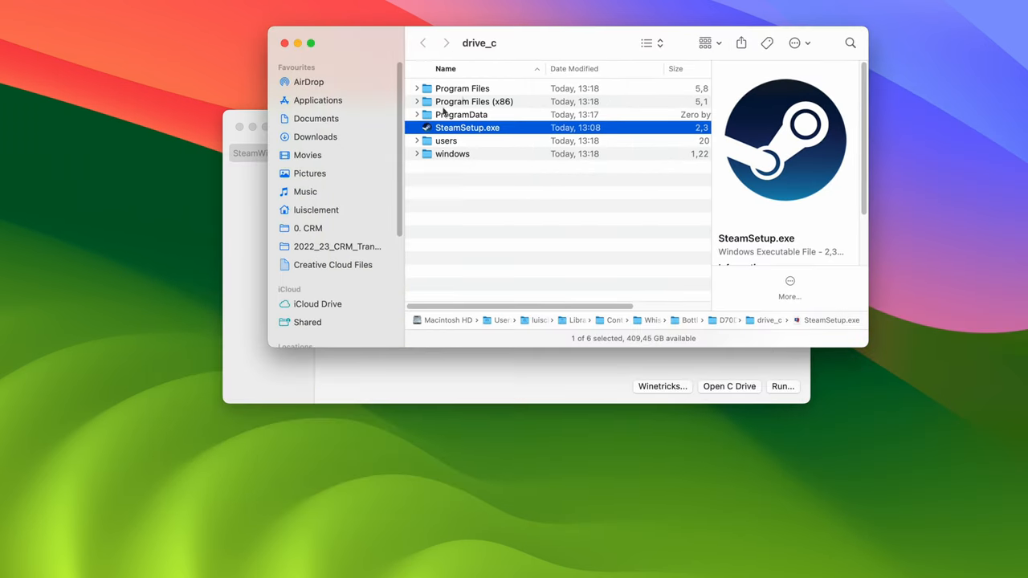
mouse_move(450, 90)
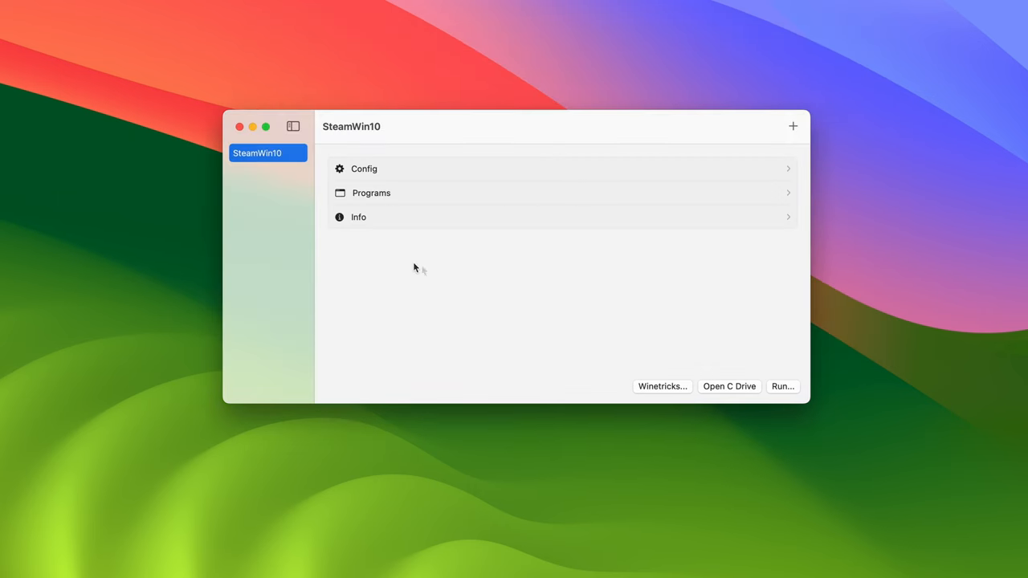
mouse_move(397, 152)
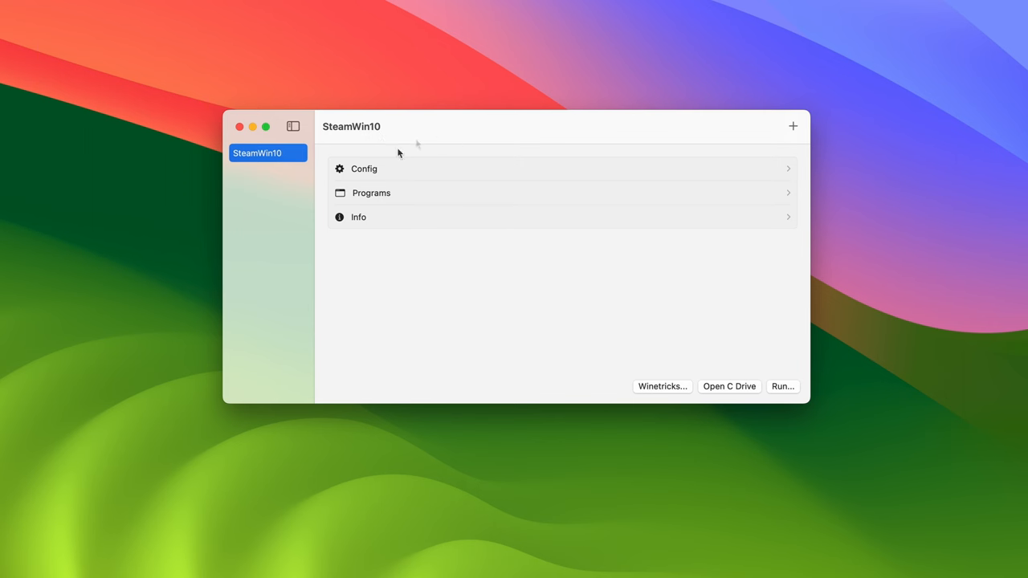
left_click(372, 192)
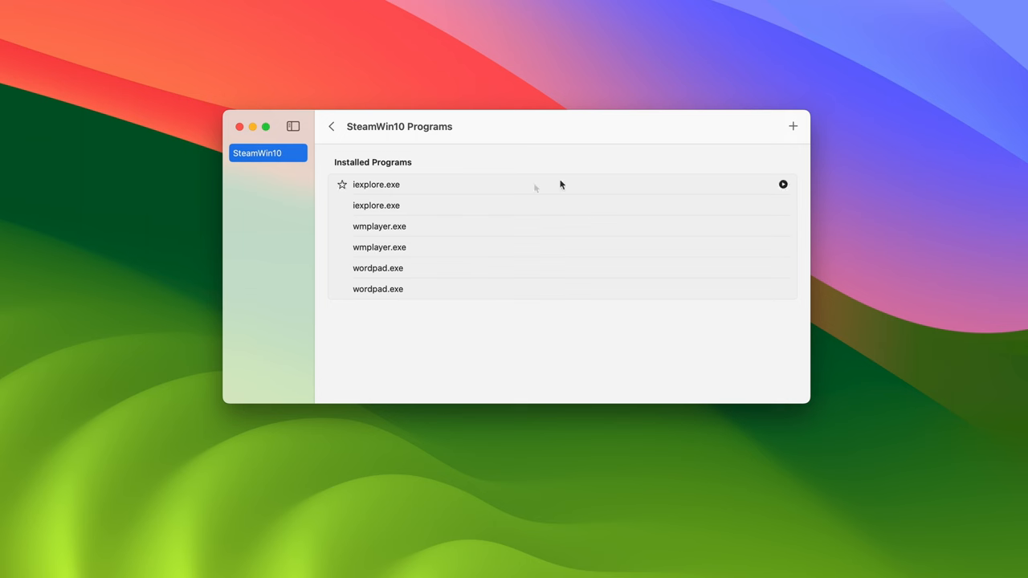
left_click(331, 125)
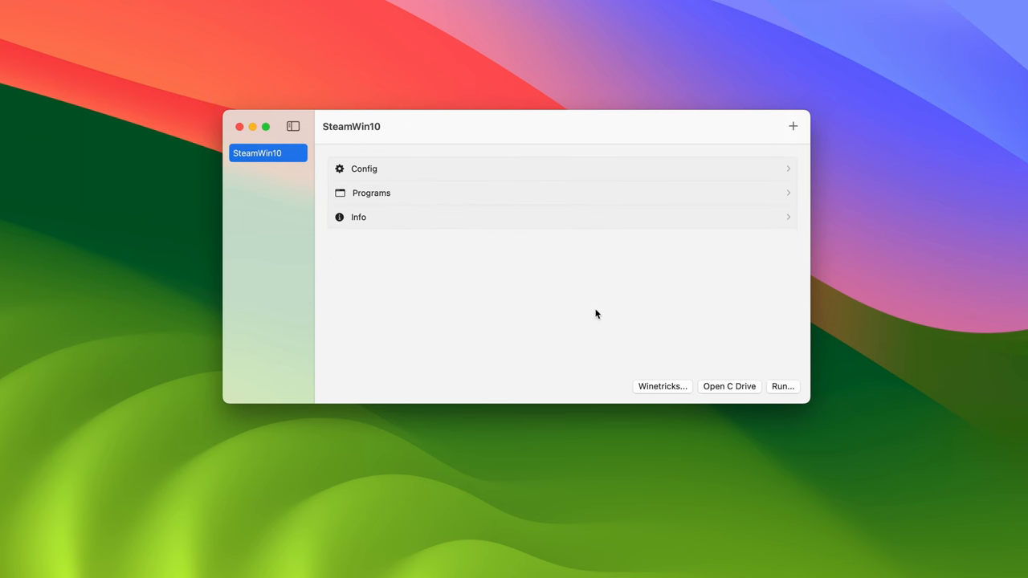
mouse_move(796, 392)
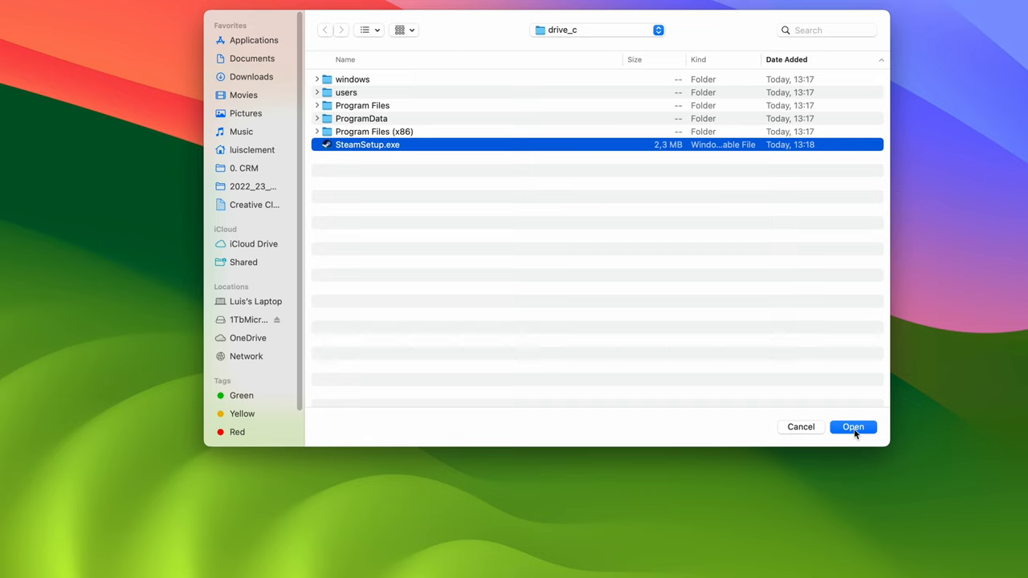
Run Steam Setup inside the bottle, installing in English to the default folder and launching Steam.
left_click(853, 427)
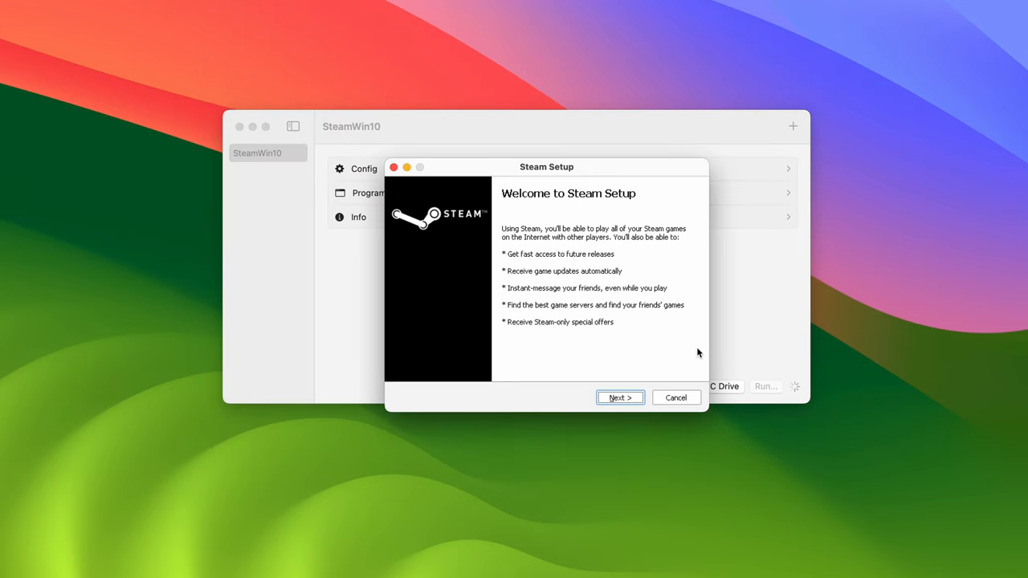
mouse_move(587, 177)
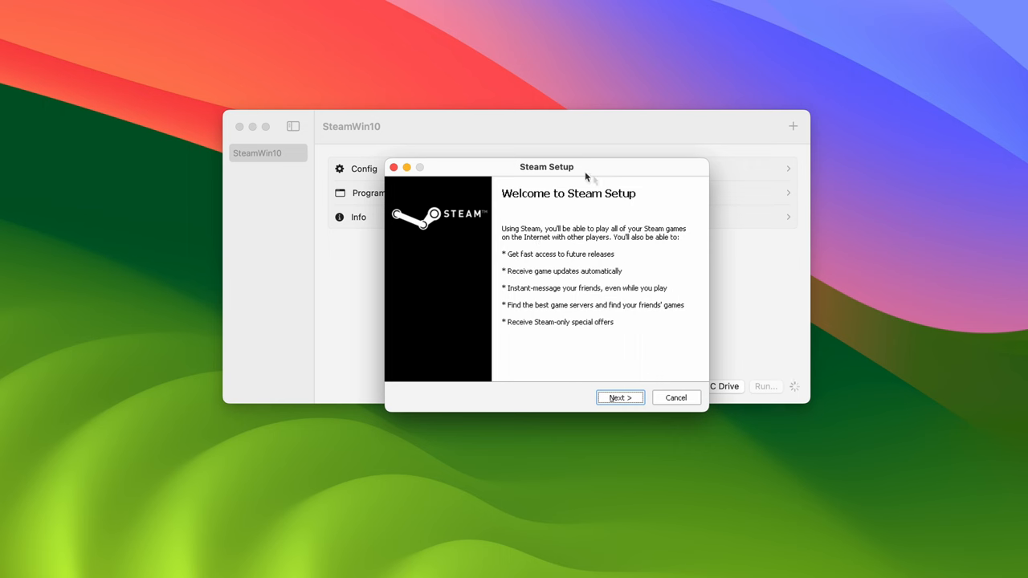
mouse_move(572, 256)
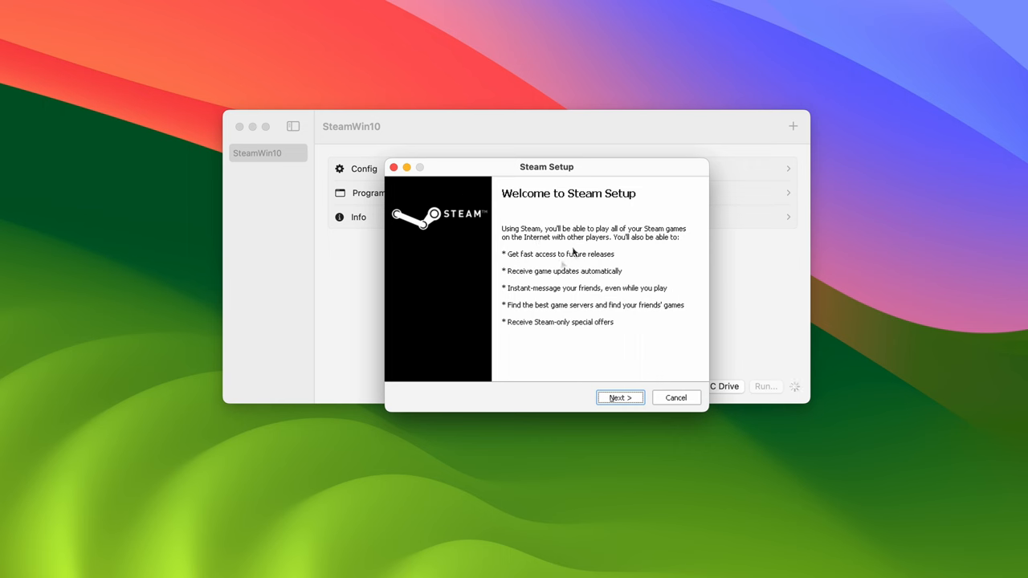
left_click(620, 399)
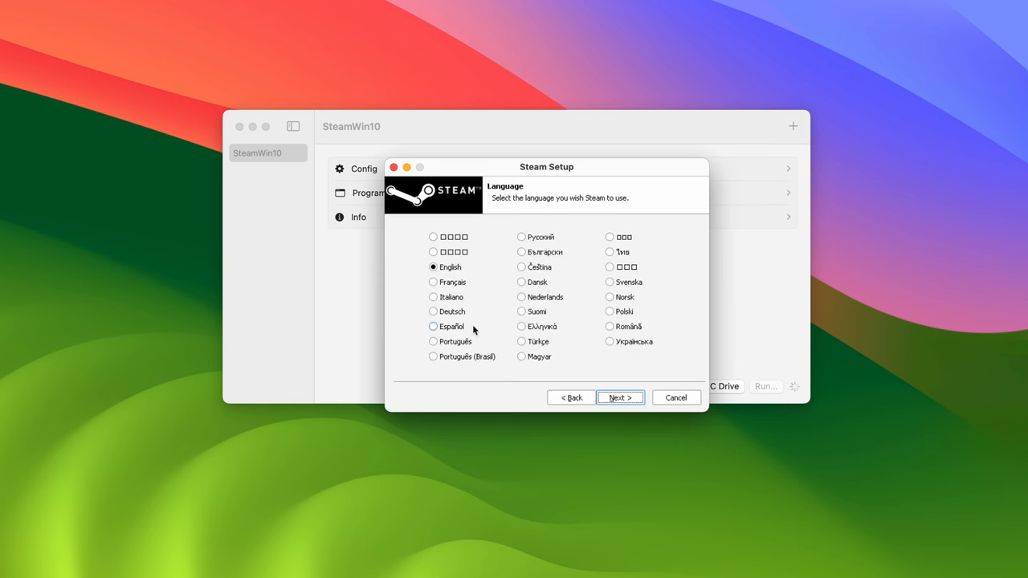
left_click(621, 398)
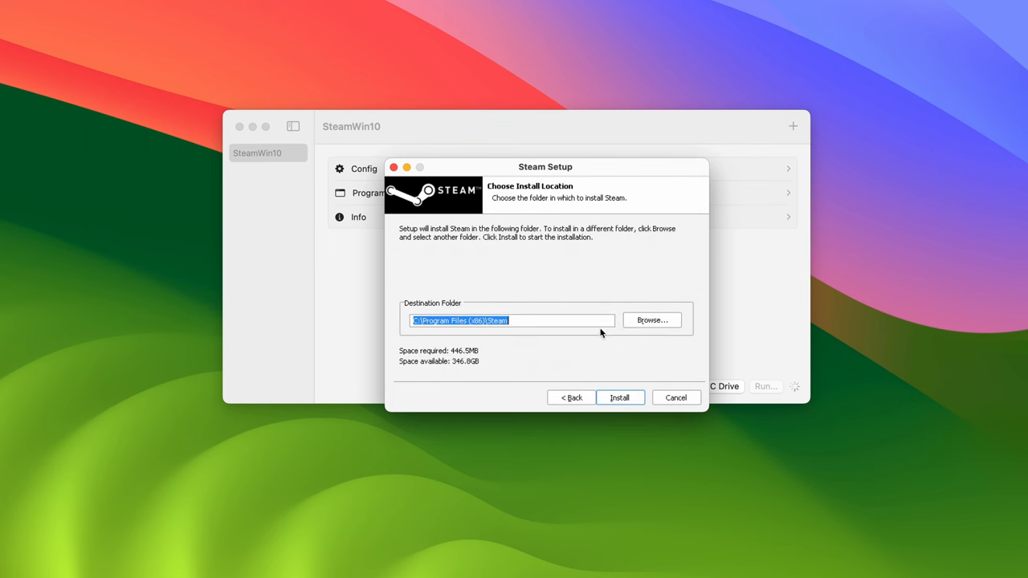
left_click(620, 398)
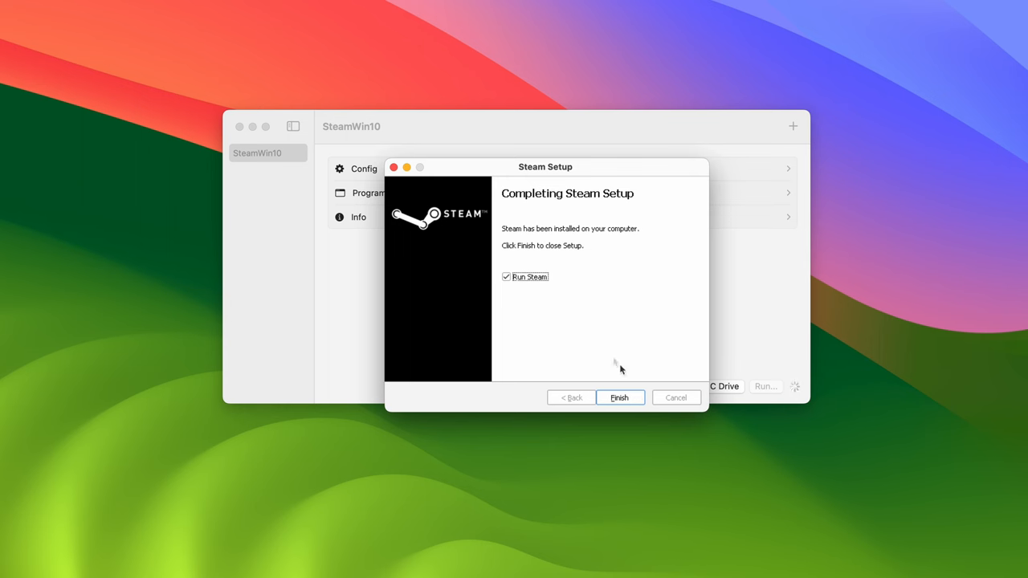
left_click(620, 398)
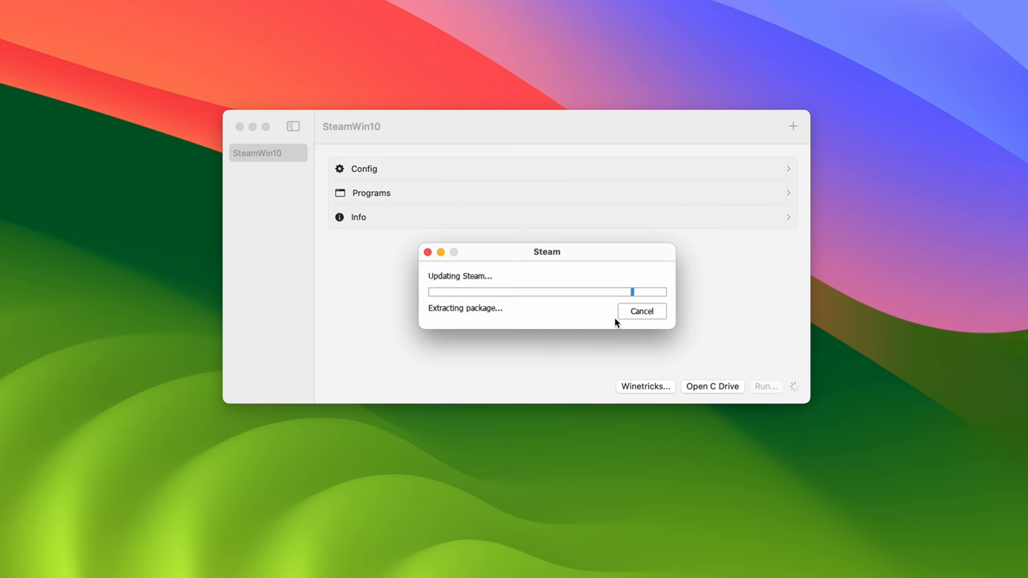
Sign in to the Steam account once the client finishes updating.
left_click(641, 312)
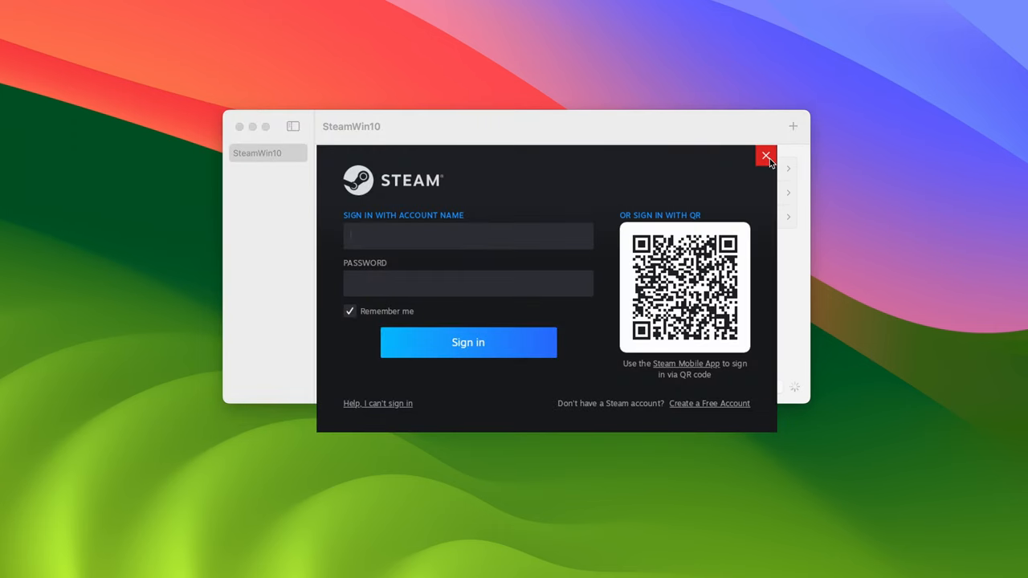
left_click(469, 343)
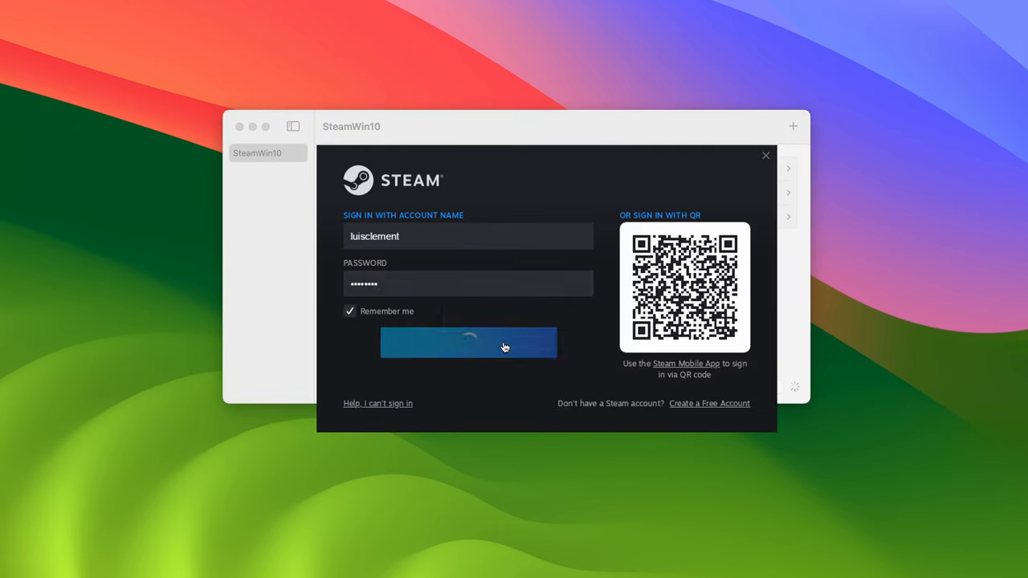
left_click(468, 343)
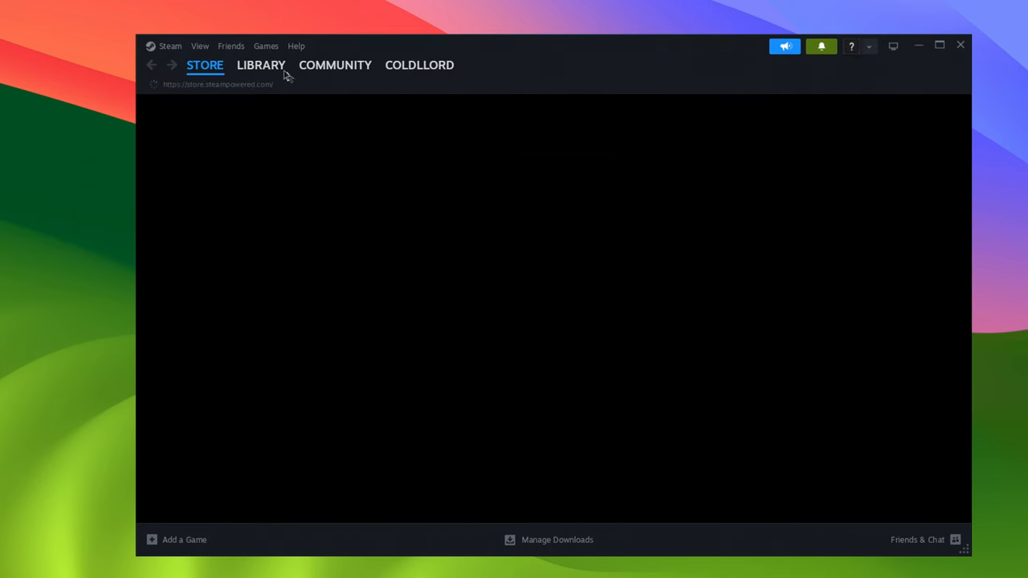
Install Baldur's Gate 3 from the Steam library to Local Drive (C:).
left_click(260, 64)
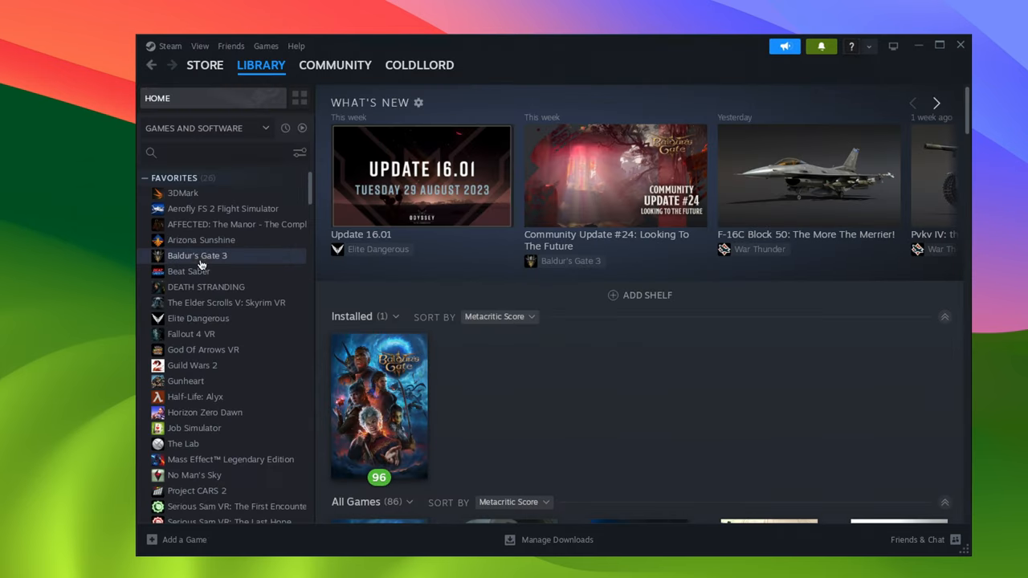
left_click(196, 256)
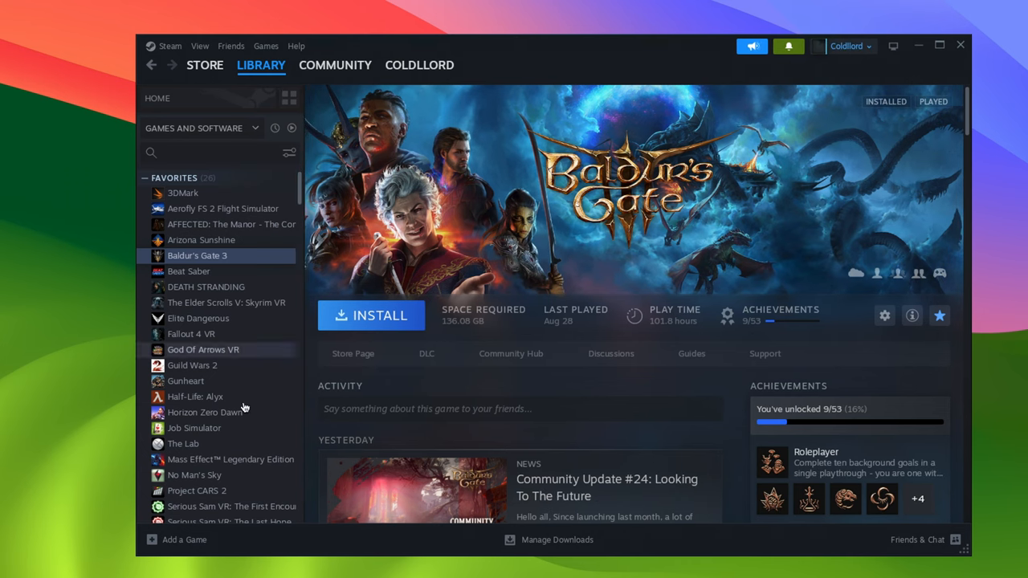
mouse_move(371, 315)
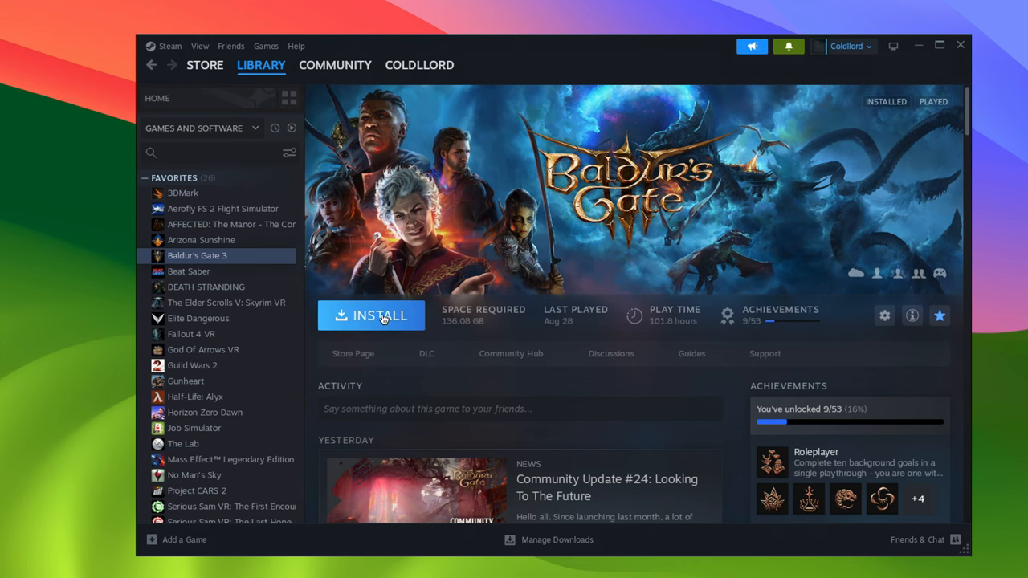
left_click(371, 315)
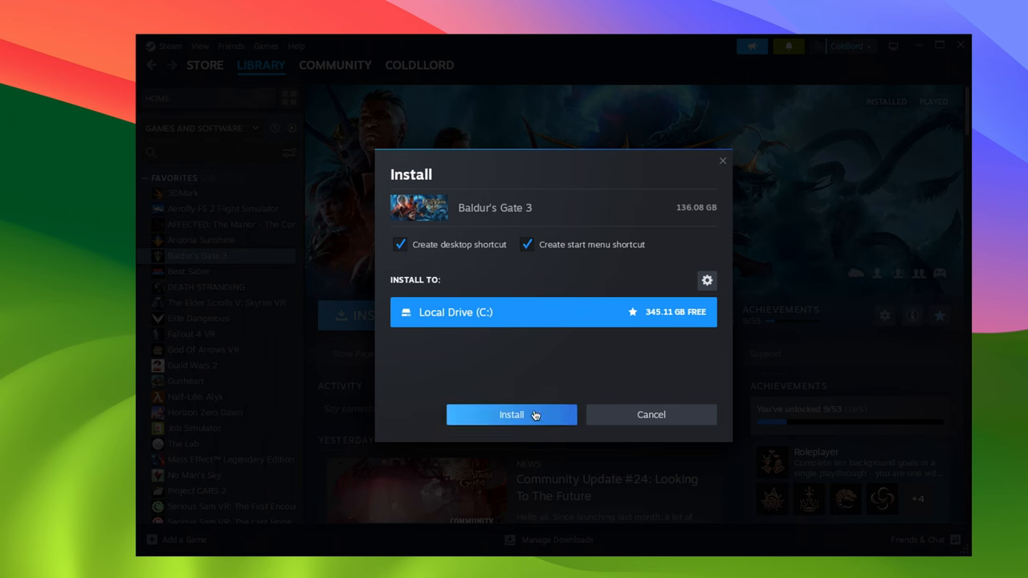
left_click(511, 415)
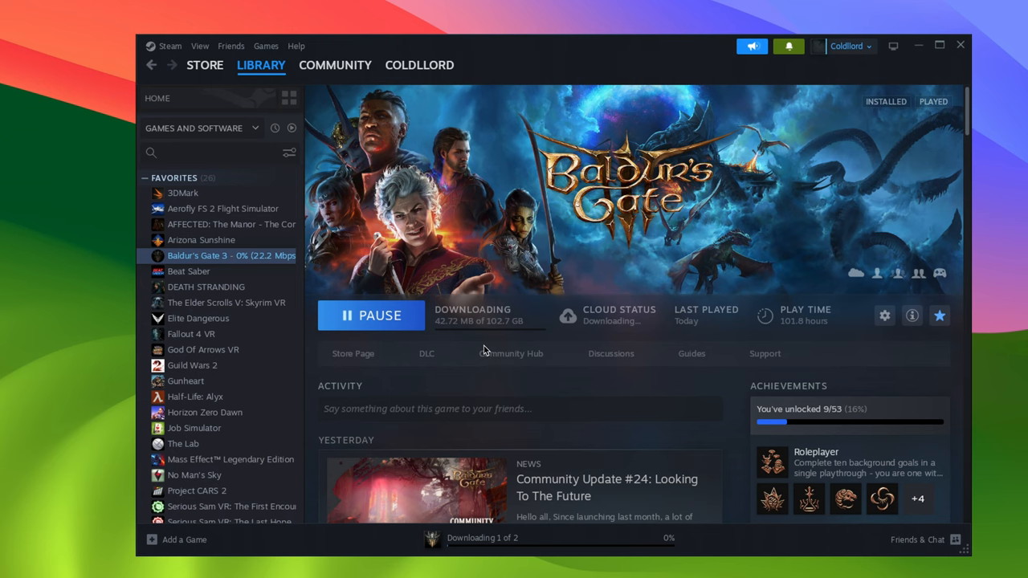
mouse_move(394, 336)
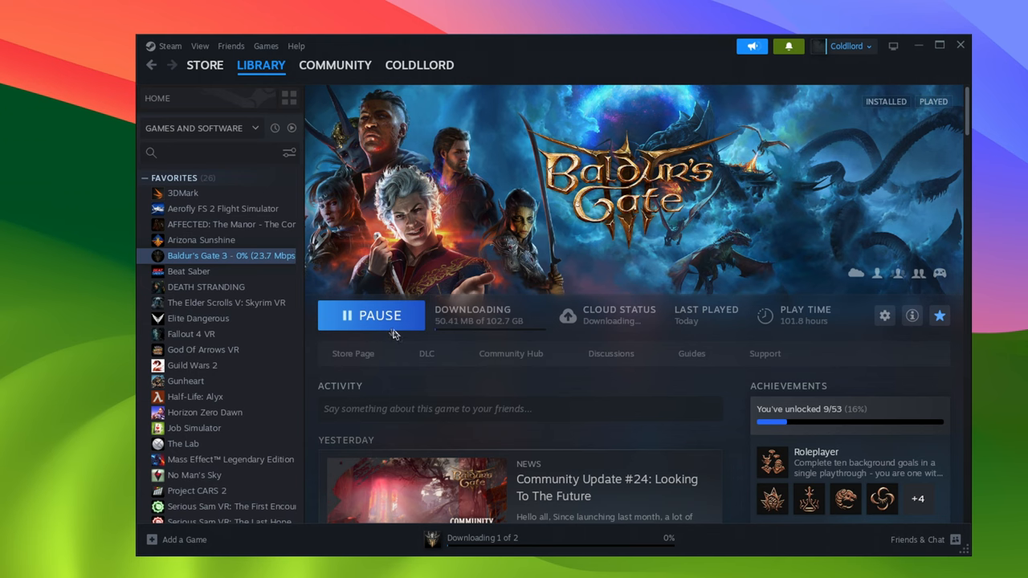
left_click(371, 315)
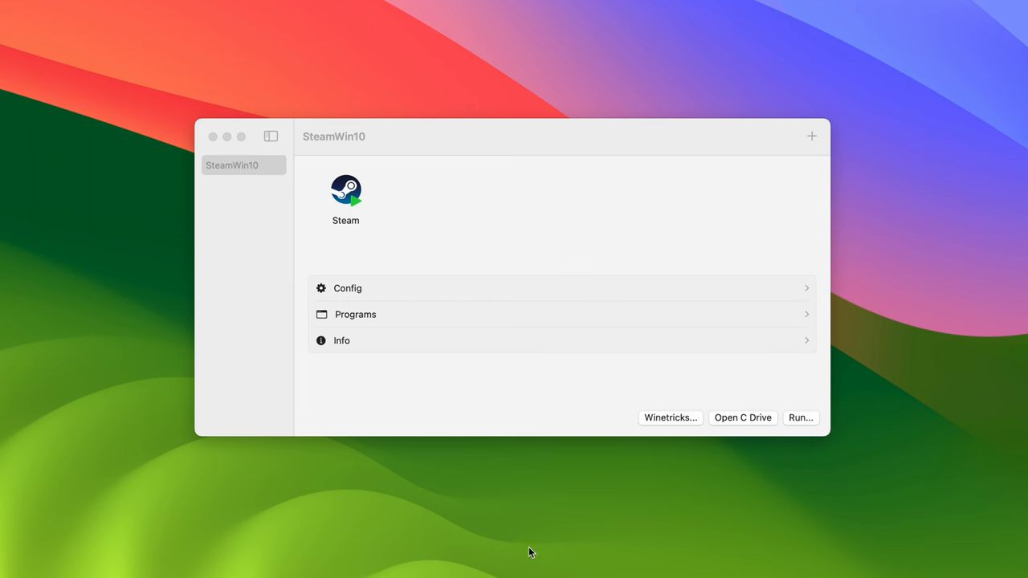
Select the SteamWin10 bottle in Whisky's sidebar to show its overview with the Steam entry.
left_click(546, 266)
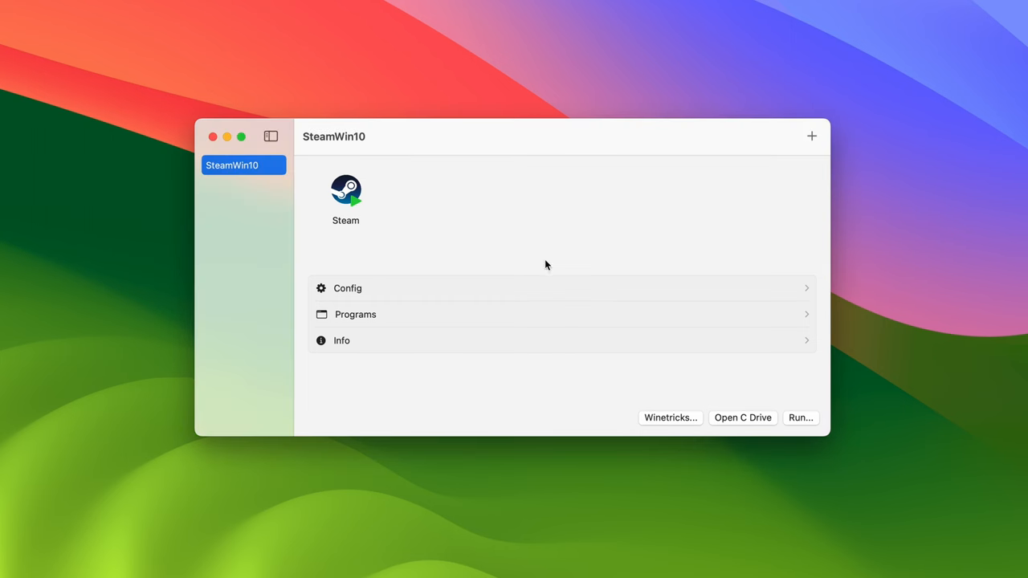
mouse_move(469, 153)
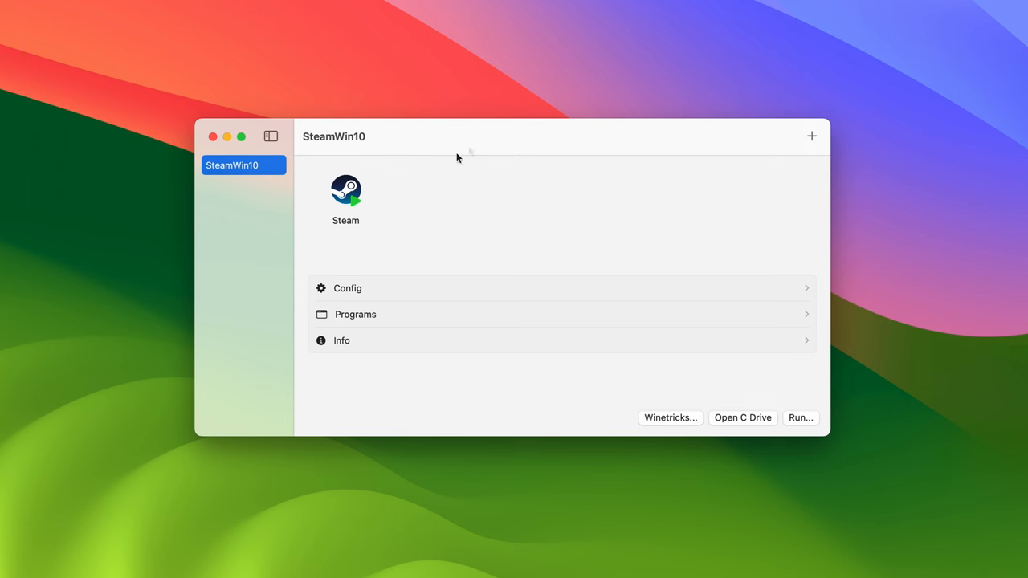
mouse_move(450, 206)
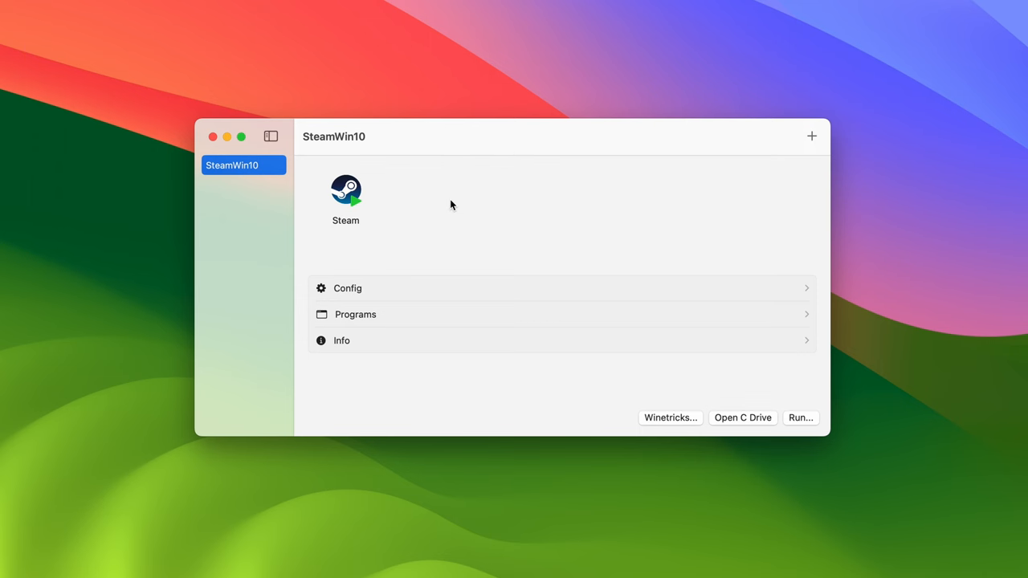
mouse_move(516, 254)
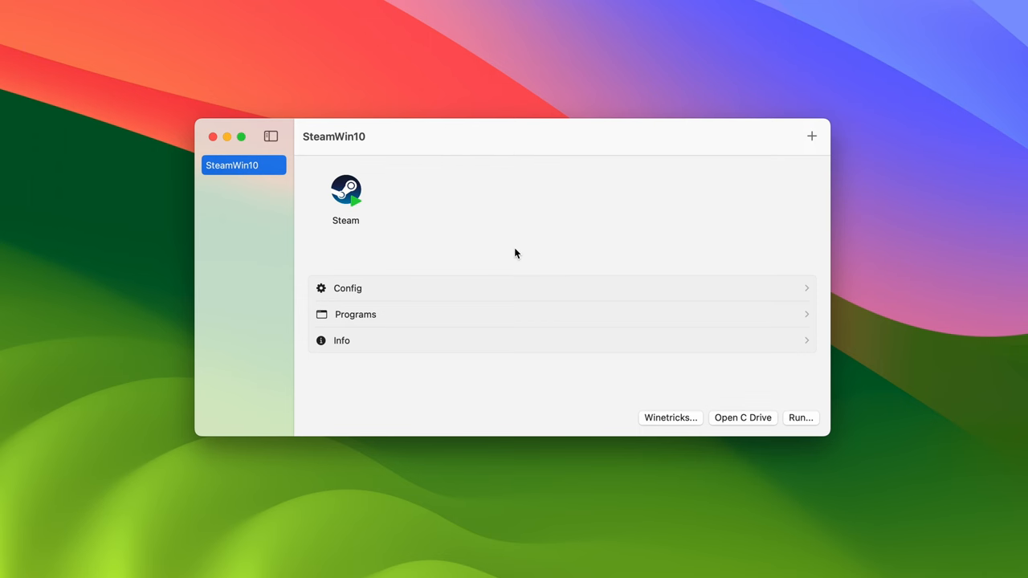
mouse_move(517, 325)
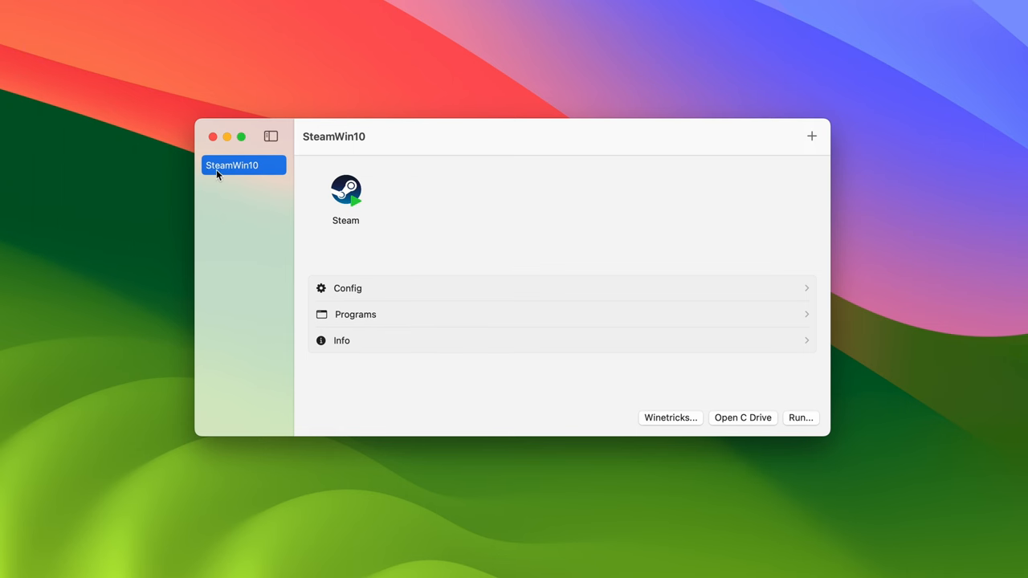
mouse_move(345, 200)
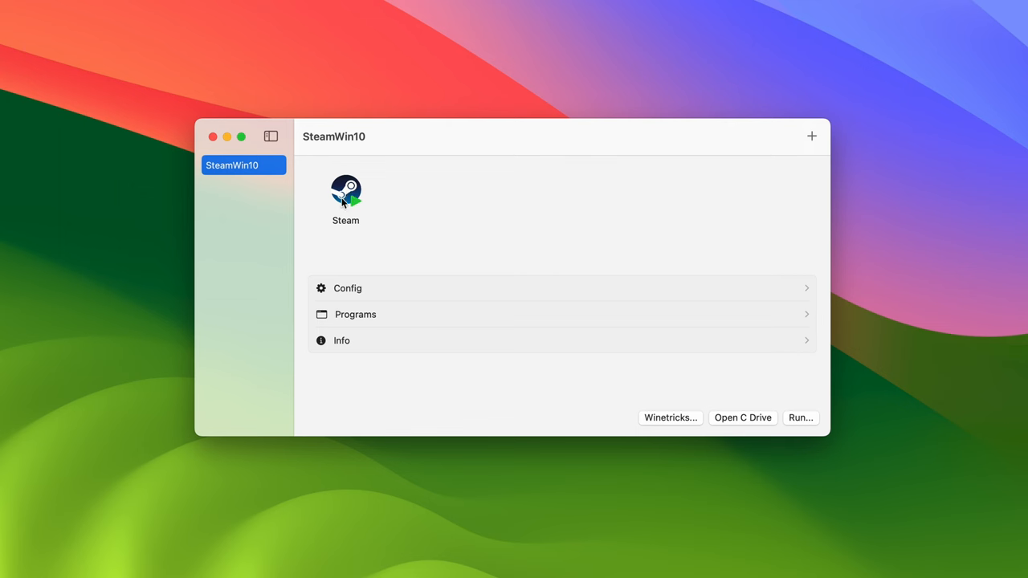
Show steam.exe's program settings with the WINEDLLOVERRIDES variable dxgi,d3d9,d3d10core,d3d11=b.
left_click(345, 192)
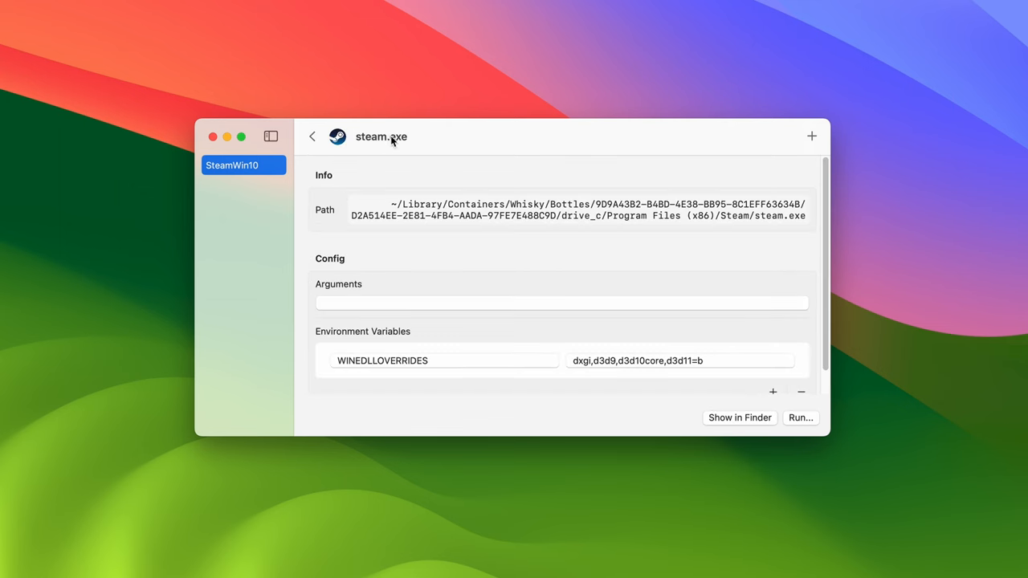
mouse_move(821, 427)
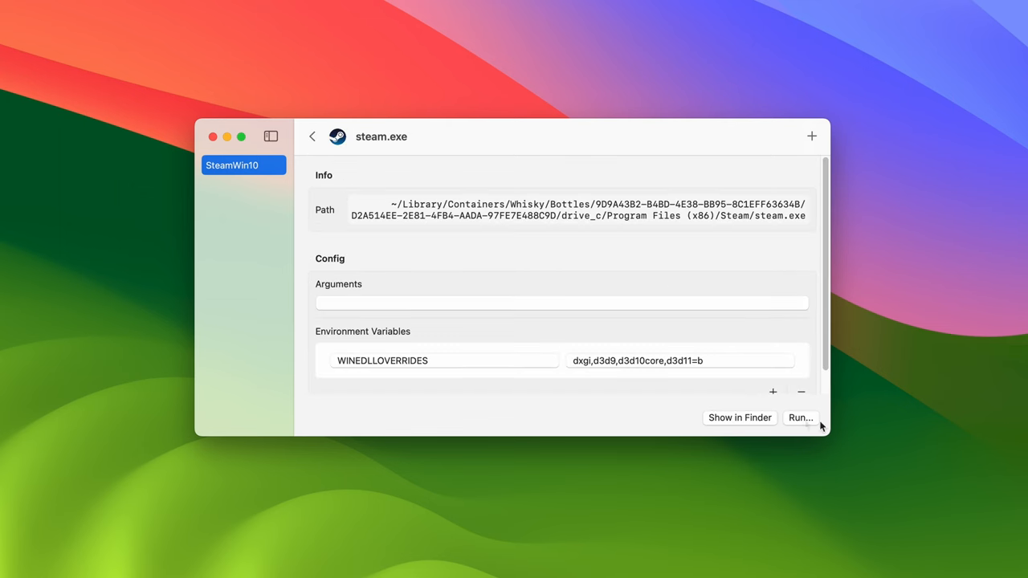
mouse_move(560, 360)
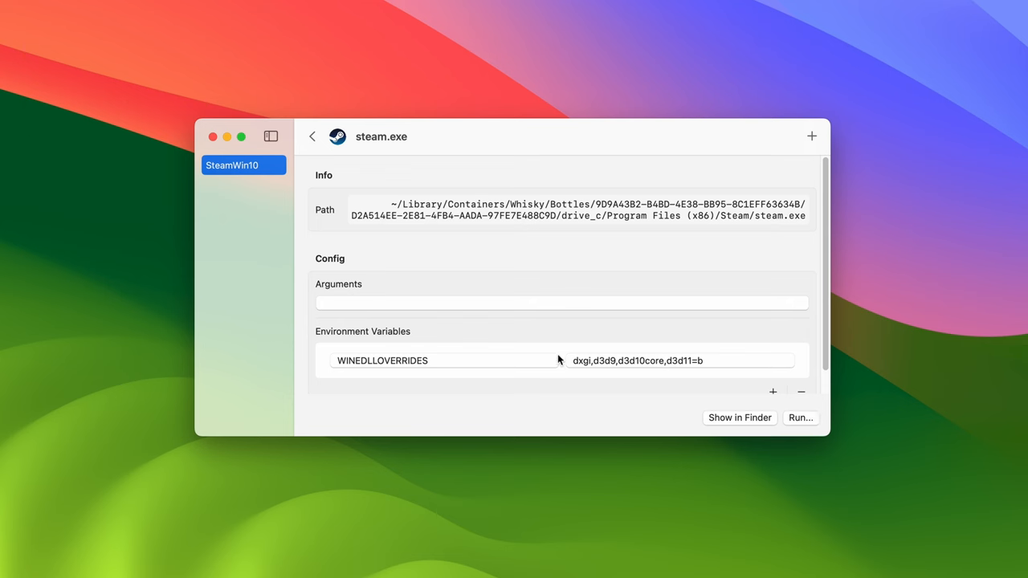
mouse_move(527, 234)
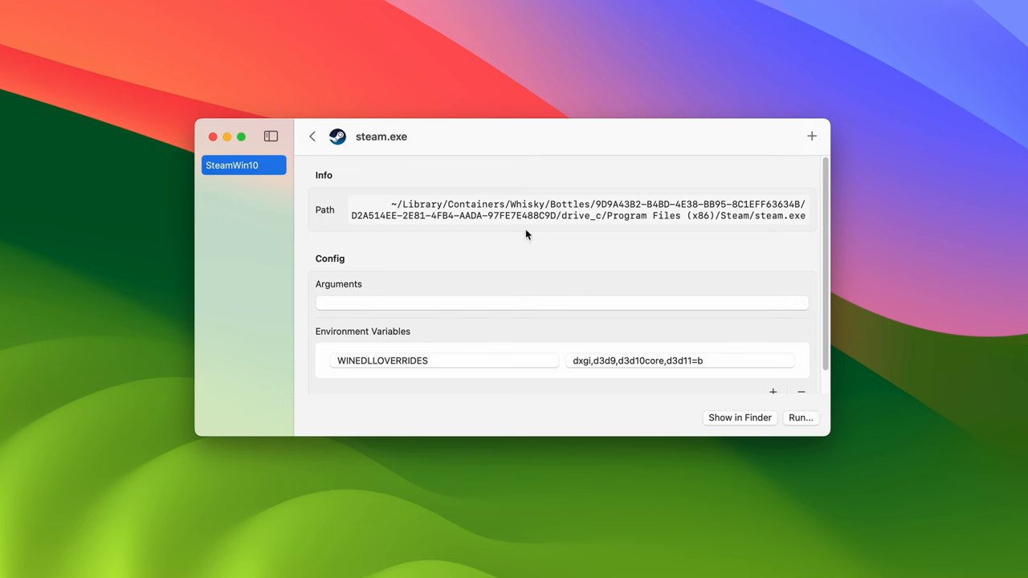
mouse_move(485, 257)
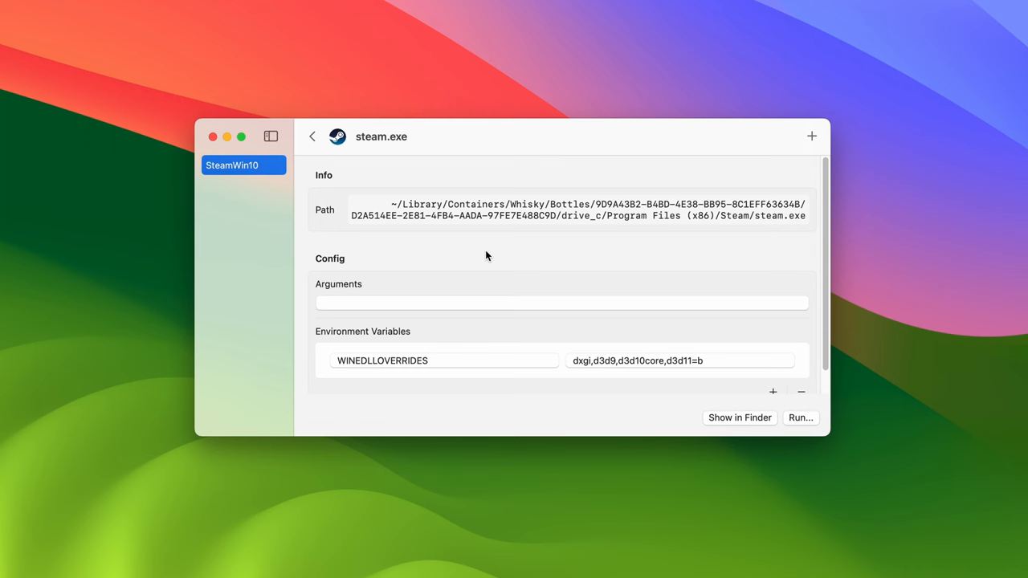
mouse_move(441, 148)
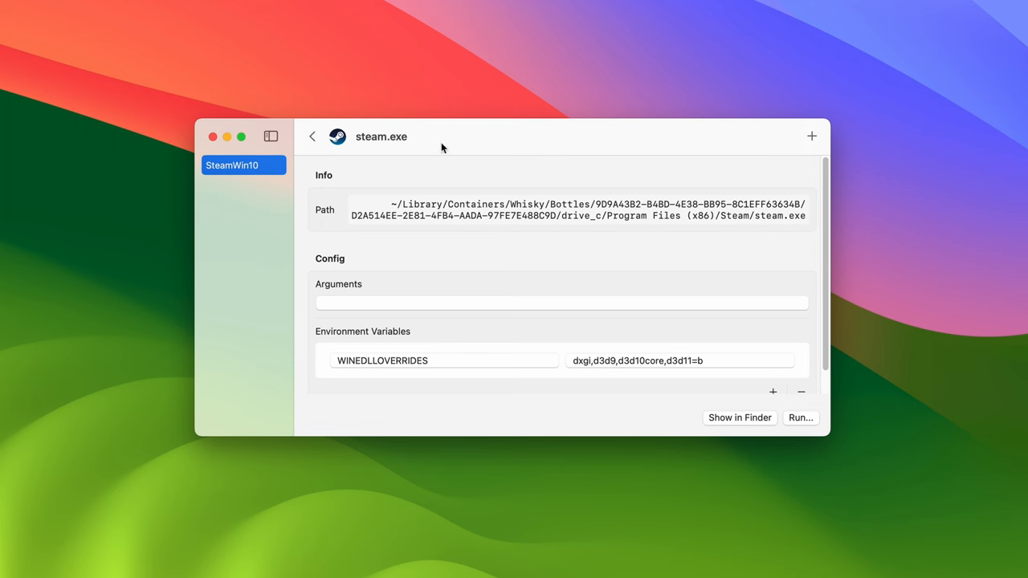
mouse_move(537, 255)
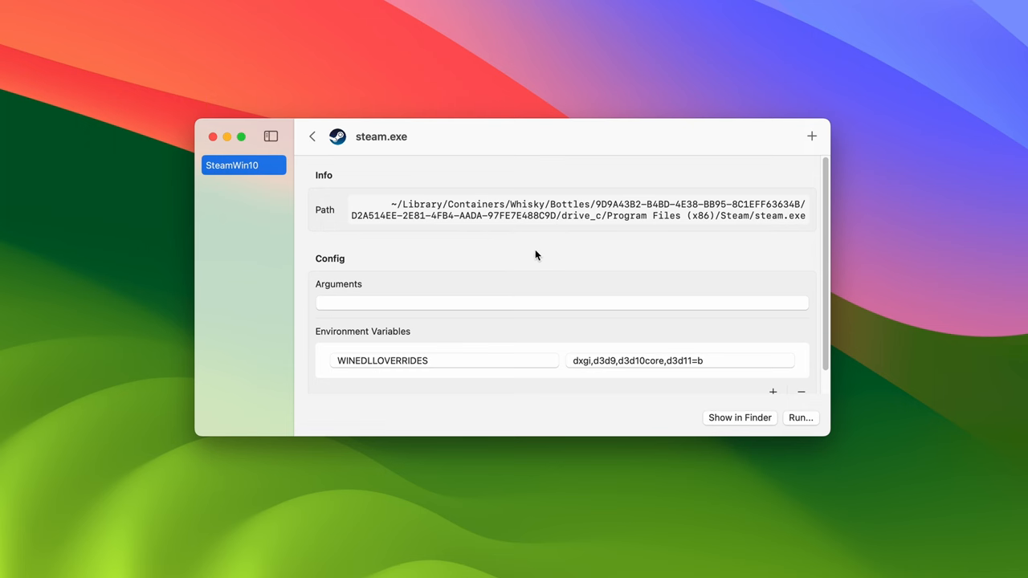
mouse_move(530, 273)
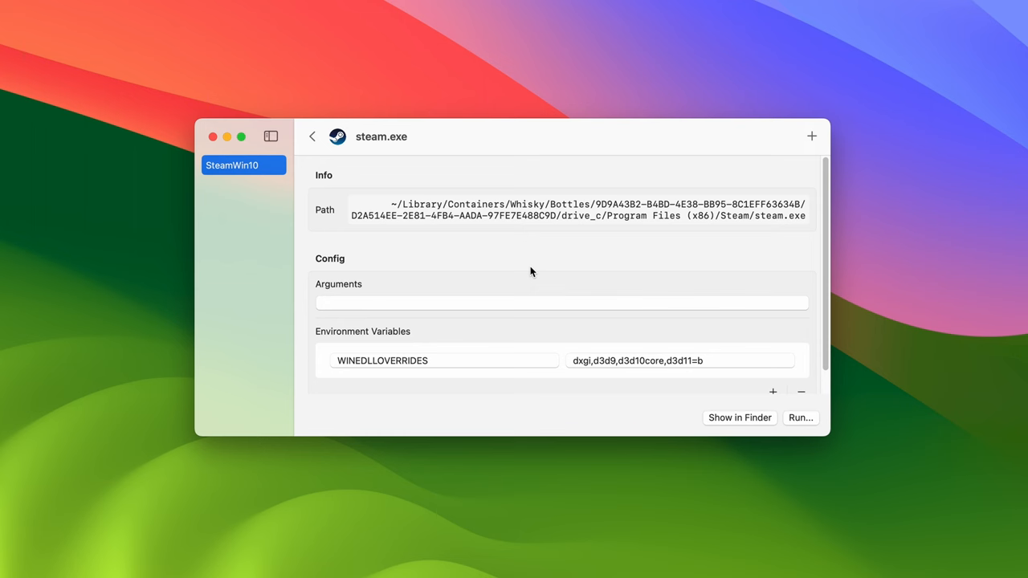
mouse_move(609, 279)
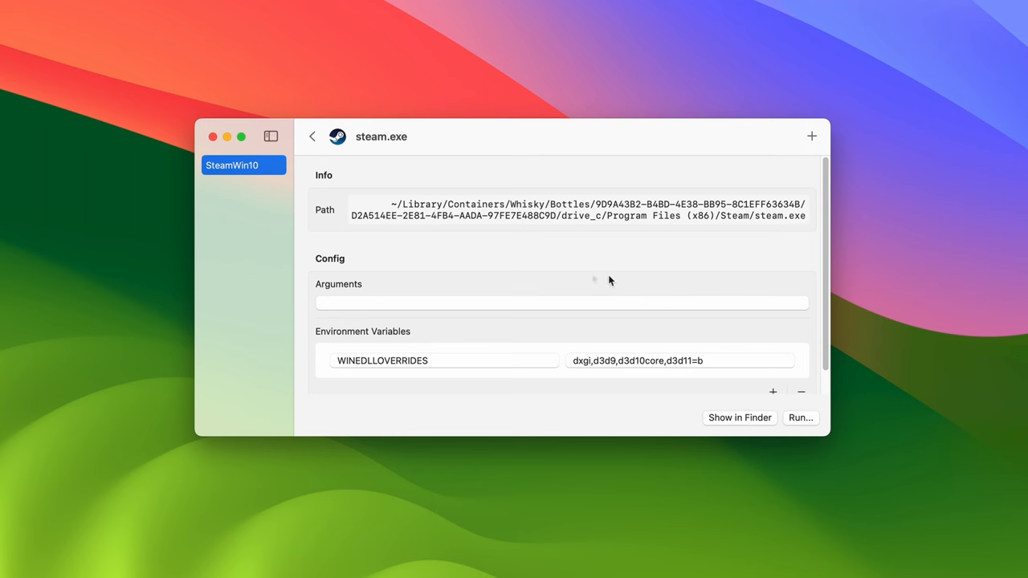
mouse_move(336, 136)
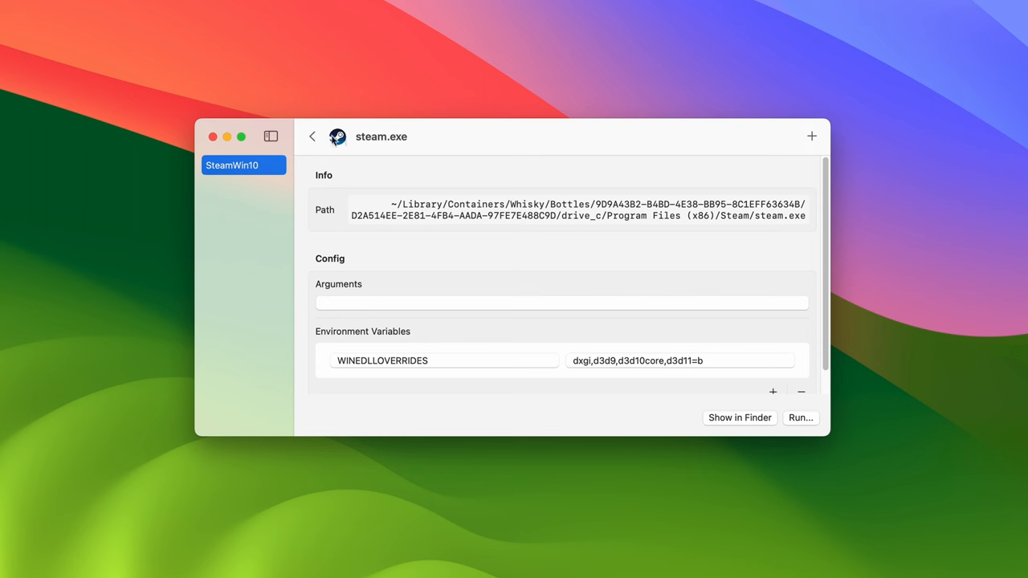
From the bottle overview, start Run... and browse drive_c into Program Files (x86) > Steam > steamapps.
left_click(311, 137)
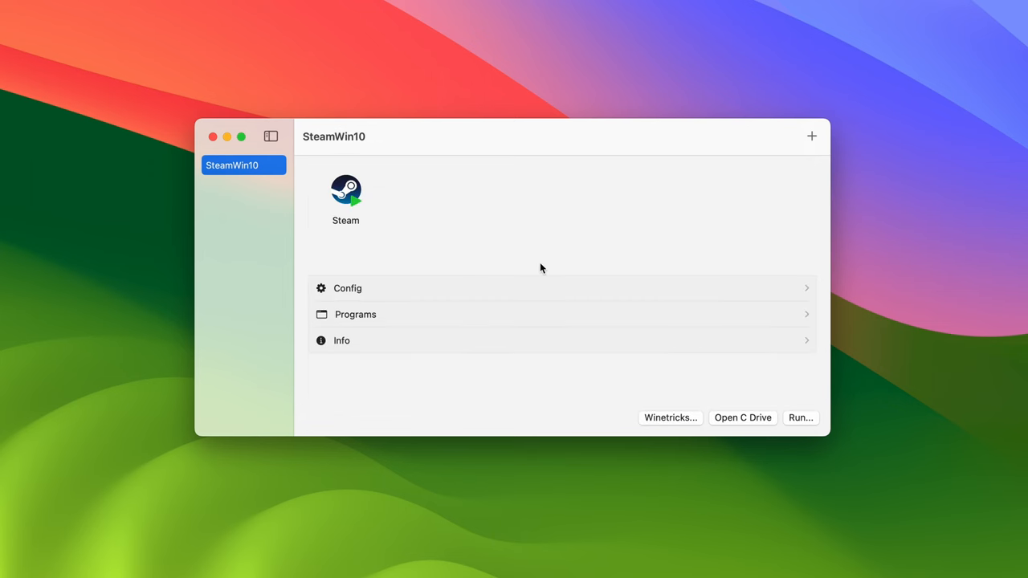
mouse_move(813, 428)
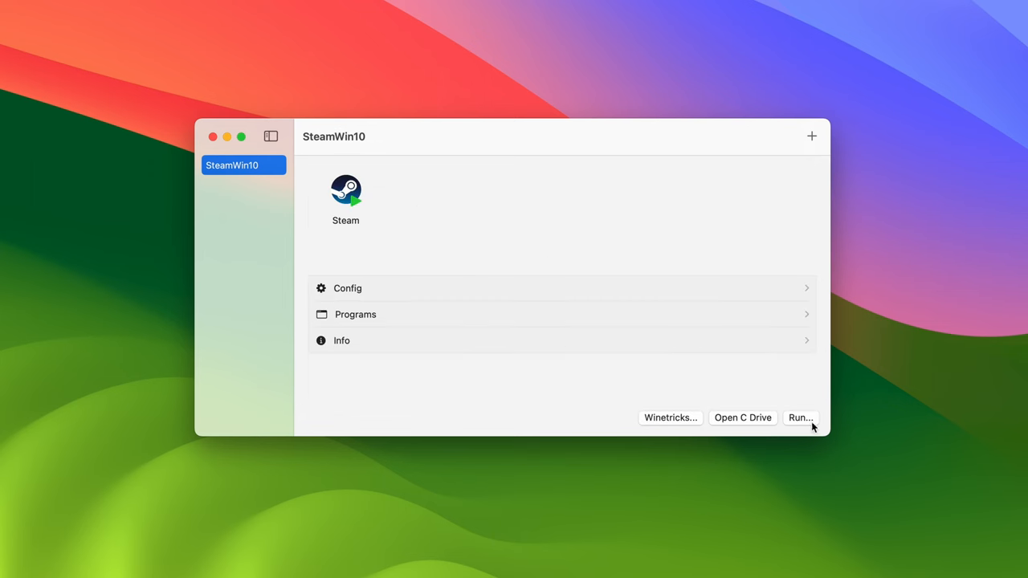
left_click(742, 418)
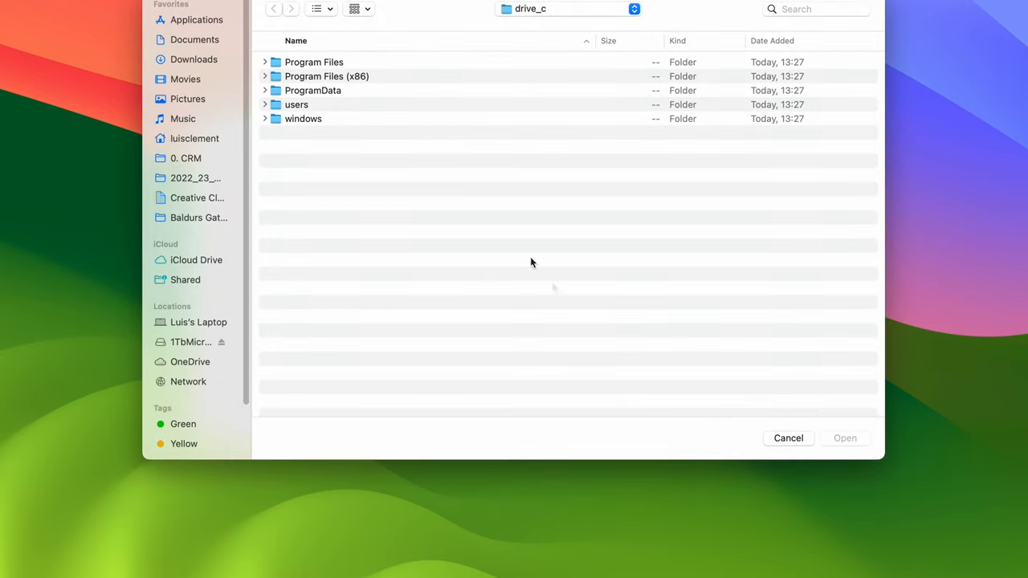
mouse_move(426, 143)
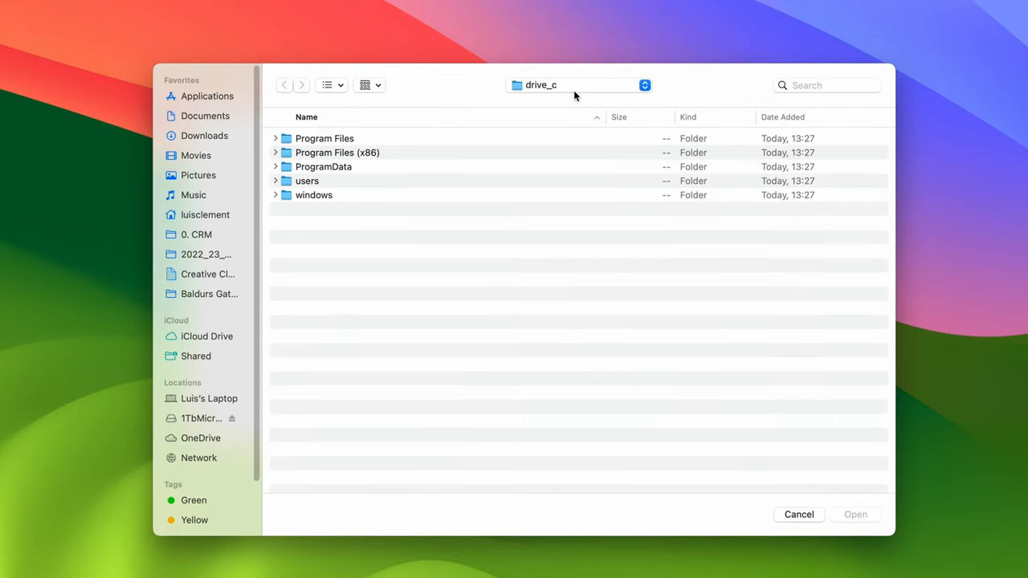
mouse_move(332, 161)
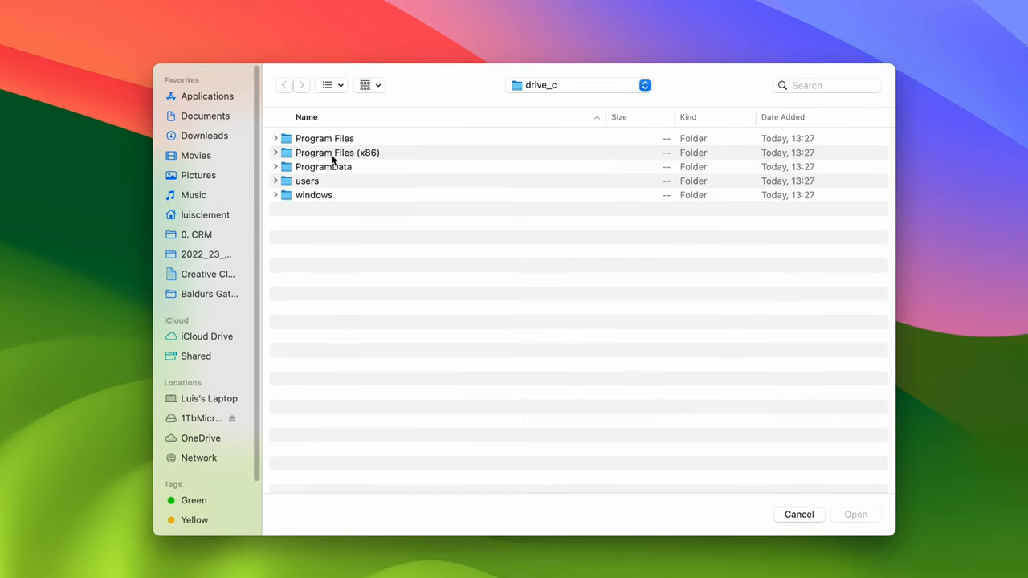
mouse_move(367, 158)
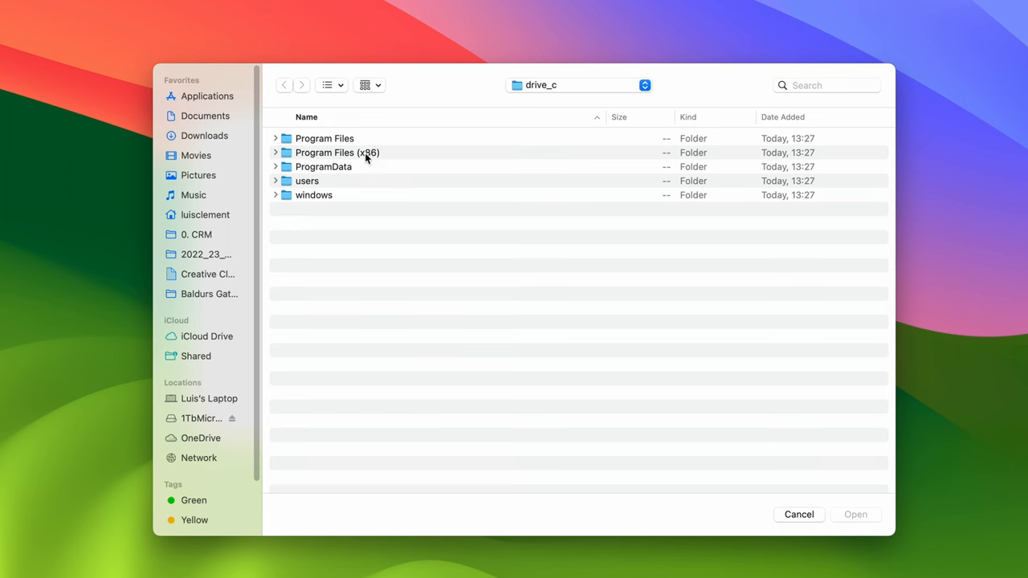
double_click(337, 152)
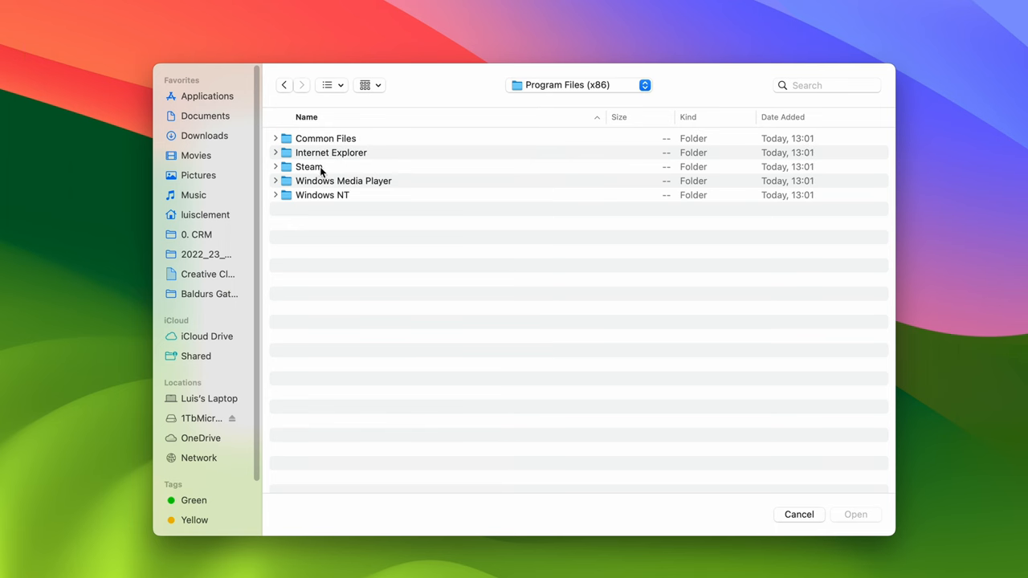
double_click(308, 166)
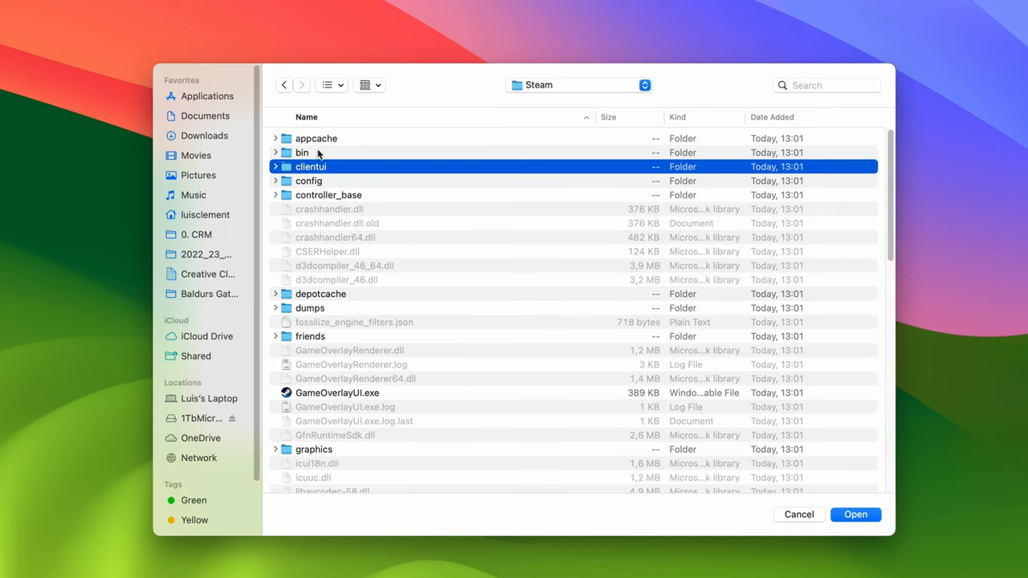
mouse_move(360, 210)
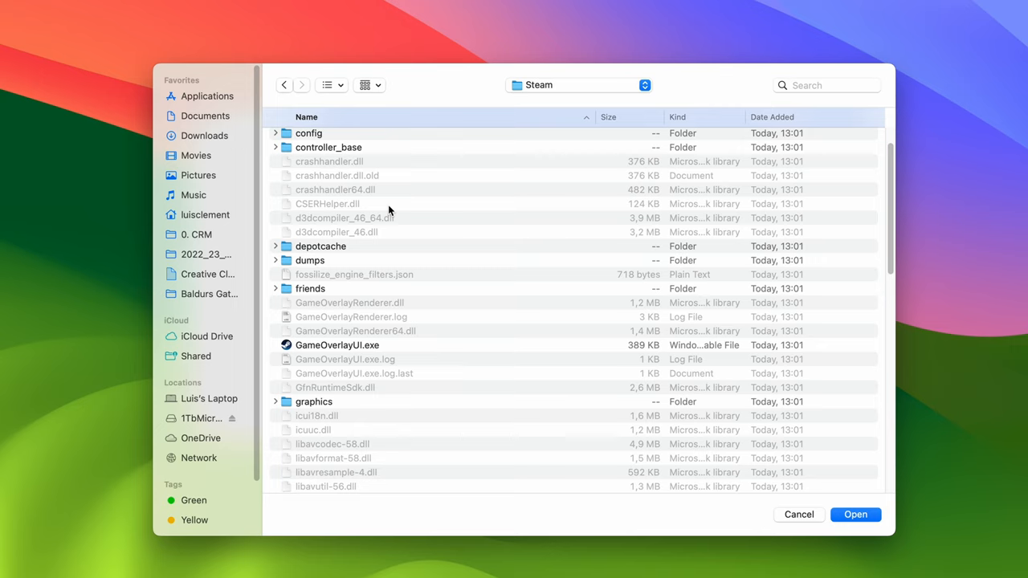
scroll("down", 3)
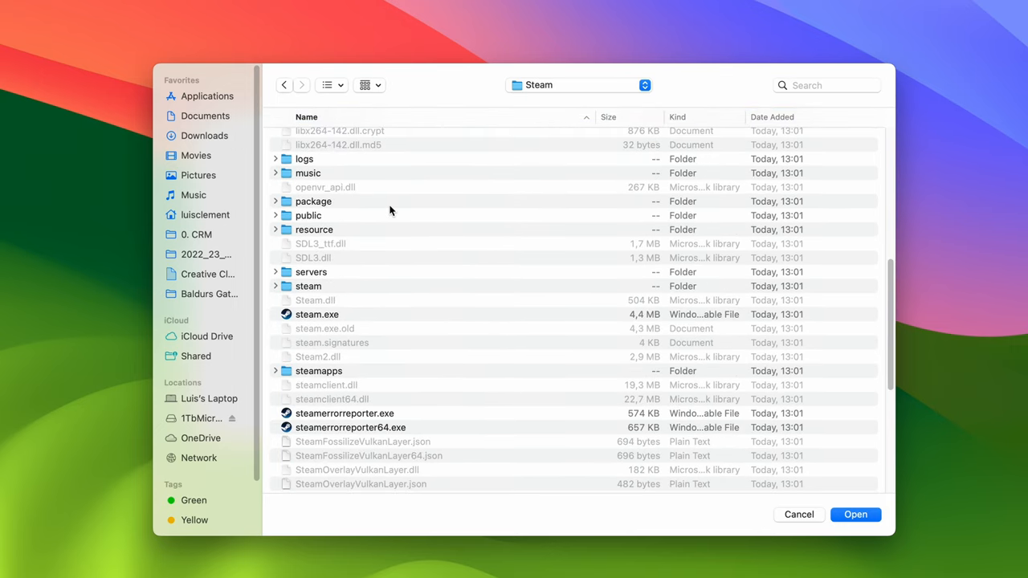
double_click(319, 370)
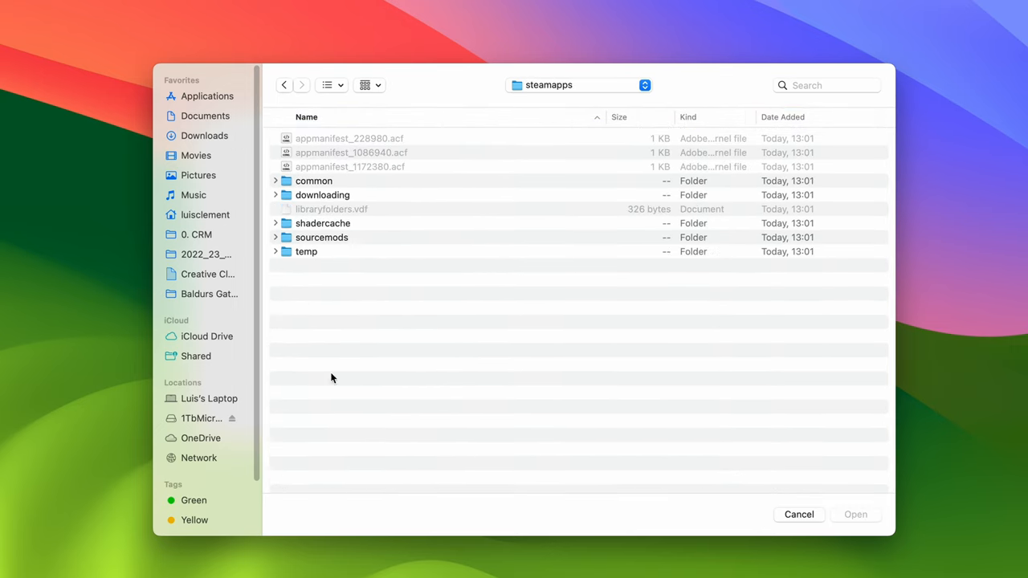
mouse_move(321, 310)
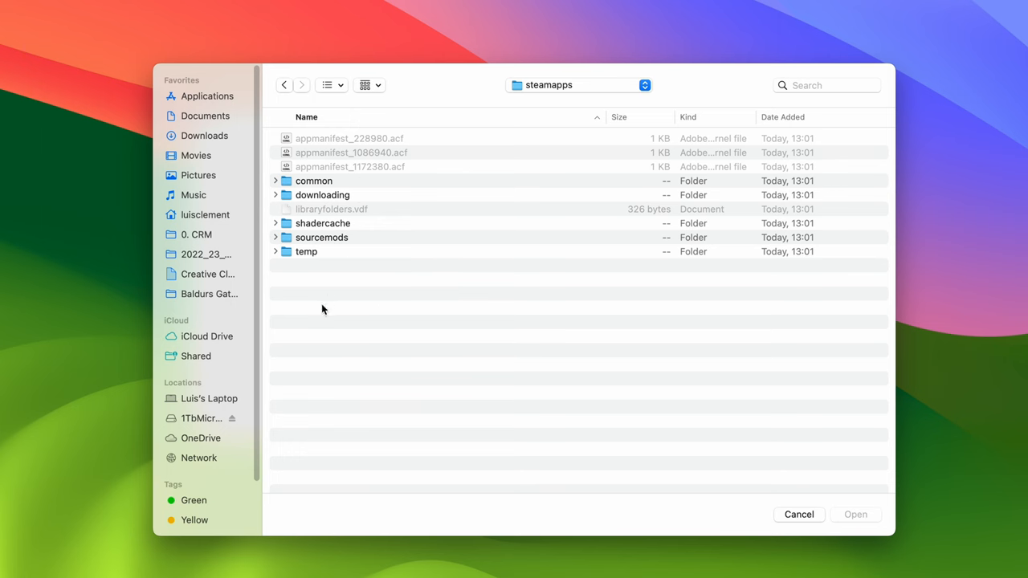
mouse_move(302, 249)
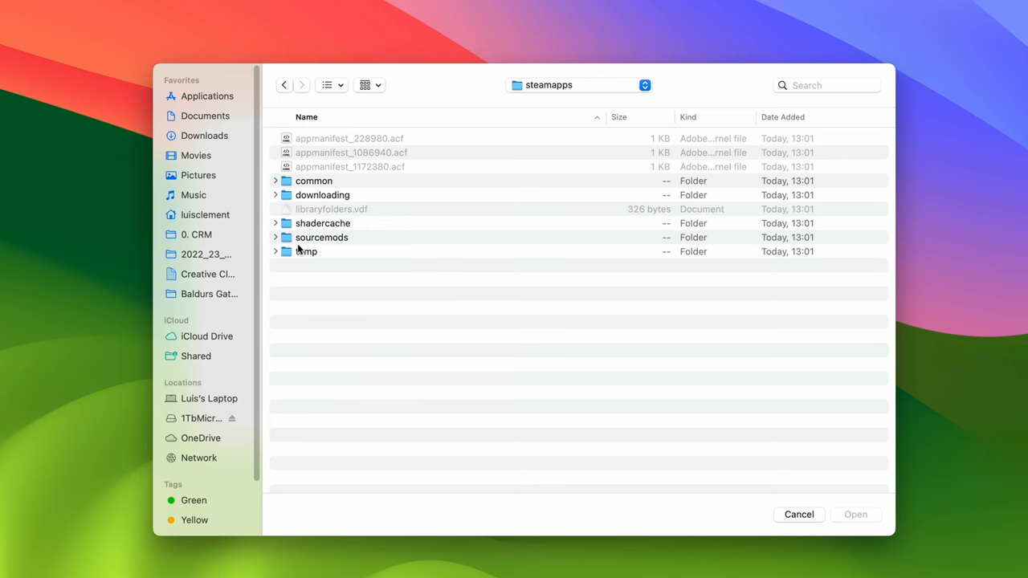
Continue into common > Baldurs Gate 3 > bin and select bg3_dx11.exe.
left_click(314, 180)
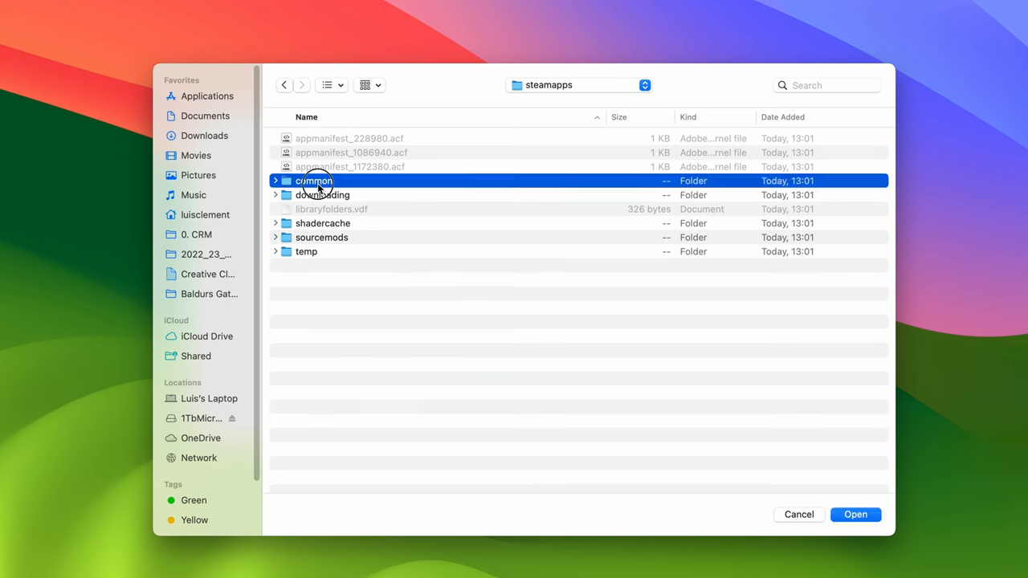
double_click(314, 180)
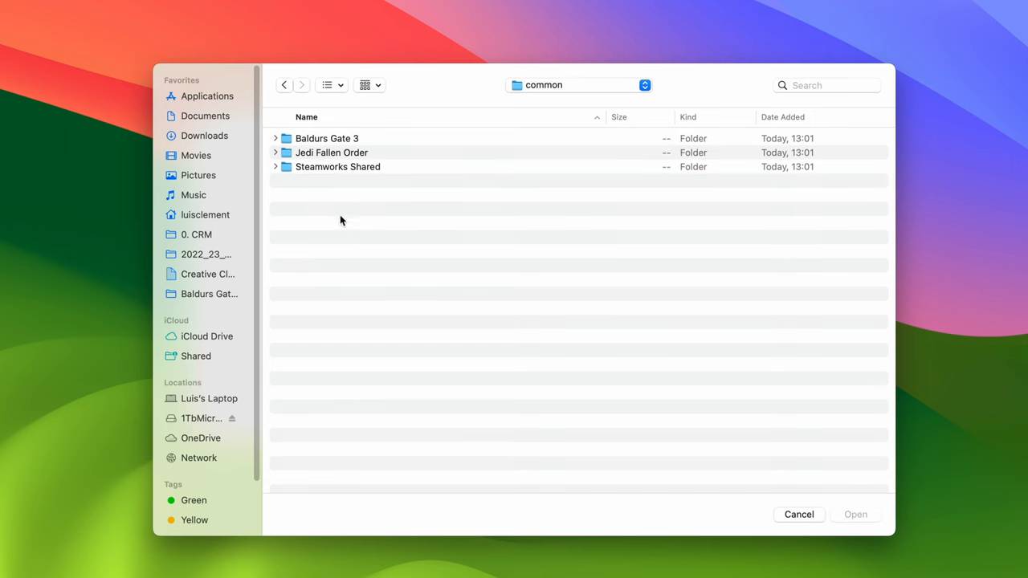
mouse_move(367, 161)
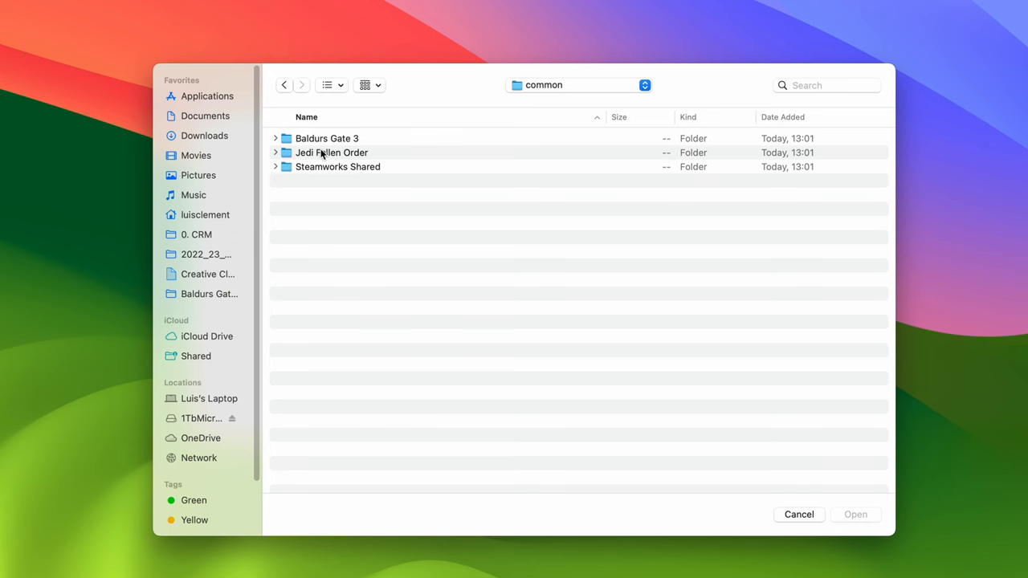
mouse_move(360, 138)
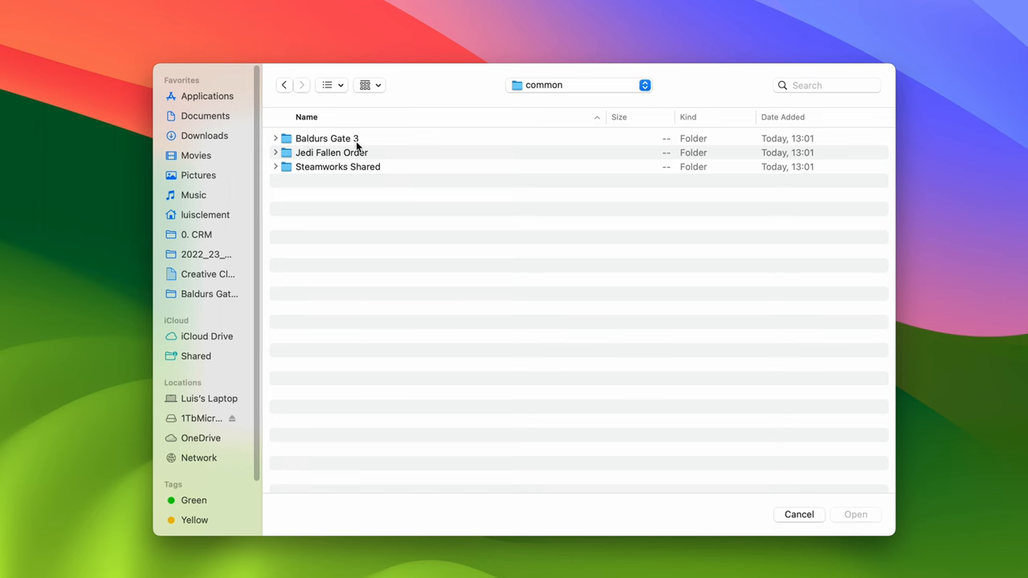
mouse_move(259, 127)
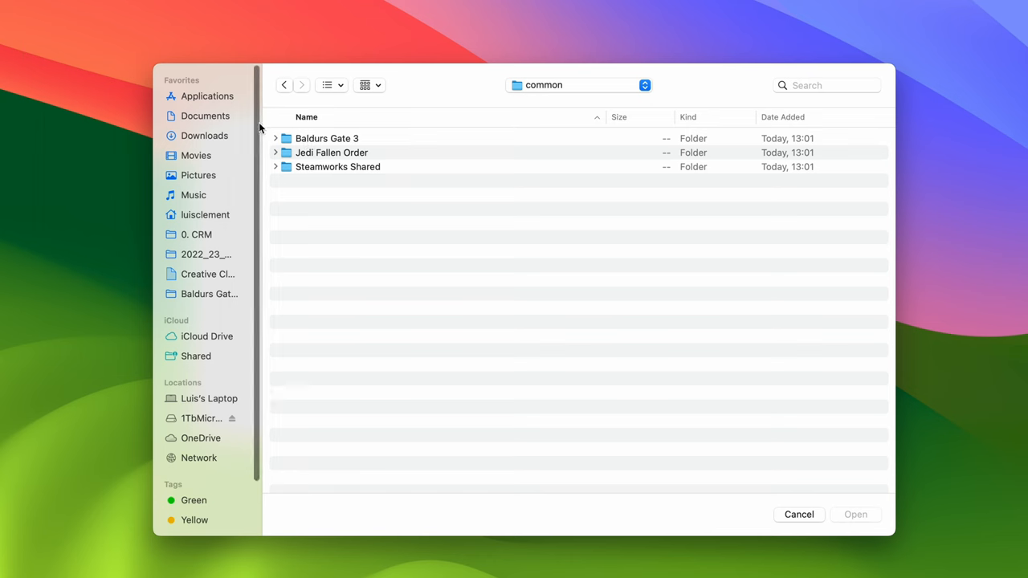
left_click_drag(263, 321, 328, 321)
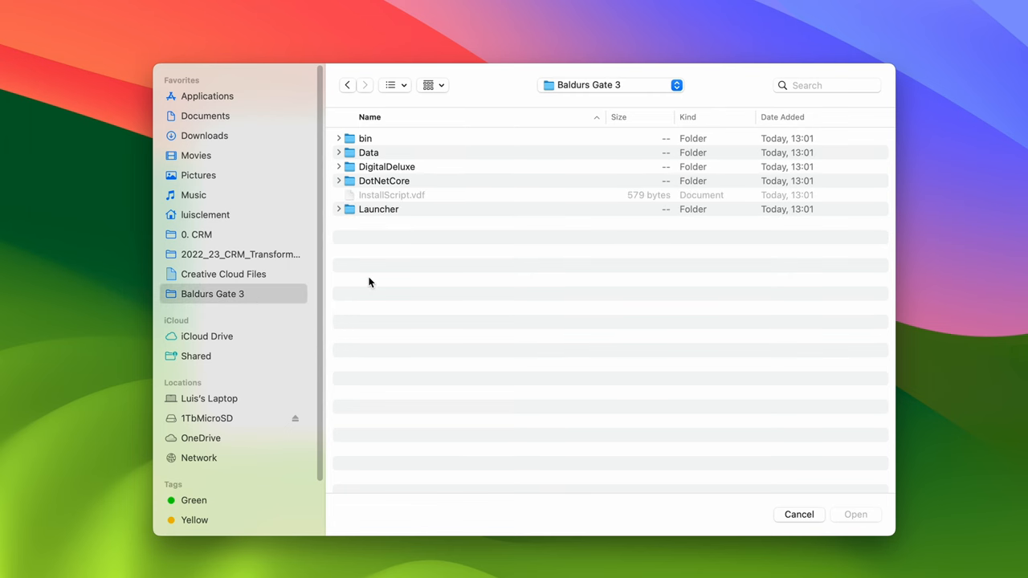
mouse_move(360, 141)
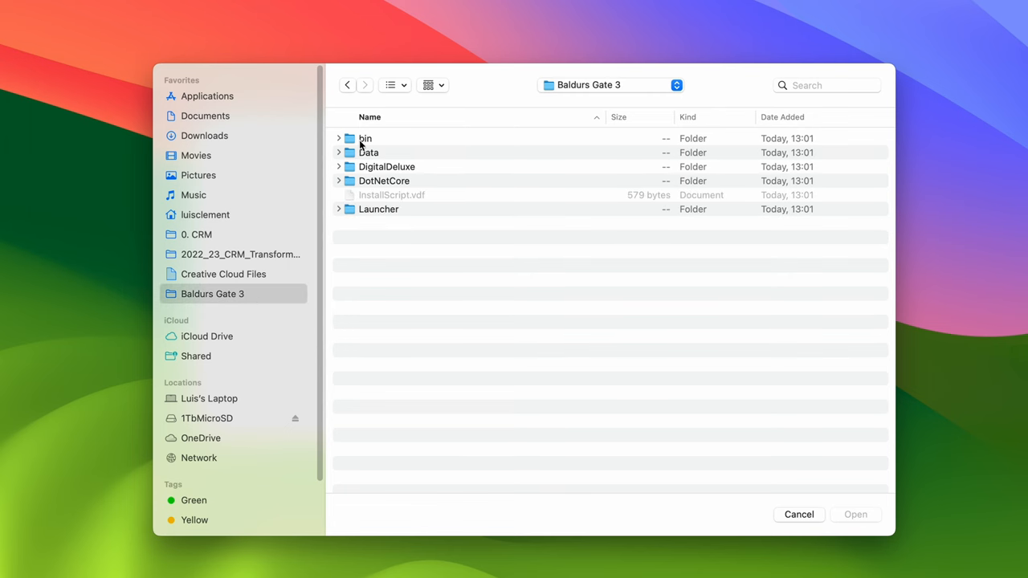
double_click(367, 139)
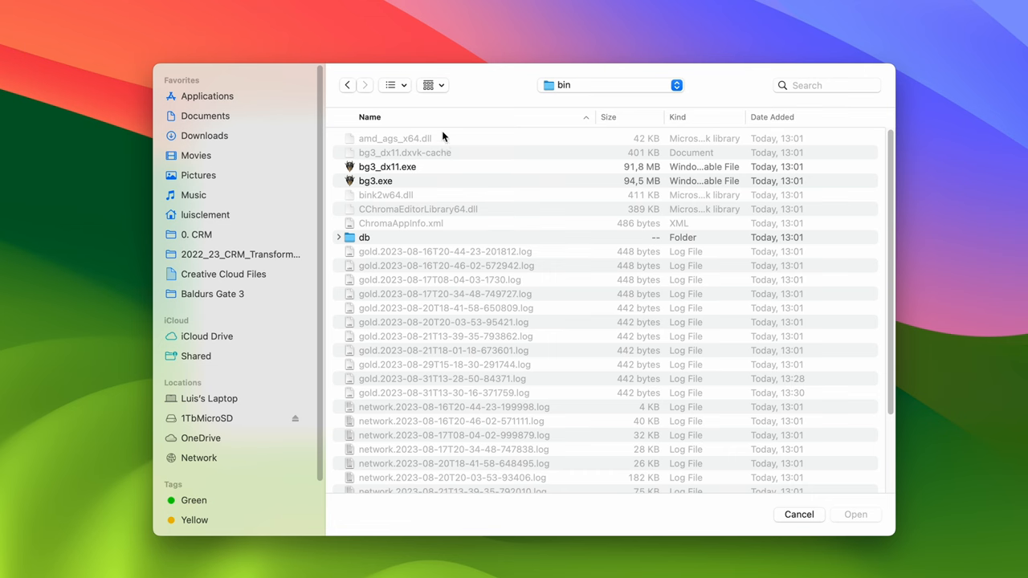
mouse_move(412, 176)
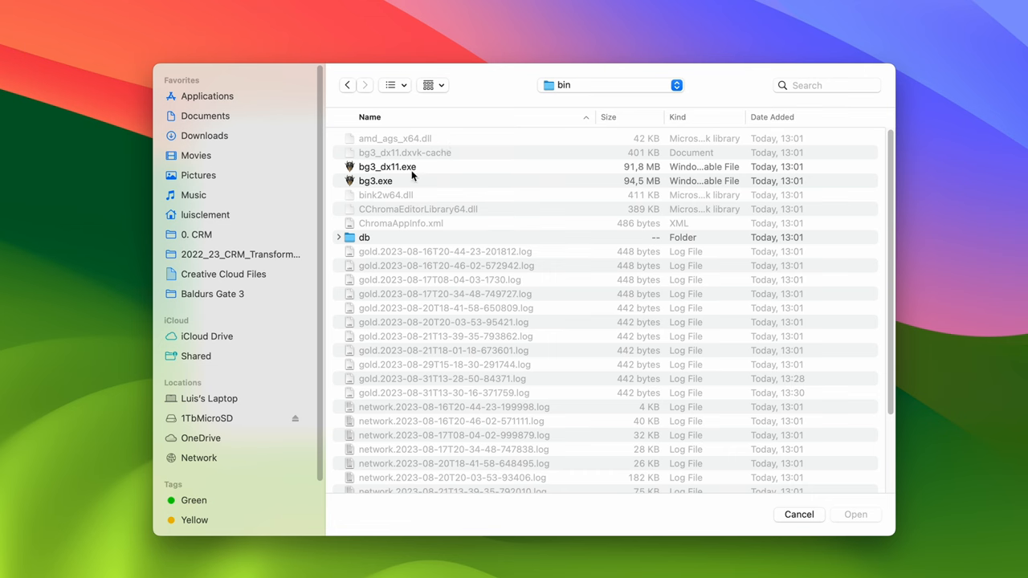
left_click(386, 165)
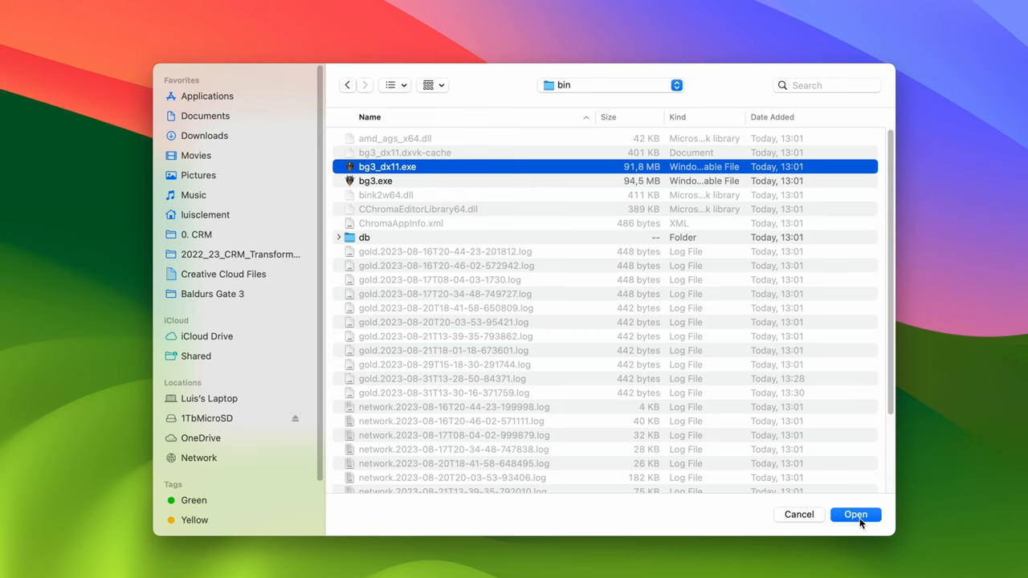
Launch bg3_dx11.exe in the bottle and let Baldur's Gate 3 load to its title screen.
left_click(855, 514)
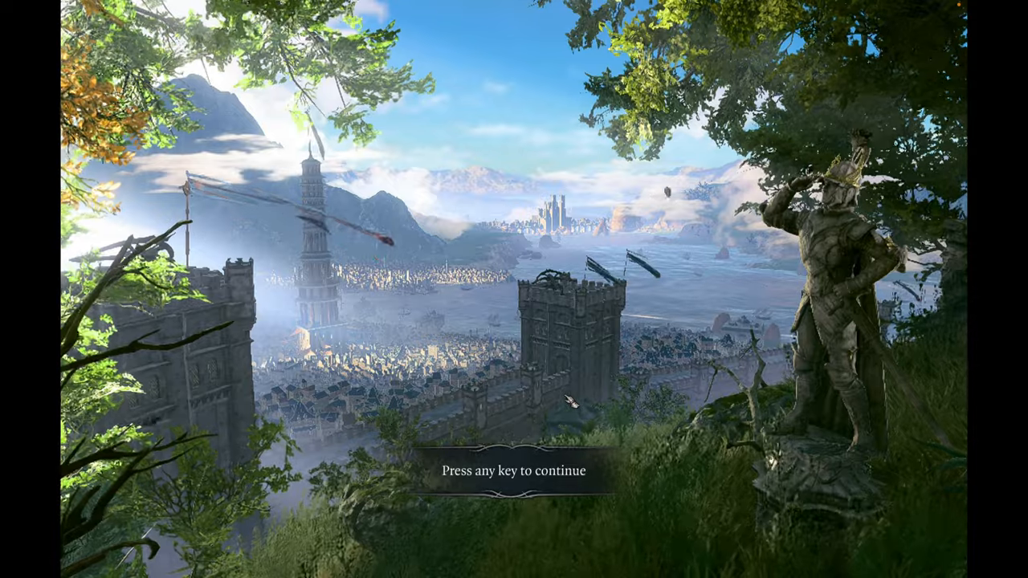
Continue to the main menu and set the video resolution to 3456 x 2234.
key("space")
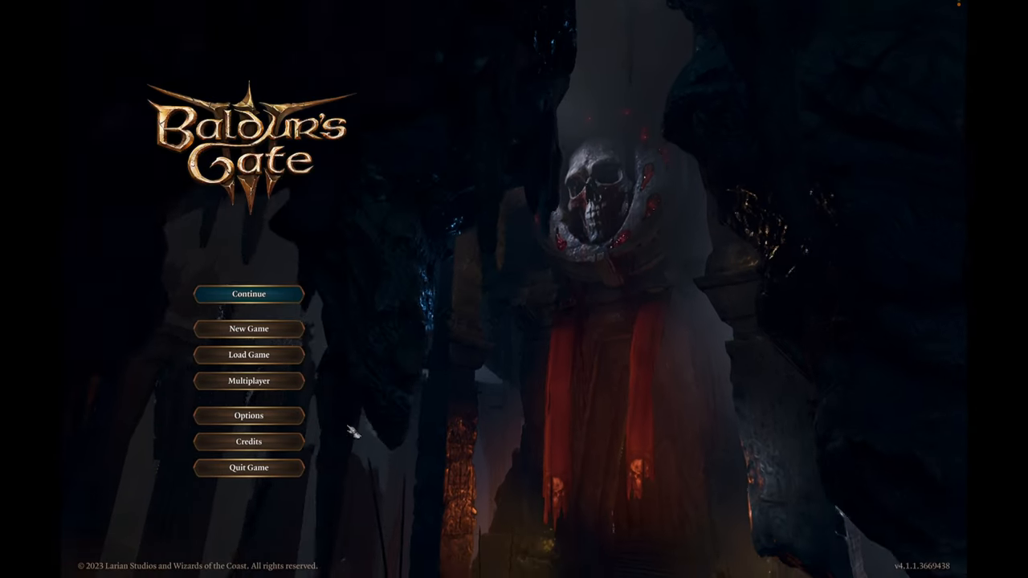
left_click(249, 415)
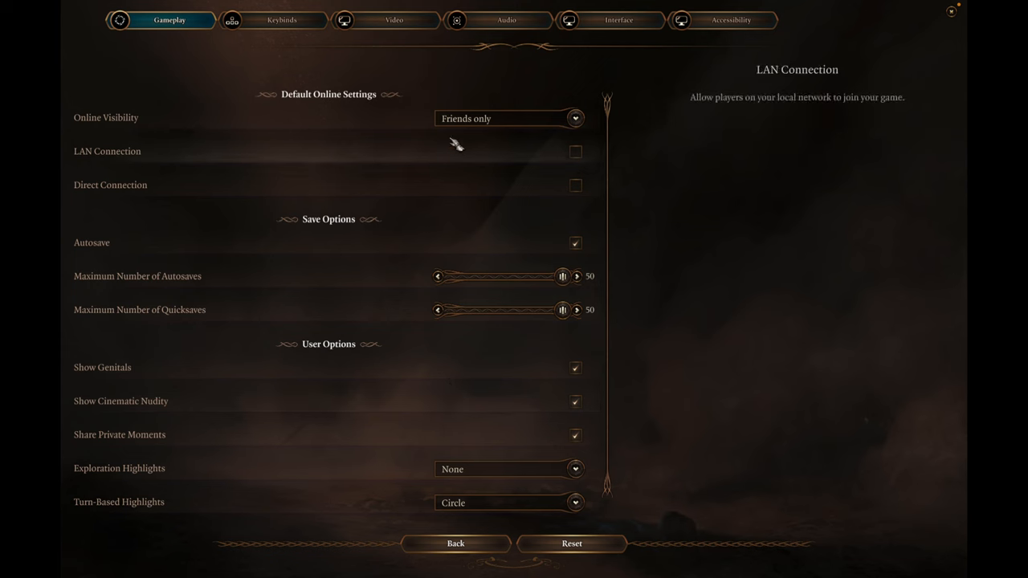
left_click(394, 19)
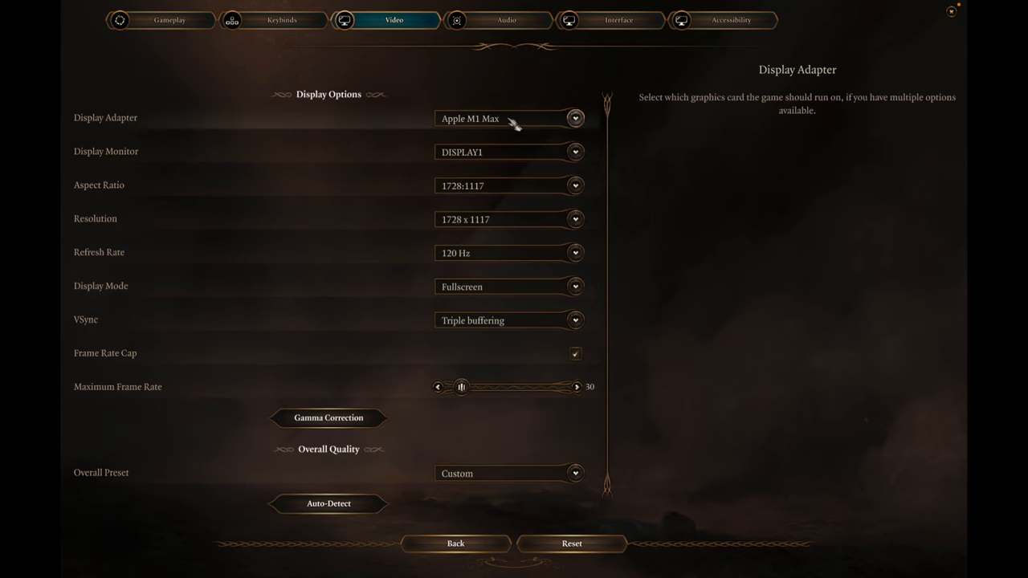
mouse_move(495, 187)
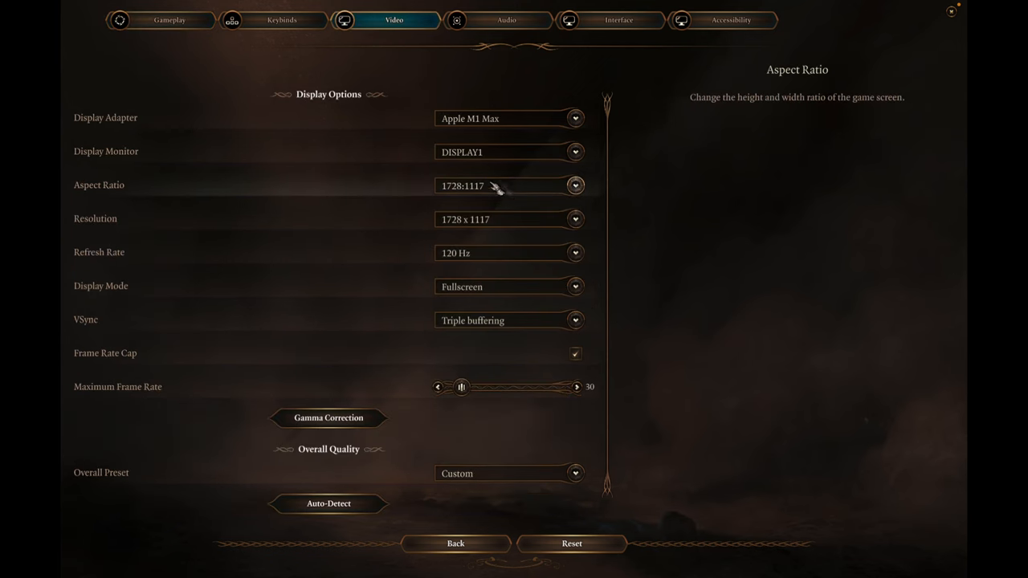
mouse_move(486, 218)
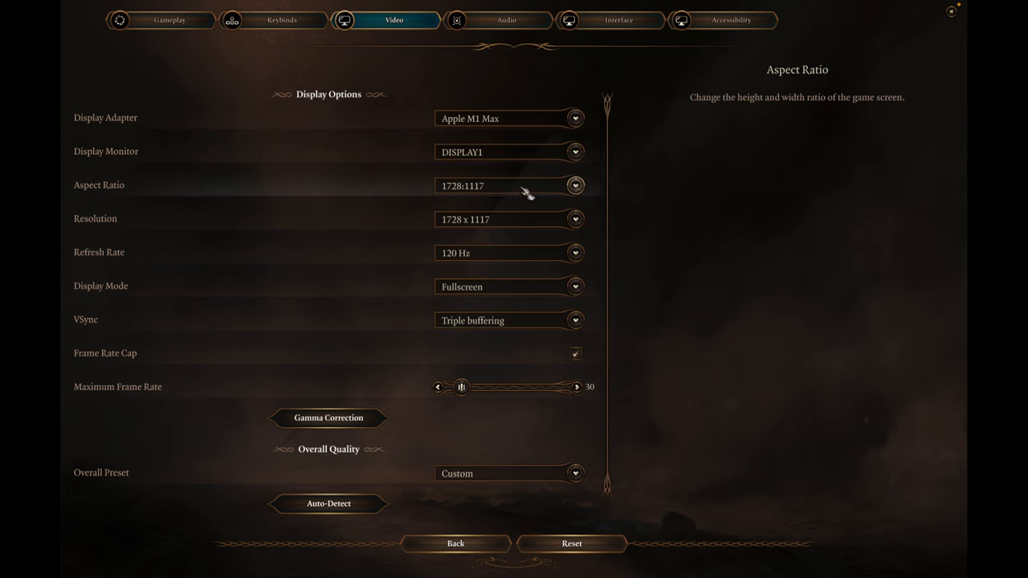
left_click(575, 219)
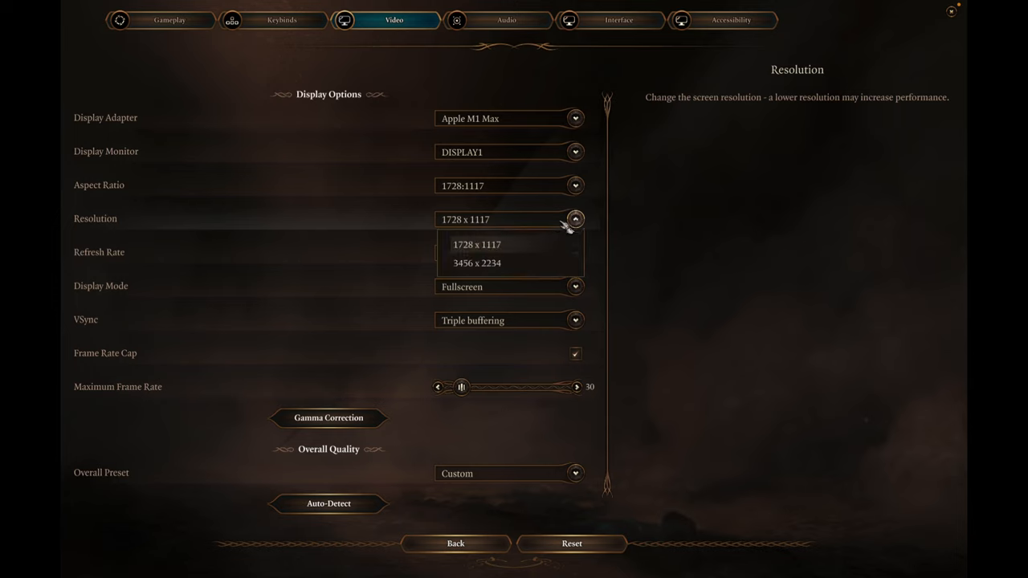
left_click(476, 264)
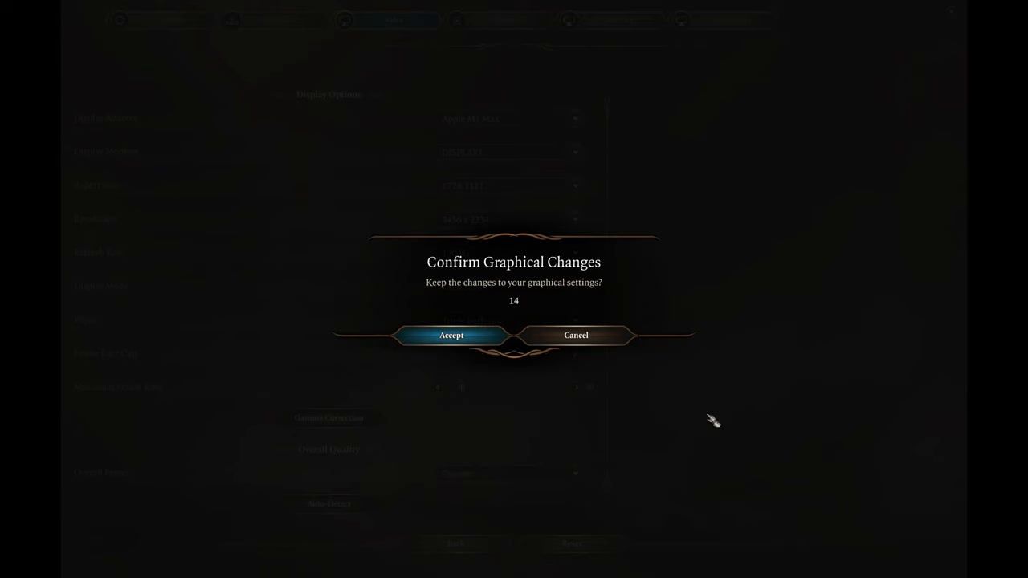
left_click(450, 336)
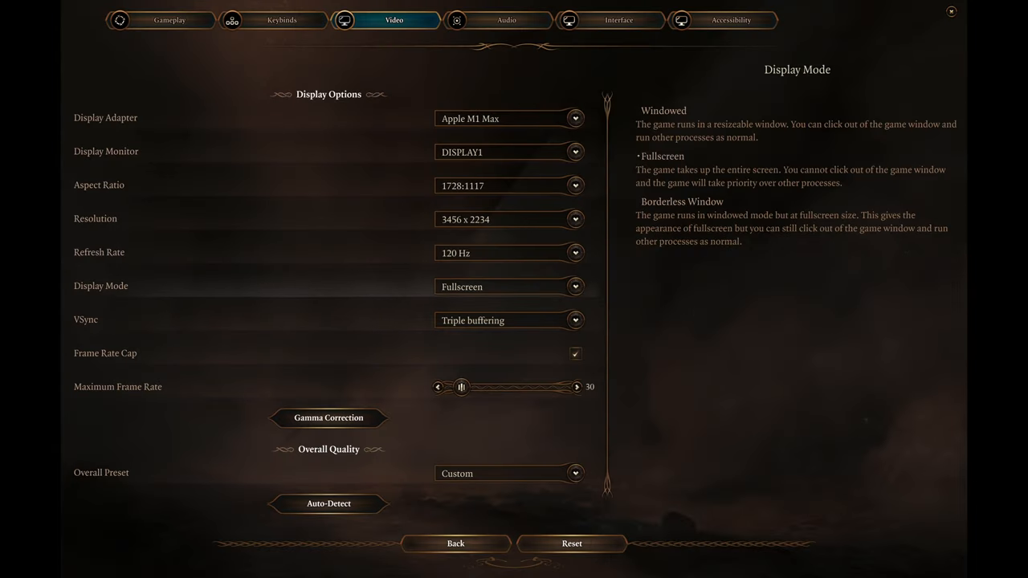
Set the refresh rate to 60 Hz and return to the main menu.
left_click(575, 254)
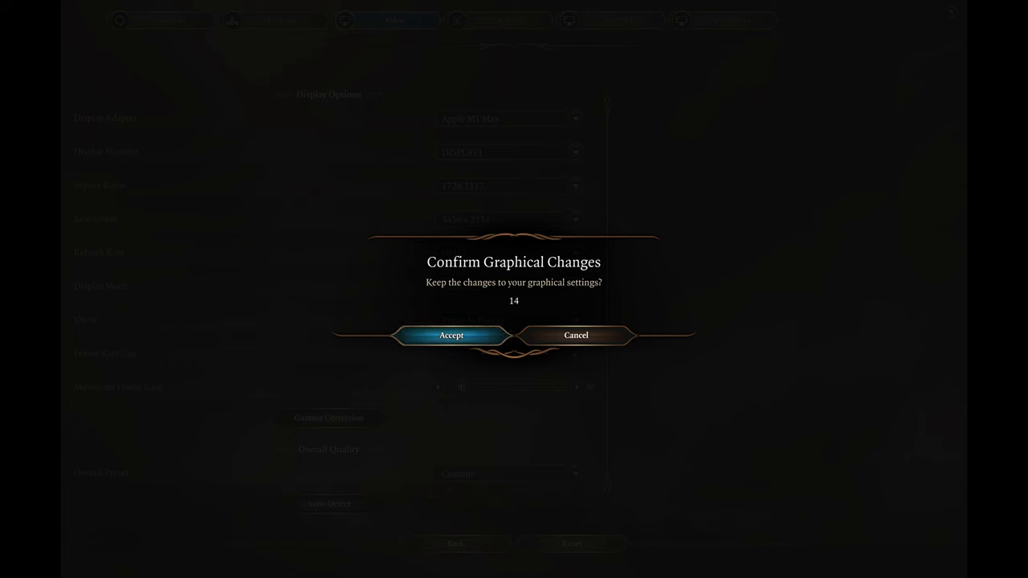
left_click(450, 335)
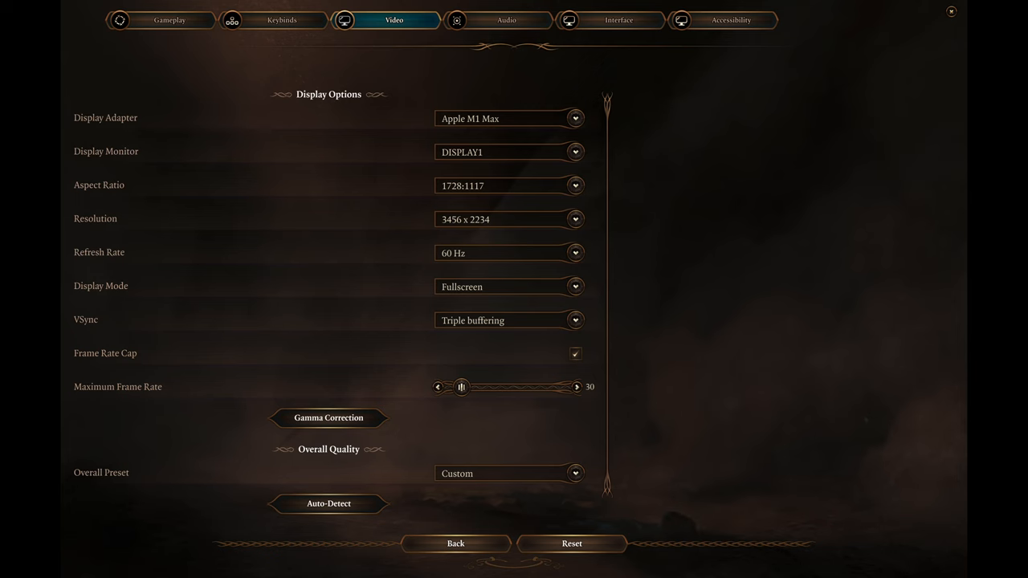
left_click(456, 543)
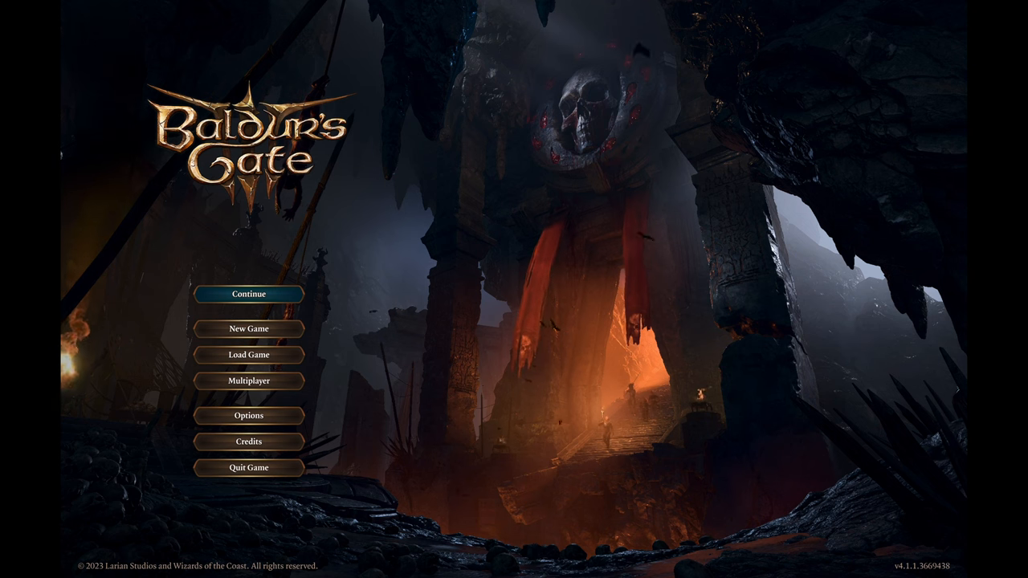
mouse_move(248, 294)
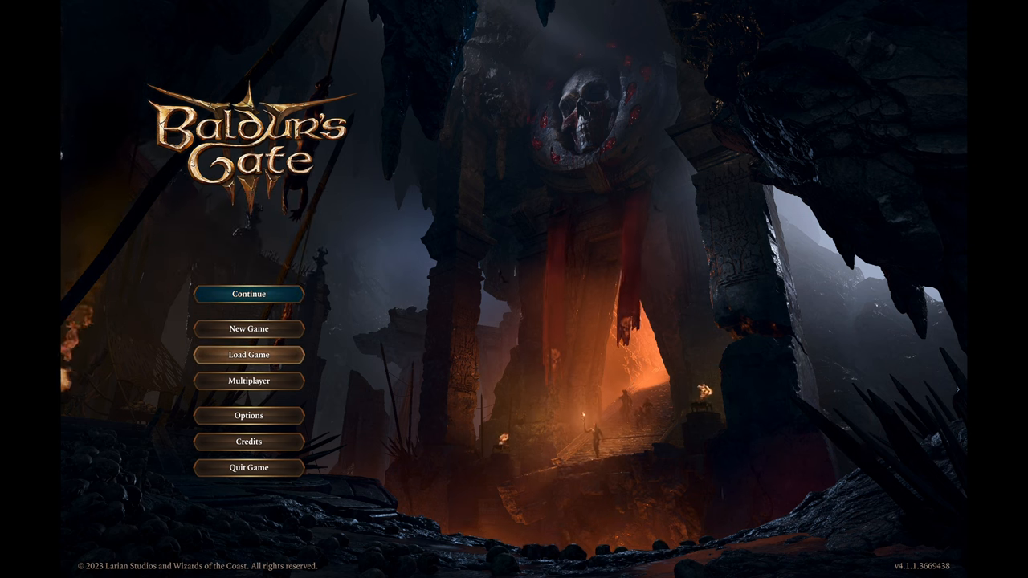
Load the 'Wilderness - 6h 40m' save from the bottom of the saved games list.
left_click(249, 355)
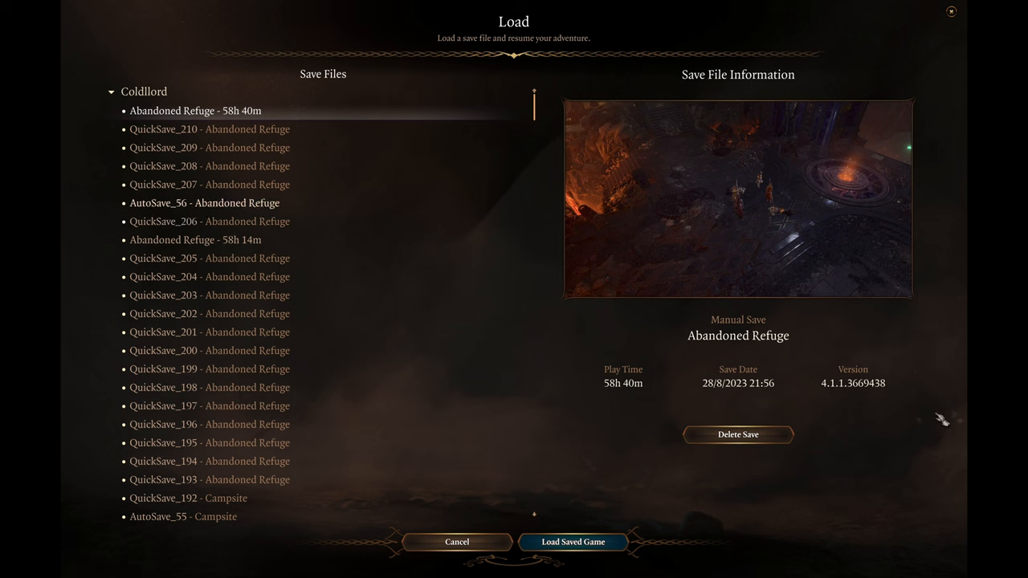
scroll("down", 3)
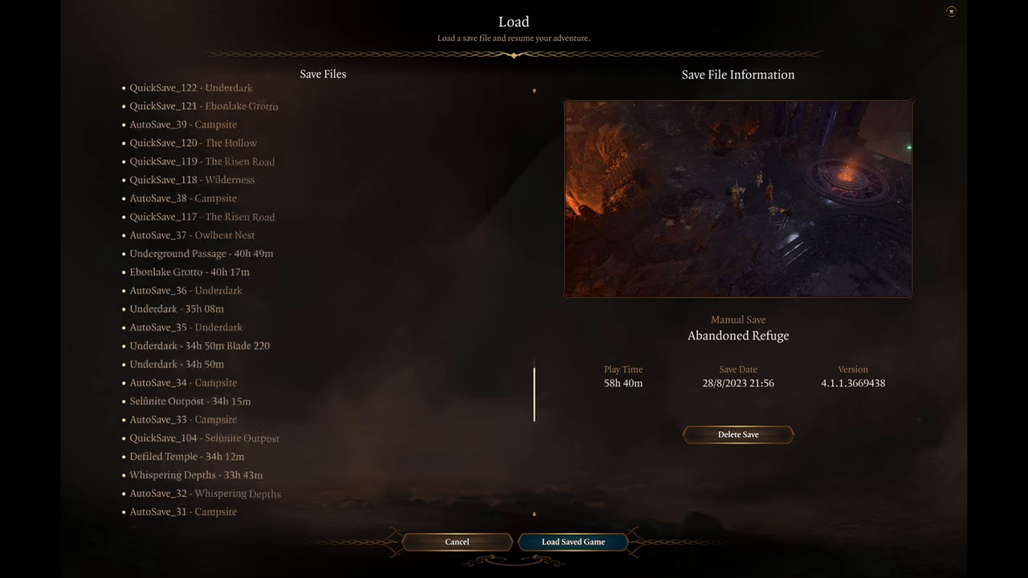
scroll("down", 3)
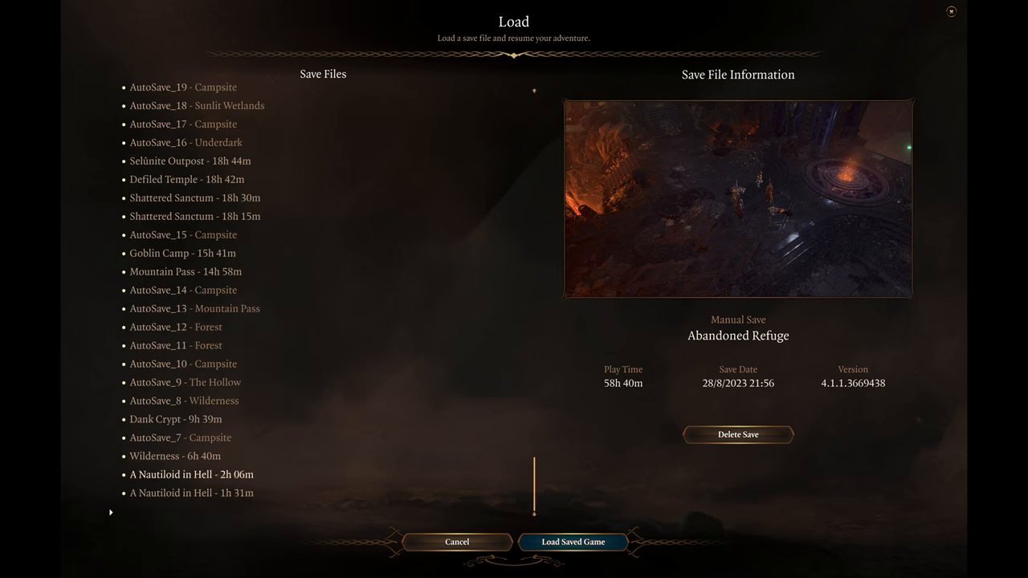
left_click(174, 457)
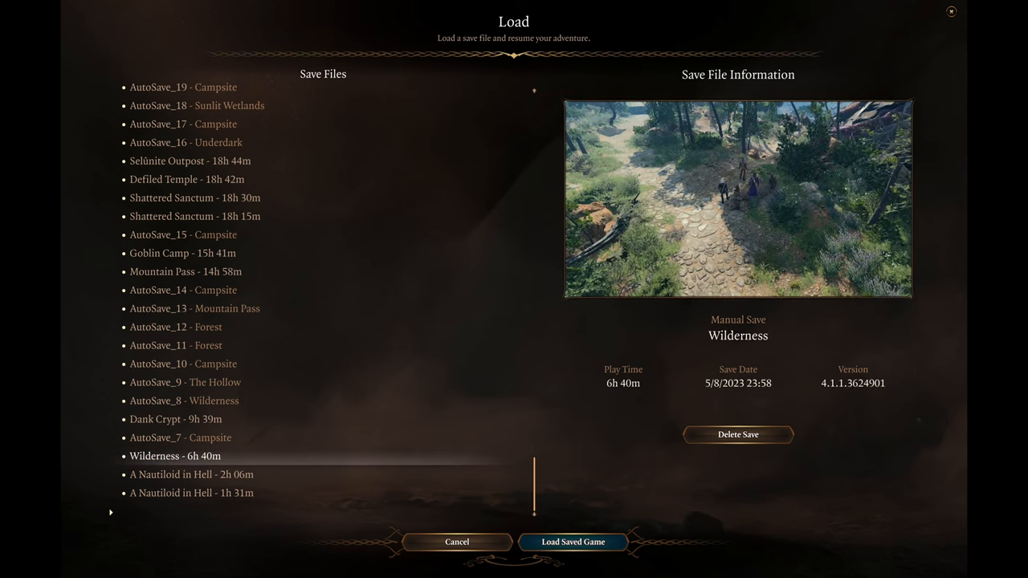
left_click(456, 541)
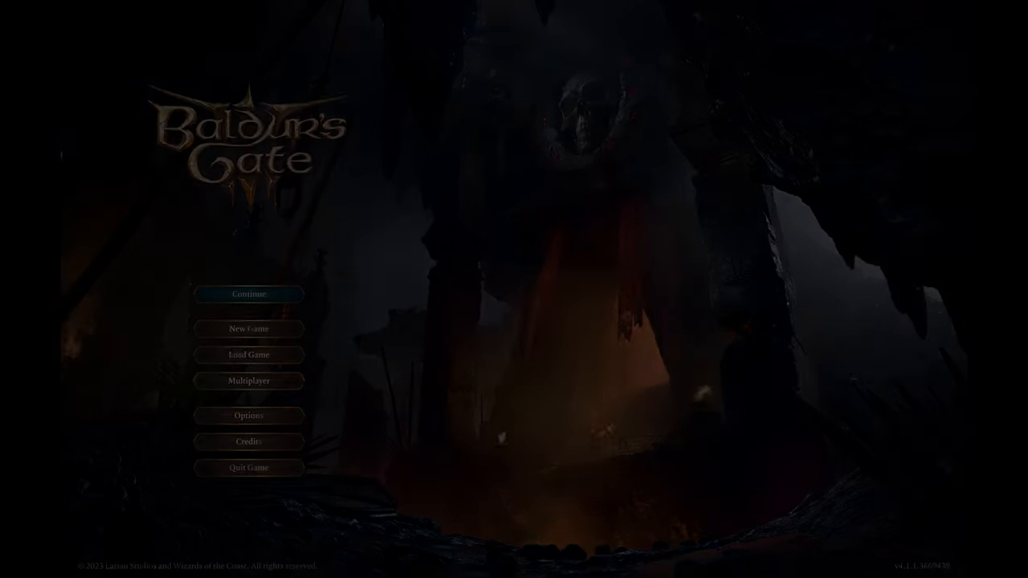
left_click(248, 292)
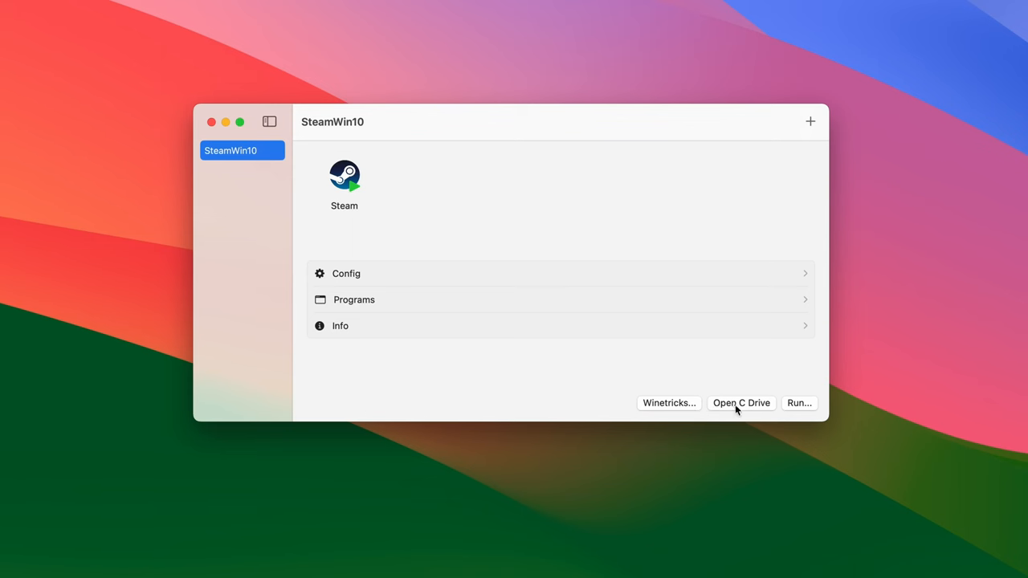
Open the SteamWin10 bottle's C drive in Finder.
left_click(741, 402)
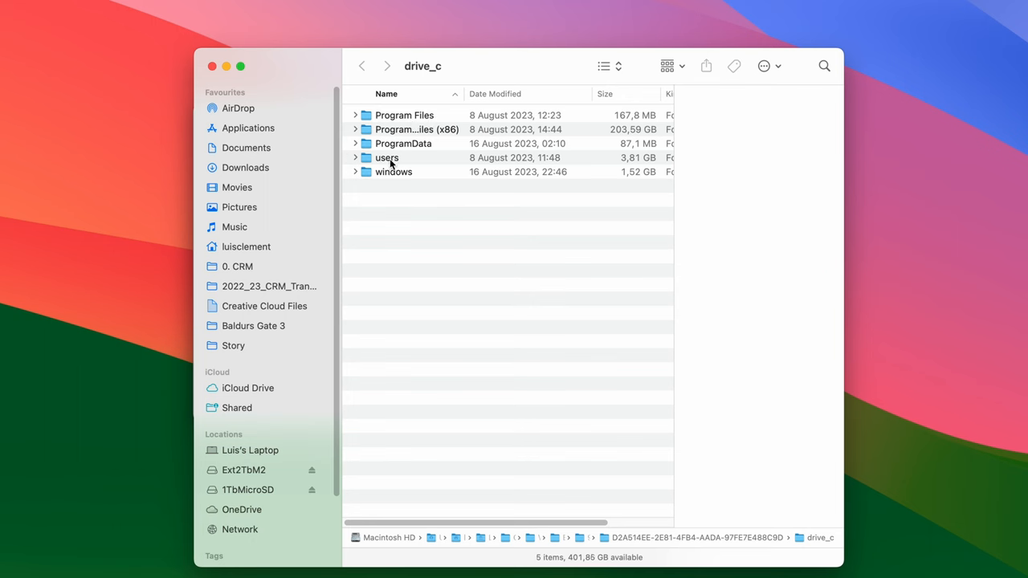
Browse users > crossover > AppData > Local > Larian Studios > Baldur's Gate 3.
double_click(387, 157)
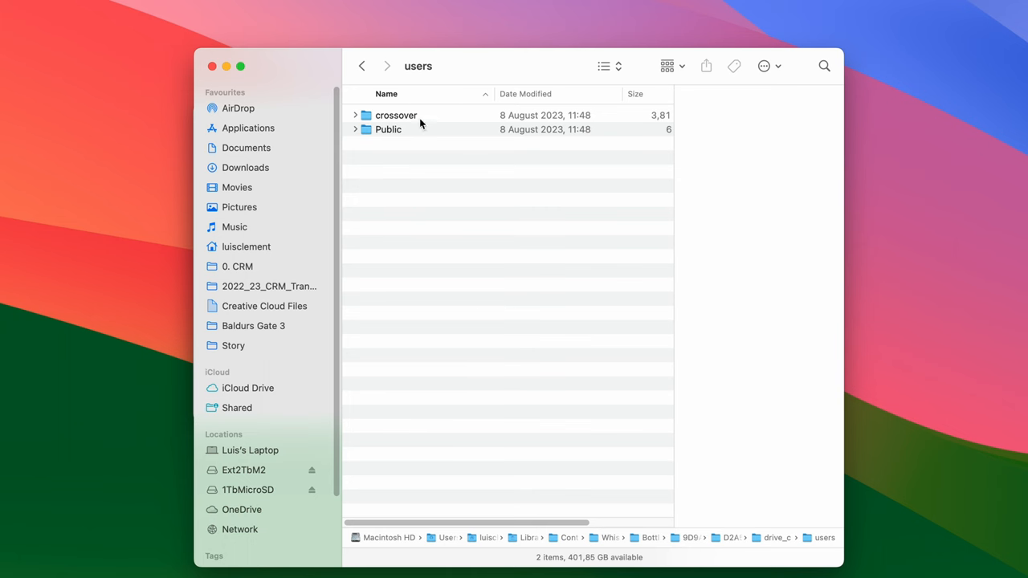
mouse_move(396, 119)
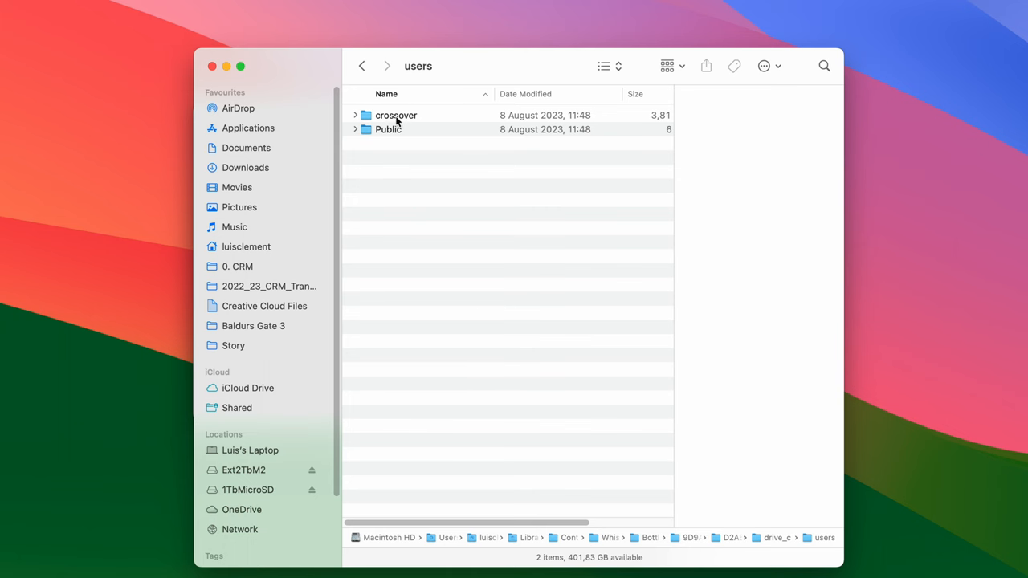
double_click(396, 116)
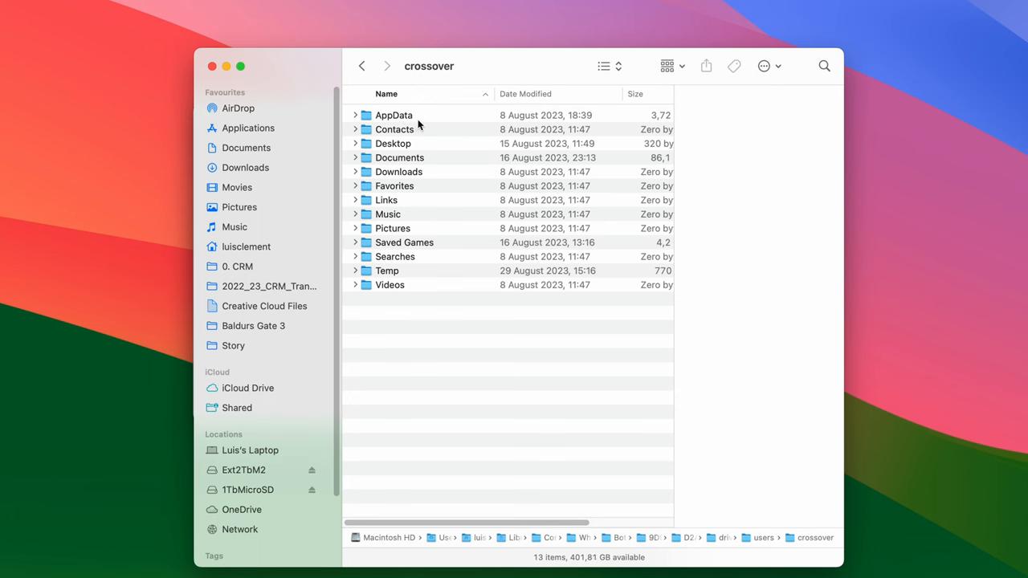
mouse_move(473, 235)
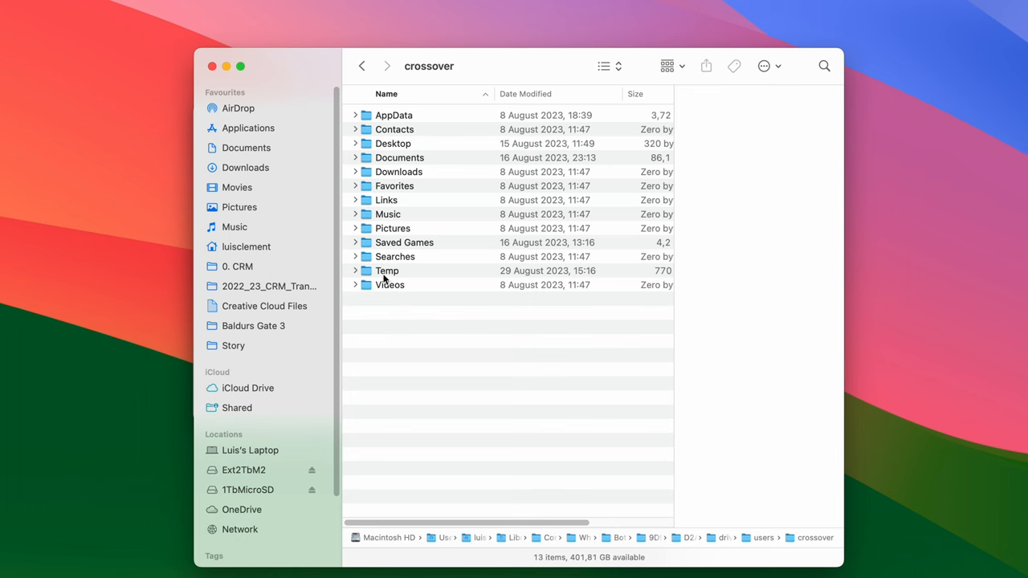
mouse_move(399, 125)
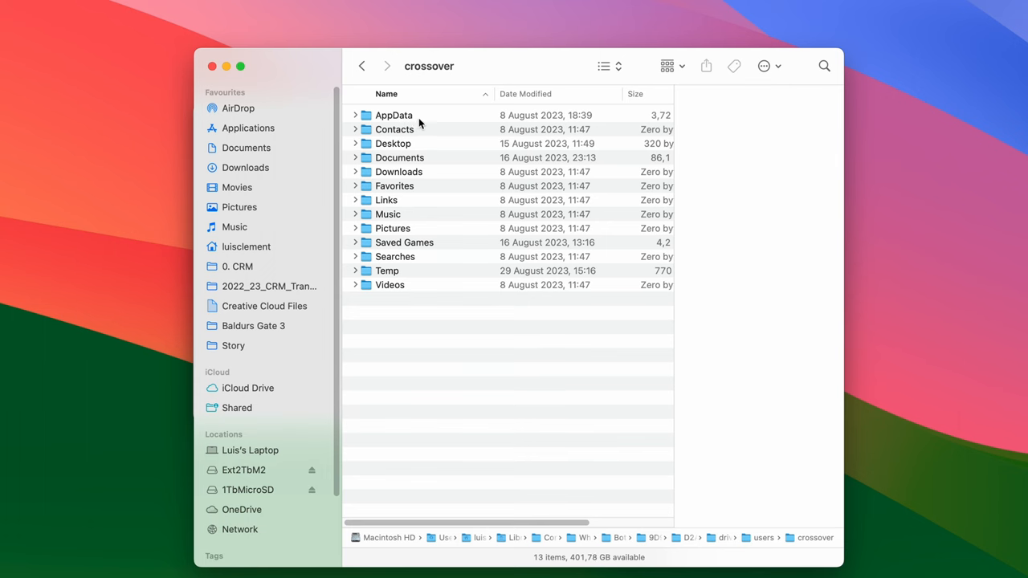
double_click(394, 116)
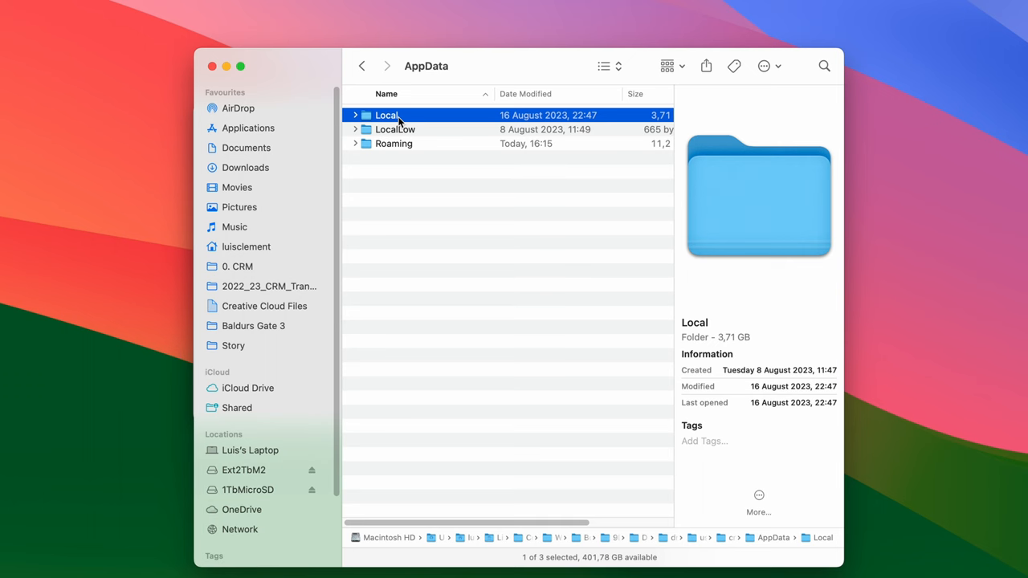
double_click(385, 116)
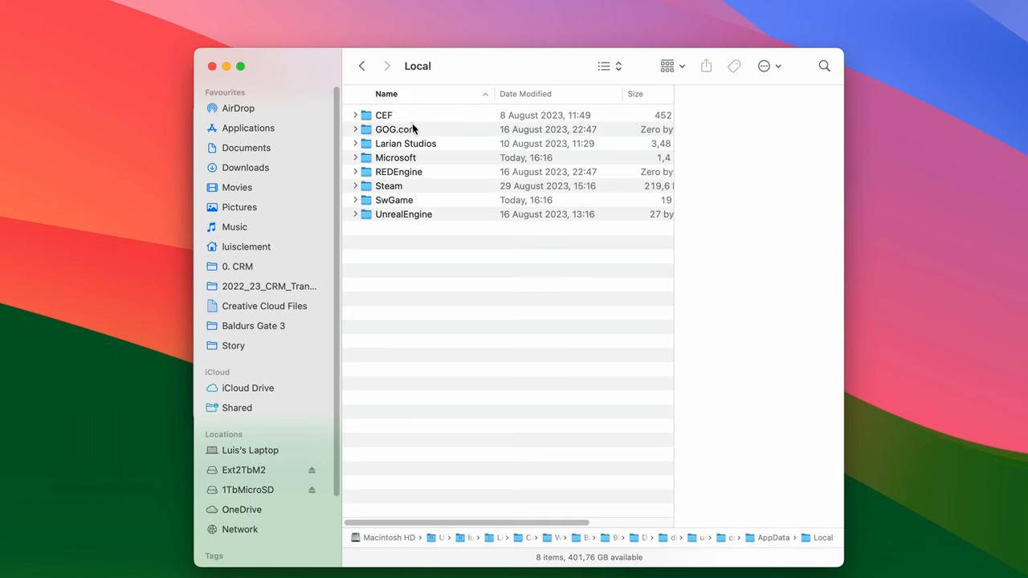
mouse_move(397, 151)
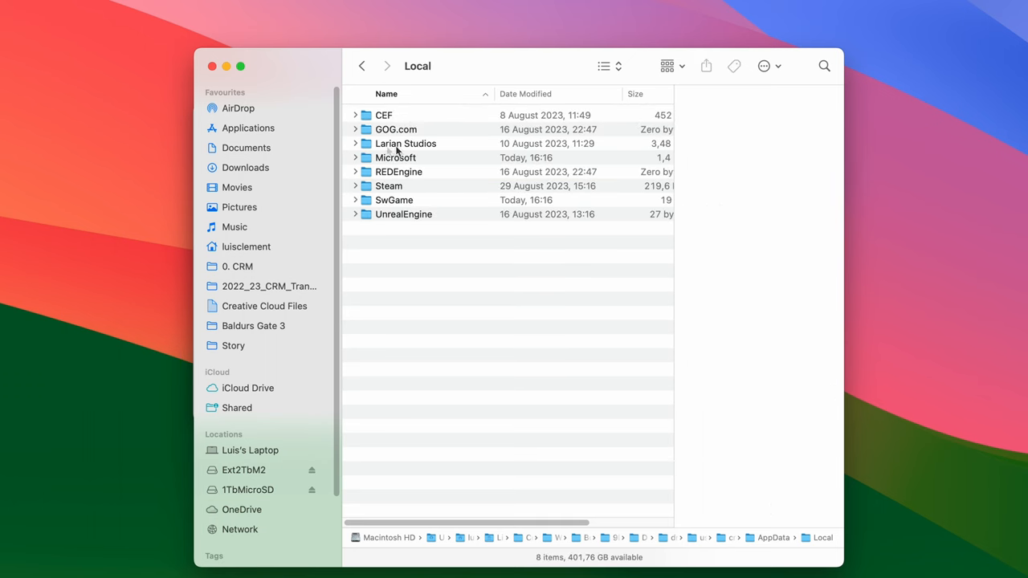
mouse_move(428, 148)
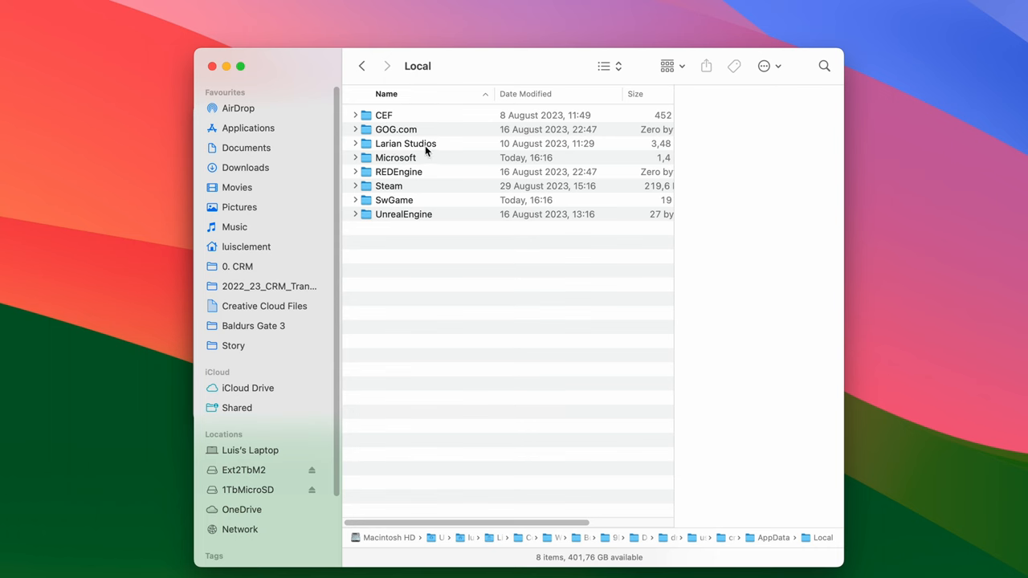
double_click(404, 143)
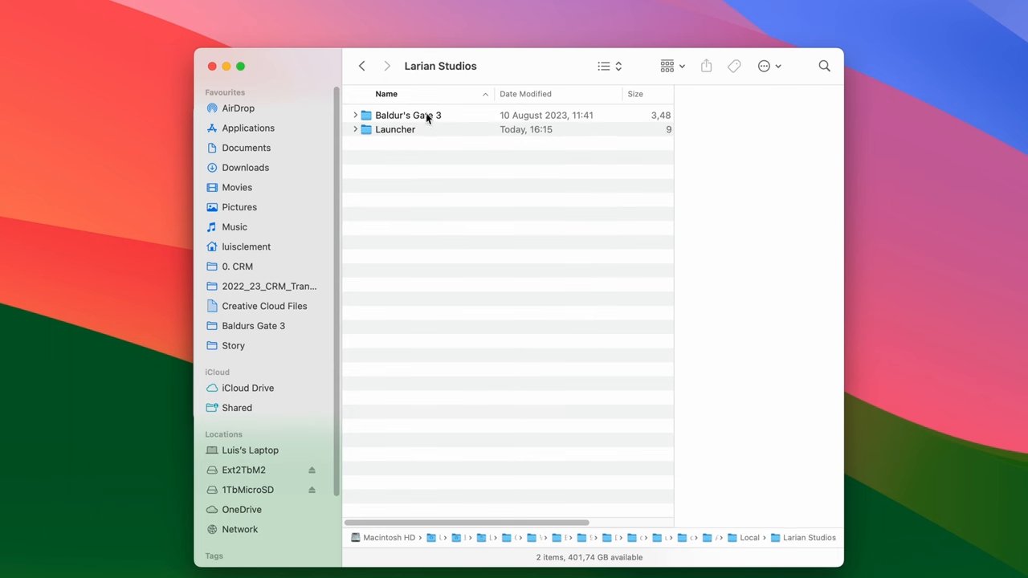
mouse_move(405, 123)
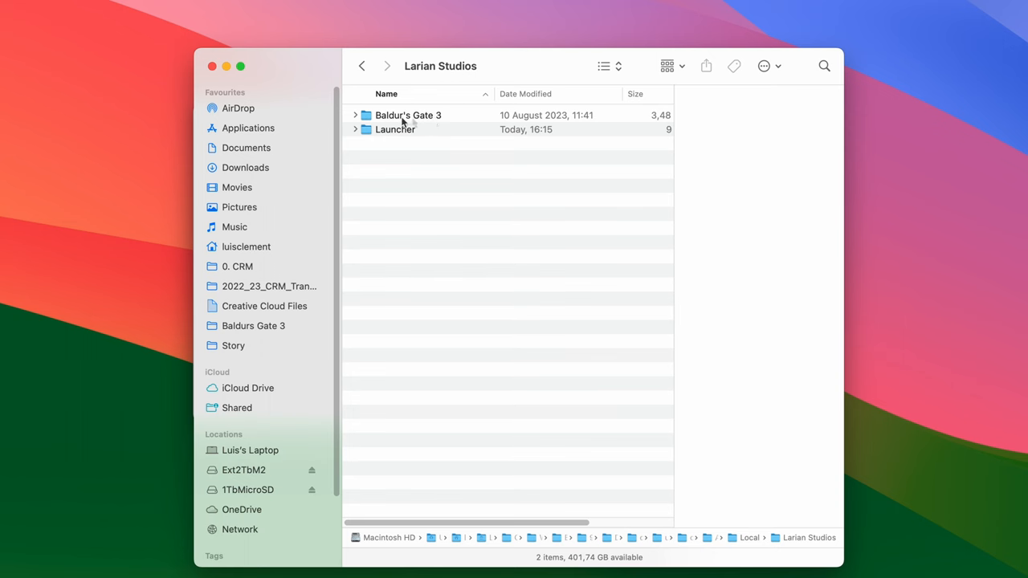
double_click(408, 115)
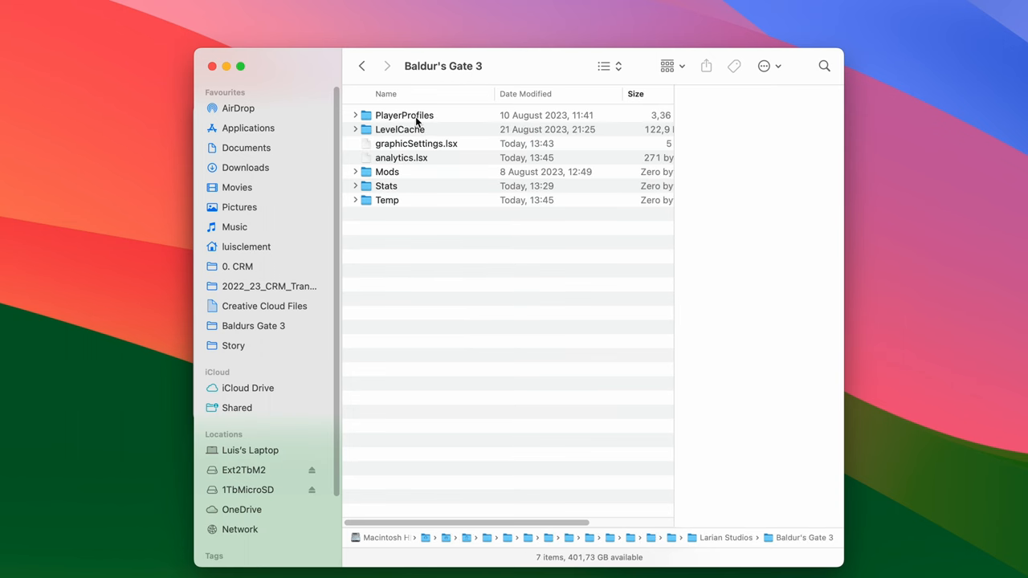
mouse_move(427, 136)
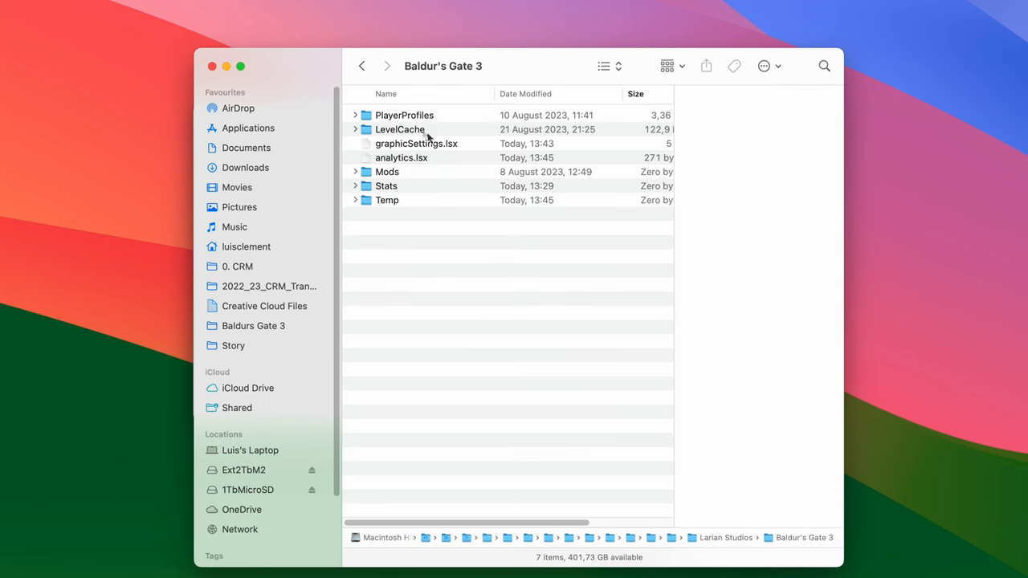
Continue into PlayerProfiles > Public > Savegames > Story and review its 186 save folders.
double_click(405, 115)
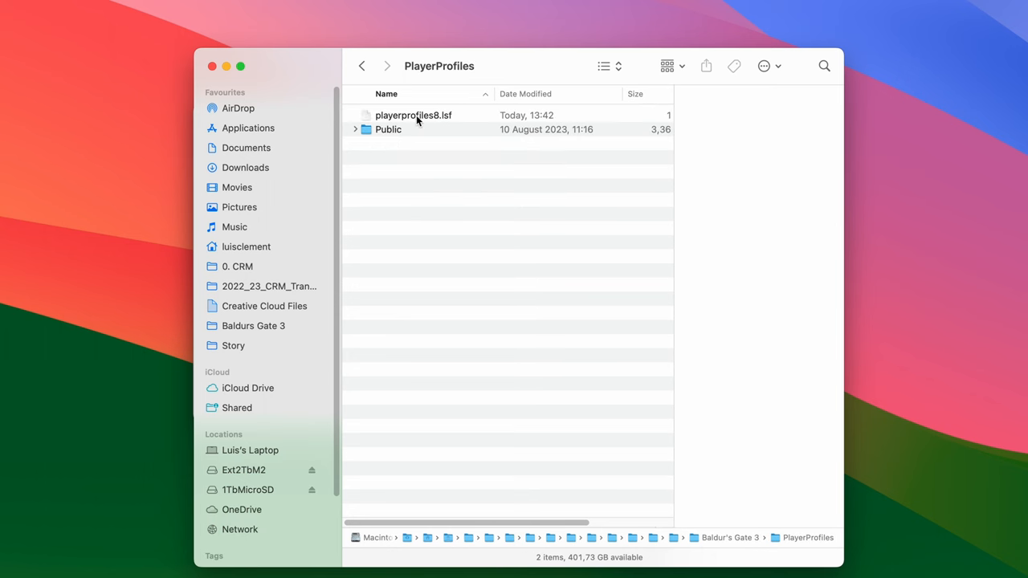
left_click(388, 128)
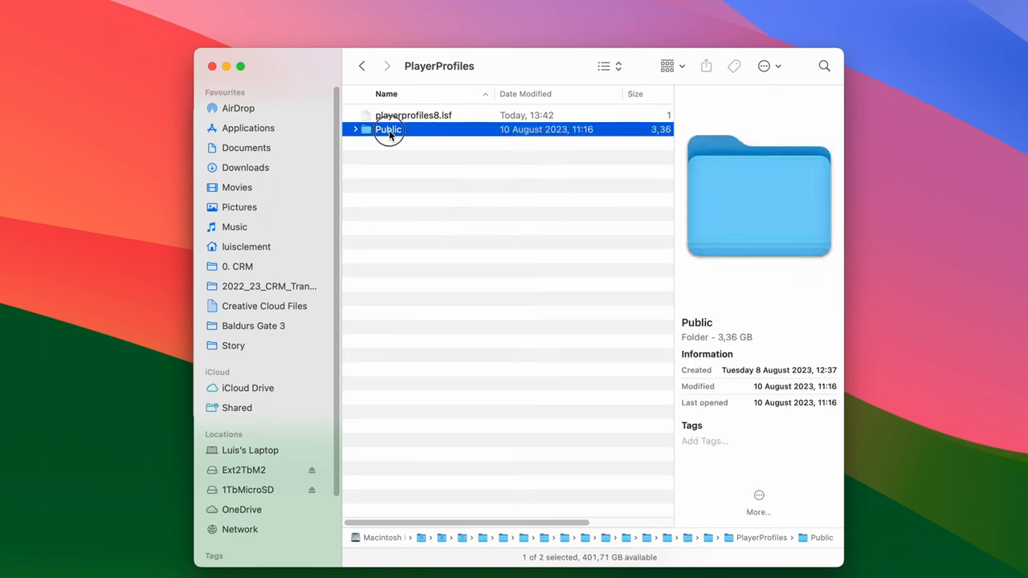
double_click(389, 129)
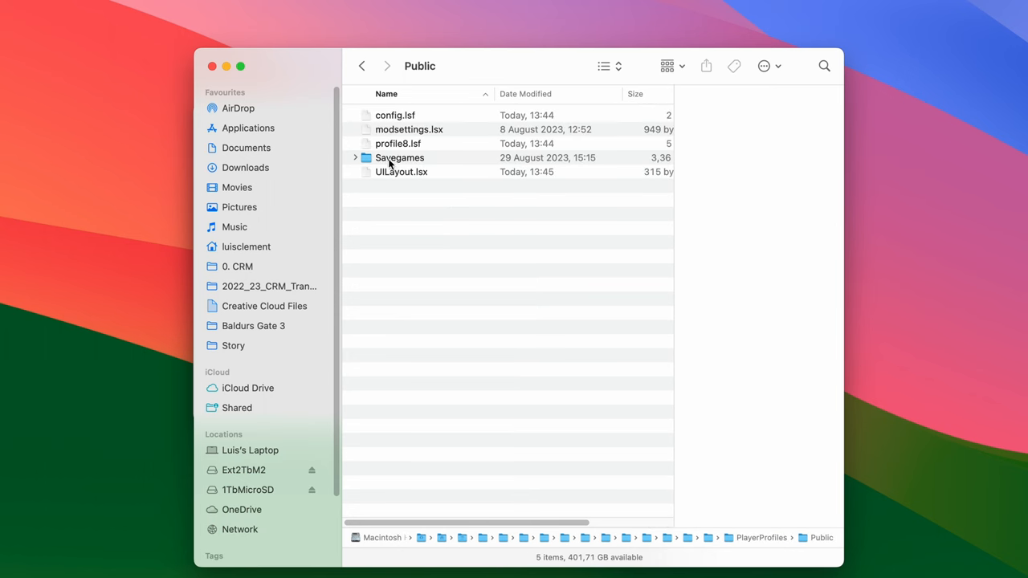
double_click(399, 157)
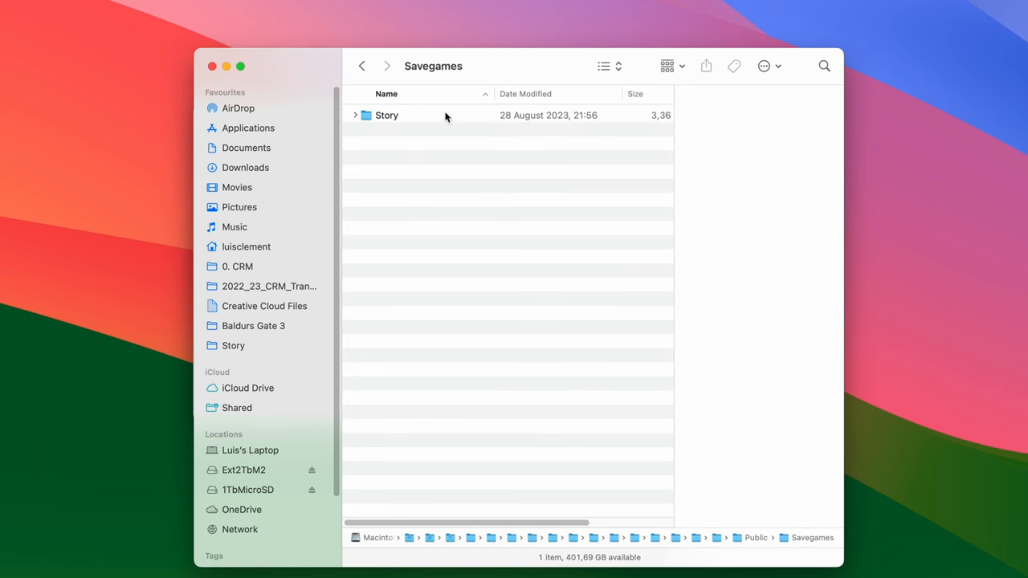
mouse_move(379, 125)
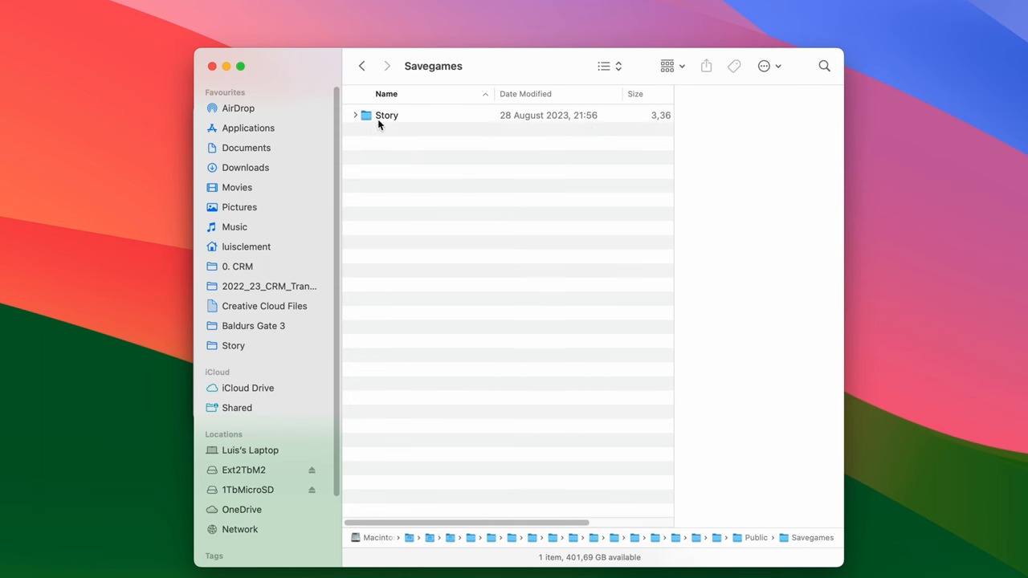
mouse_move(384, 119)
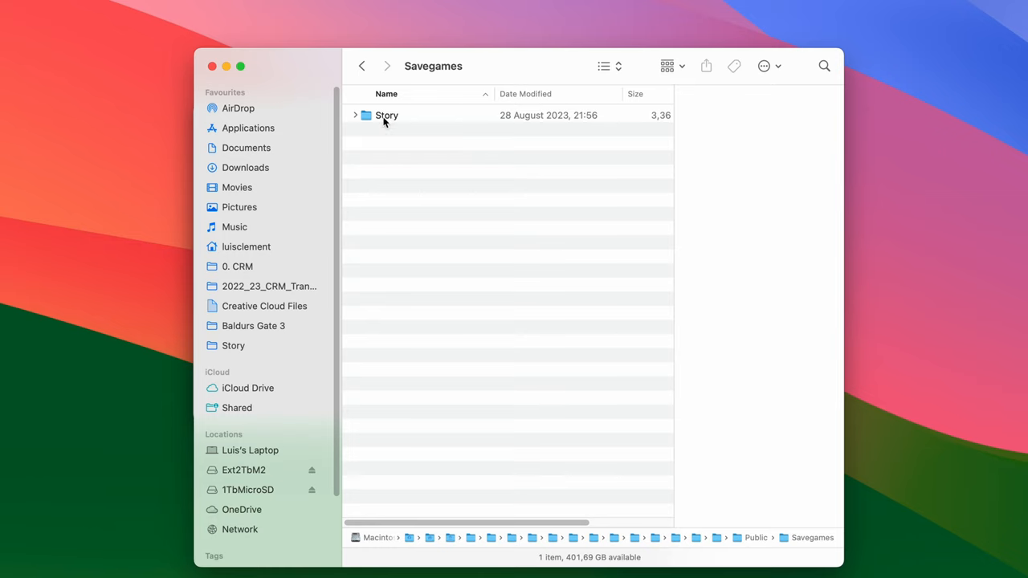
double_click(385, 115)
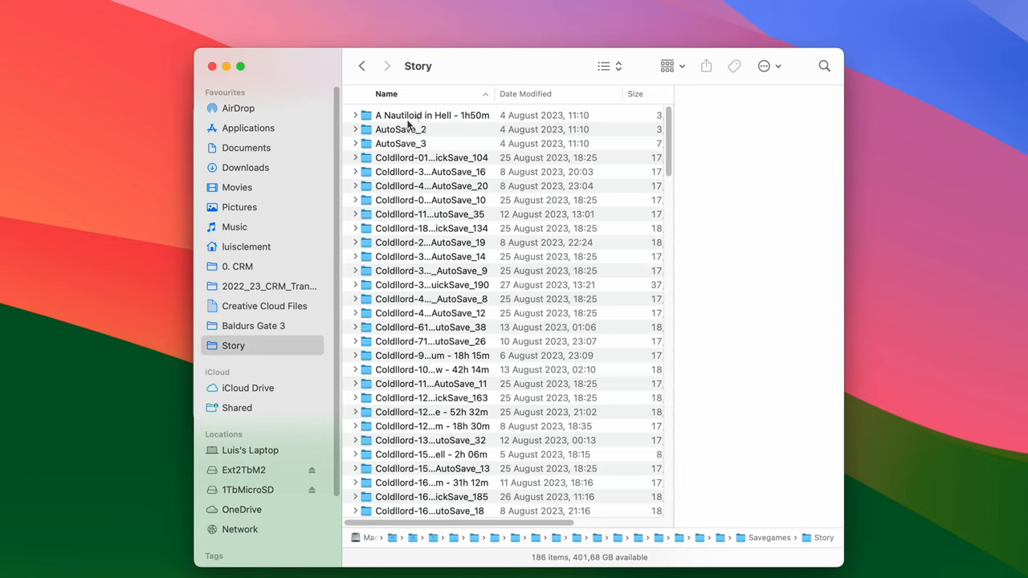
scroll("down", 3)
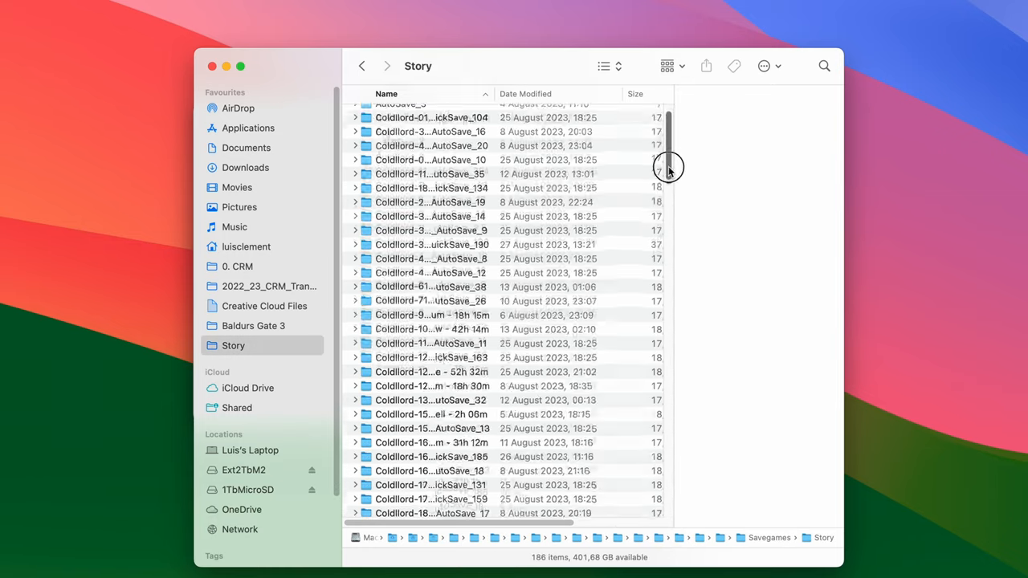
scroll("up", 3)
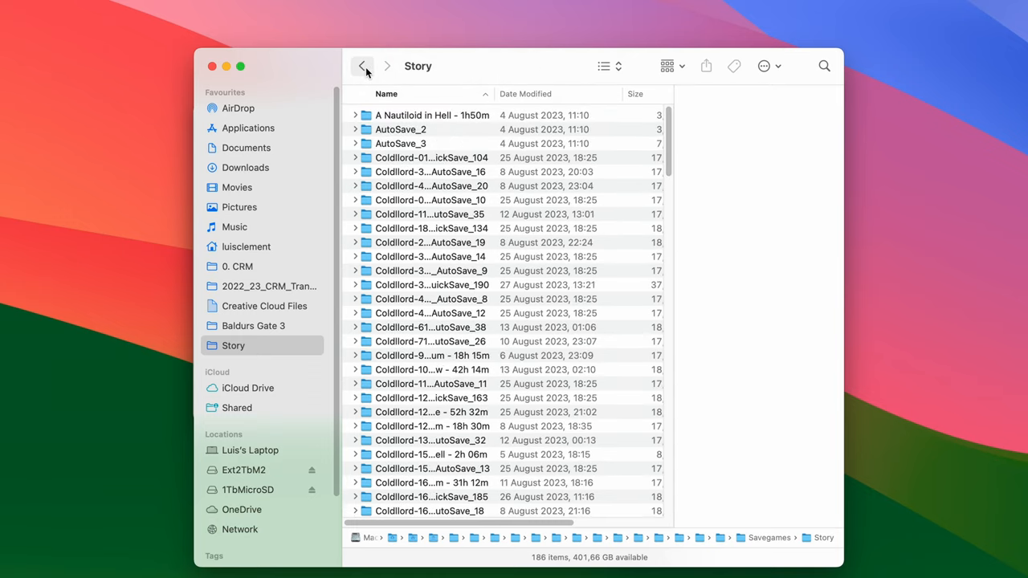
View the Ext2TbM2 drive's Story folder (also 186 items) for comparison, then close it.
left_click(363, 66)
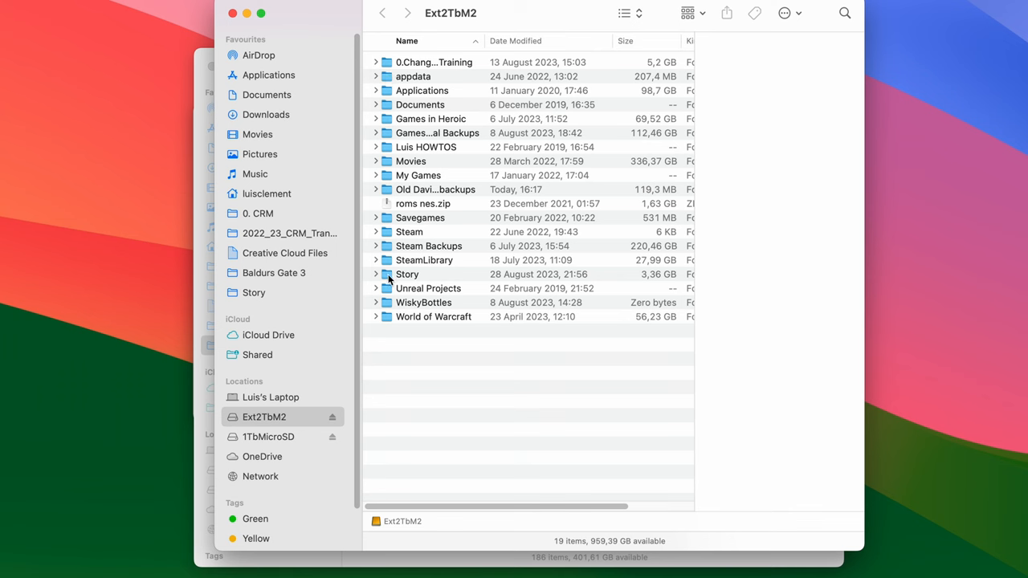
double_click(406, 273)
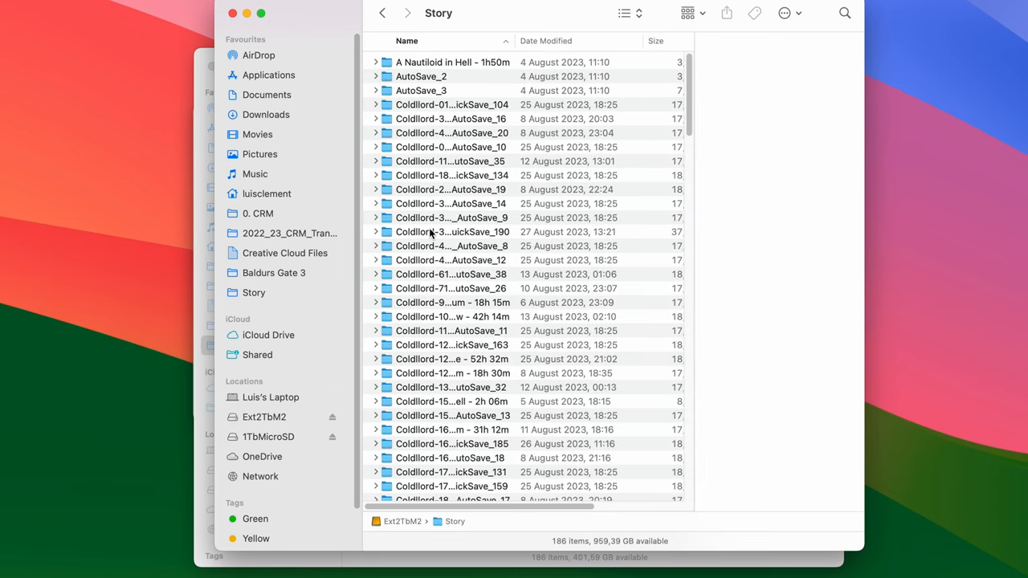
key("cmd+a")
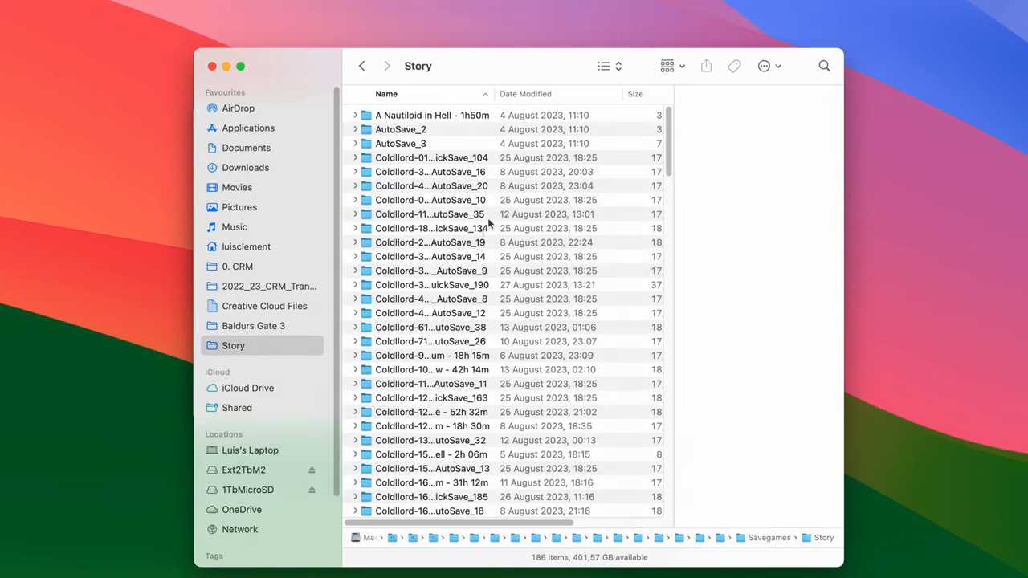
mouse_move(430, 338)
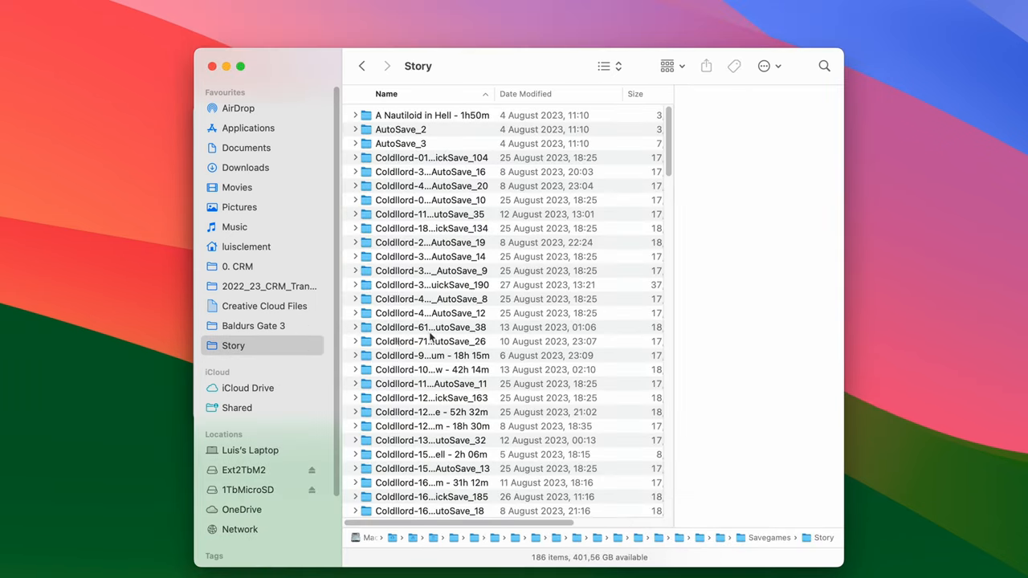
mouse_move(500, 350)
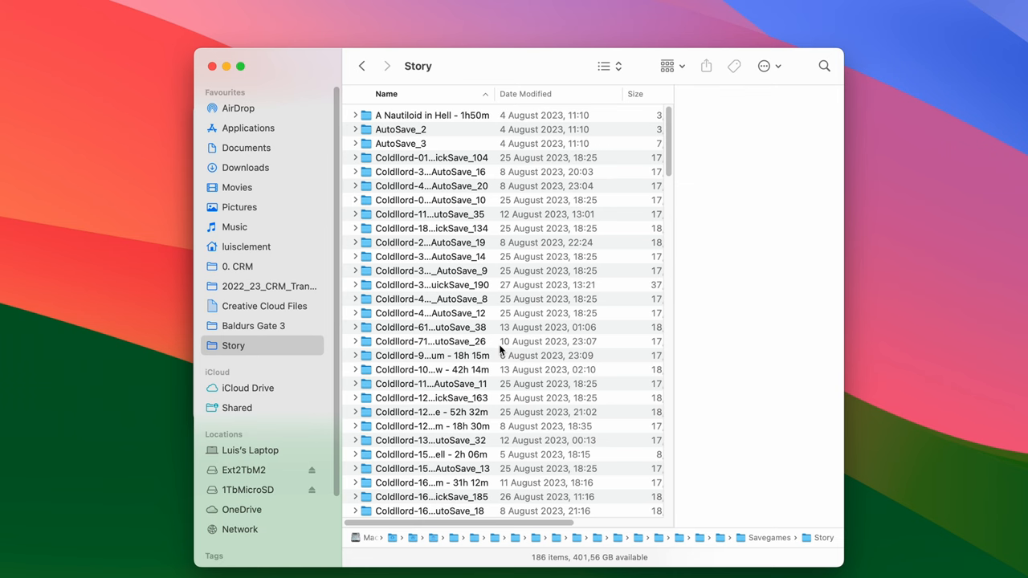
mouse_move(286, 88)
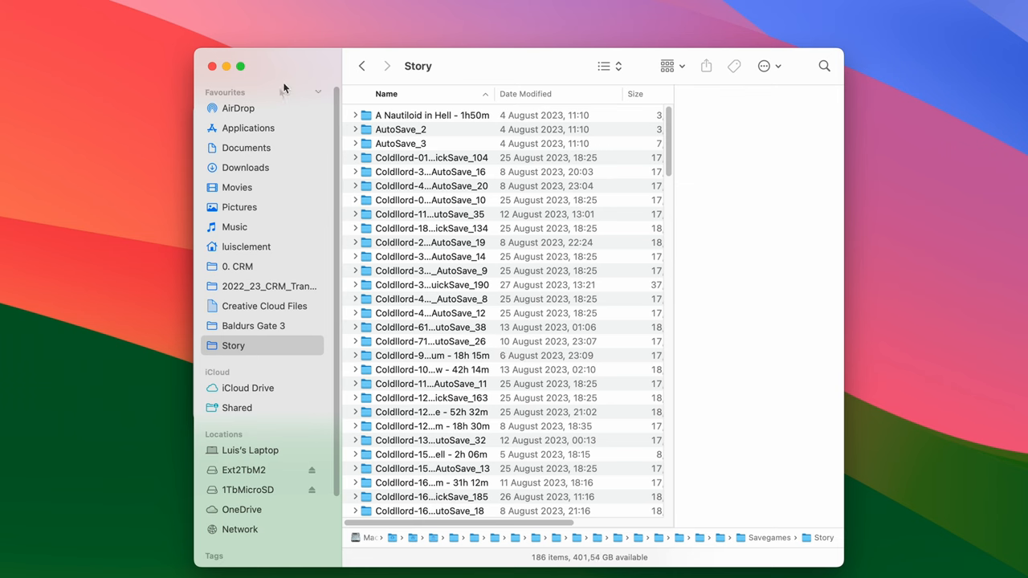
mouse_move(212, 67)
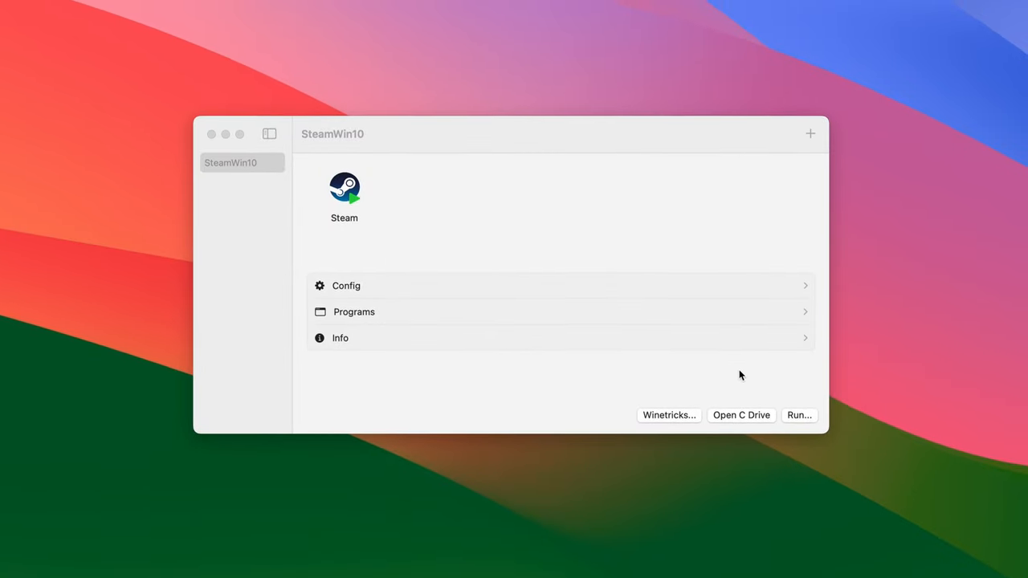
Start Run..., jump to the Baldurs Gate 3 favourite's bin folder and select bg3_dx11.exe.
left_click(741, 414)
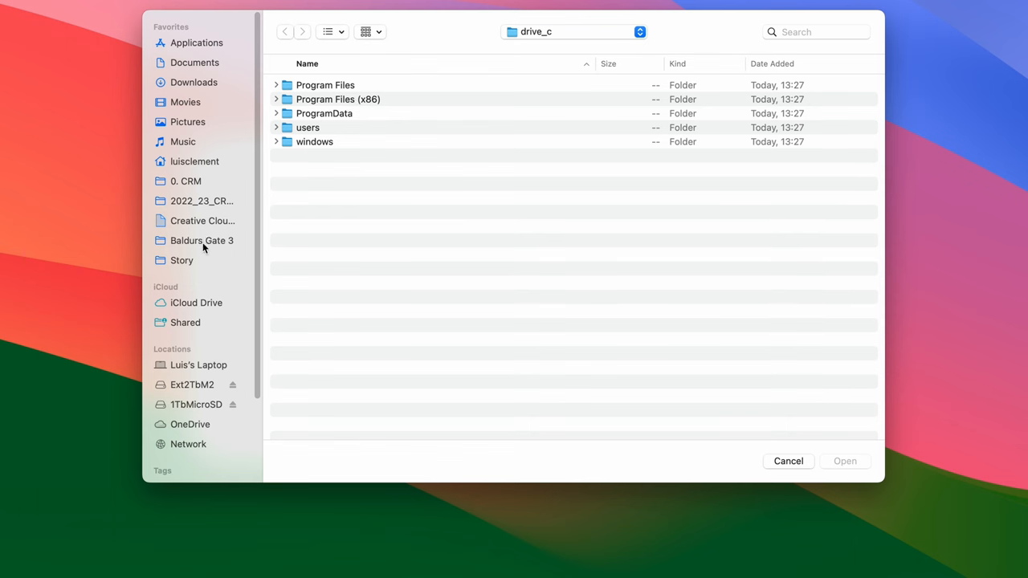
double_click(206, 247)
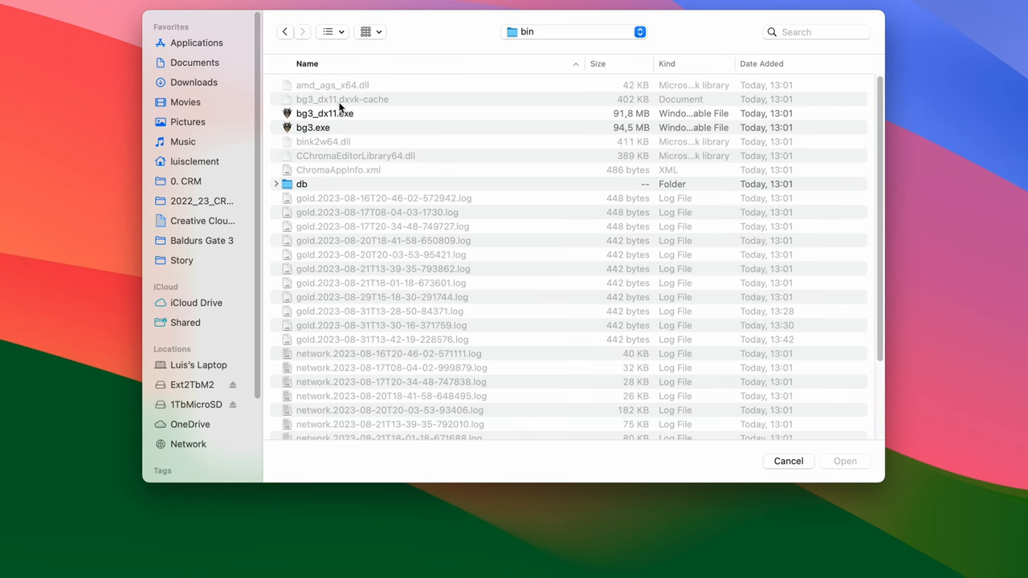
left_click(325, 112)
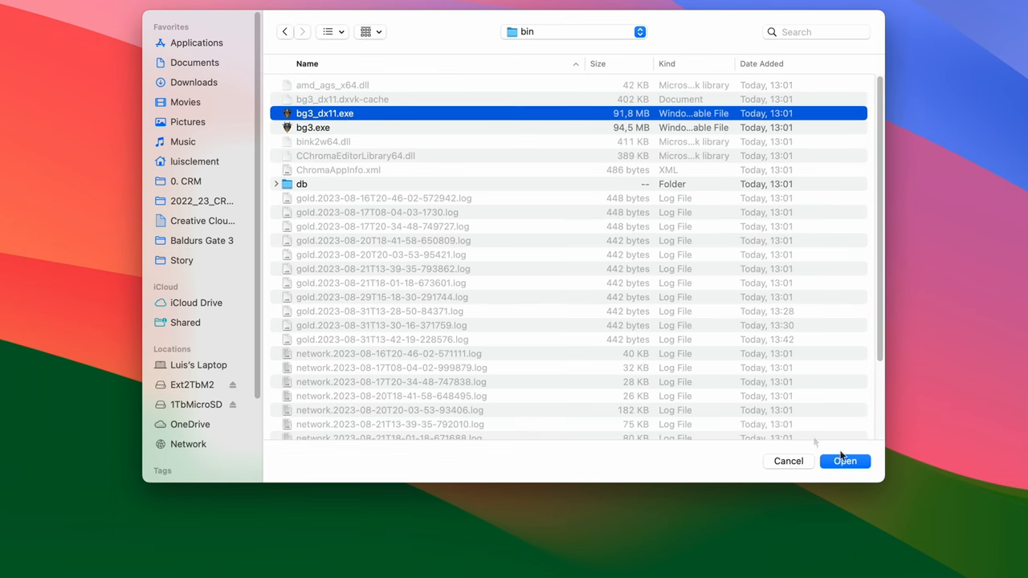
mouse_move(338, 146)
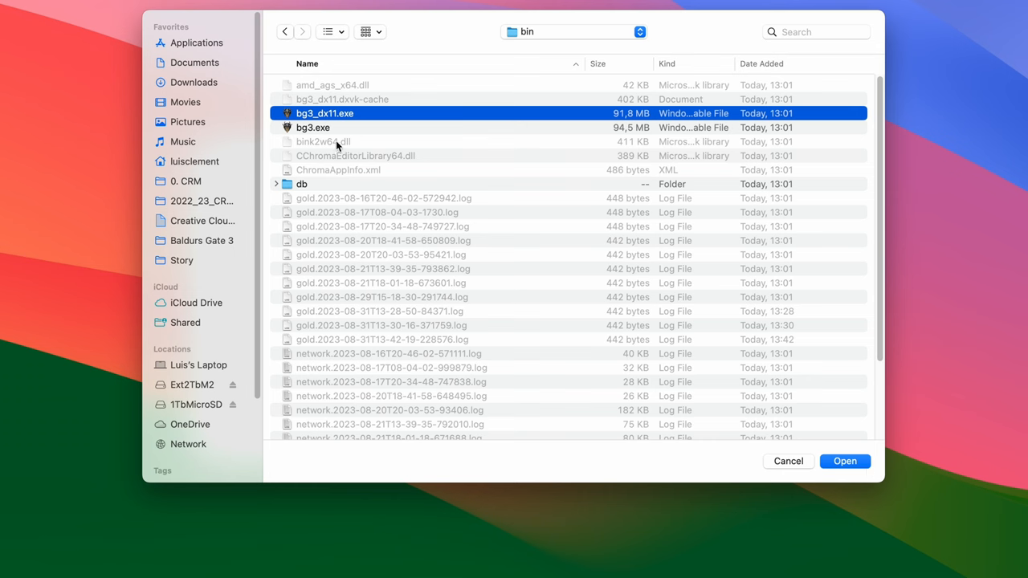
mouse_move(556, 156)
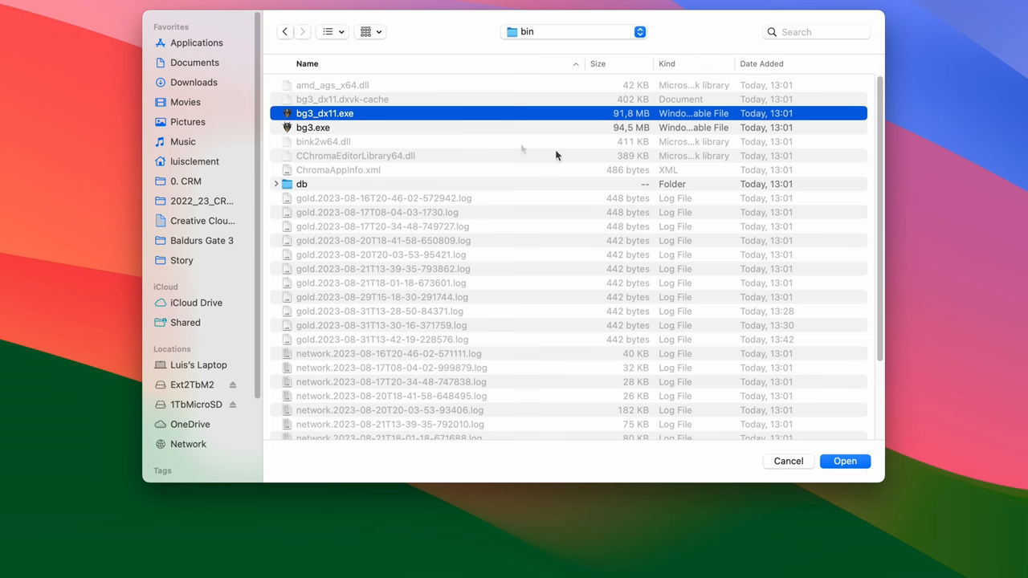
mouse_move(610, 154)
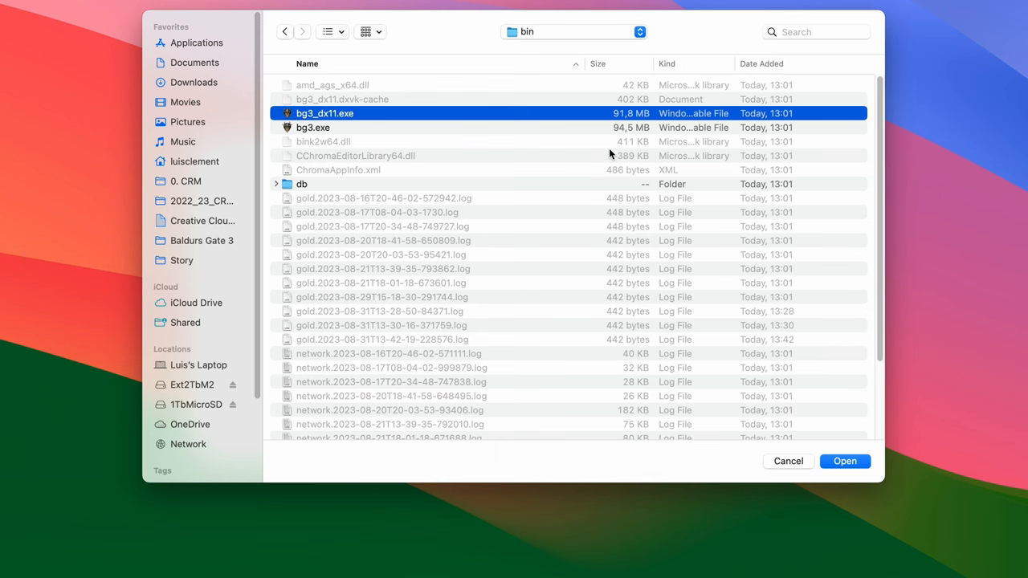
mouse_move(385, 198)
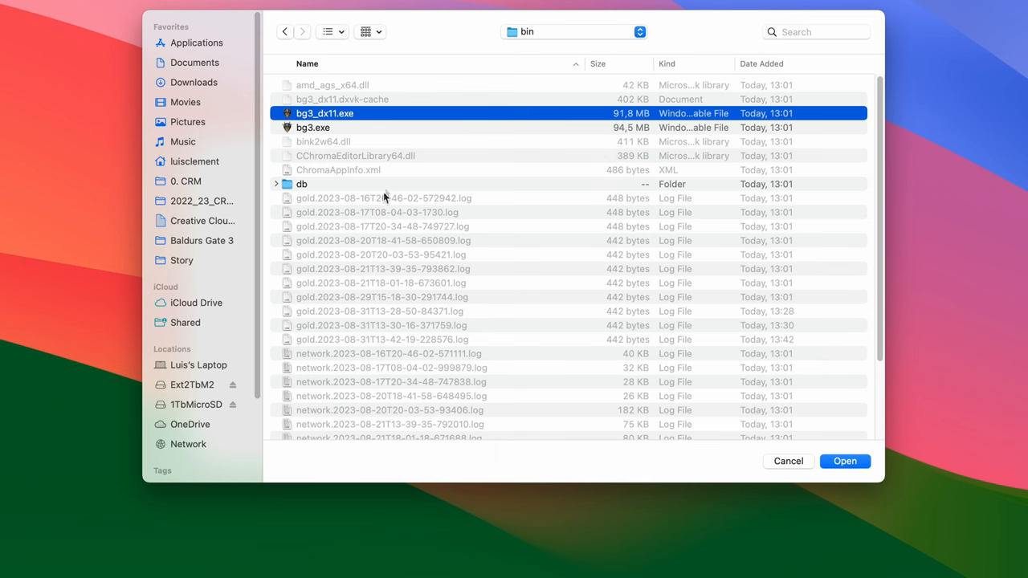
Jump to the Story save folder via the Favourites sidebar, showing AutoSave and QuickSave folders.
left_click(182, 261)
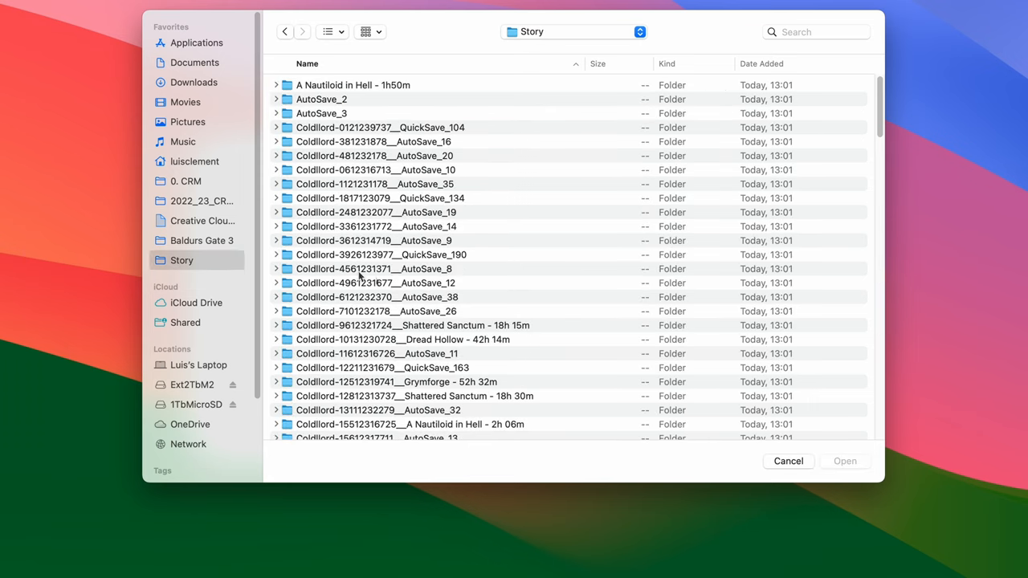
mouse_move(488, 276)
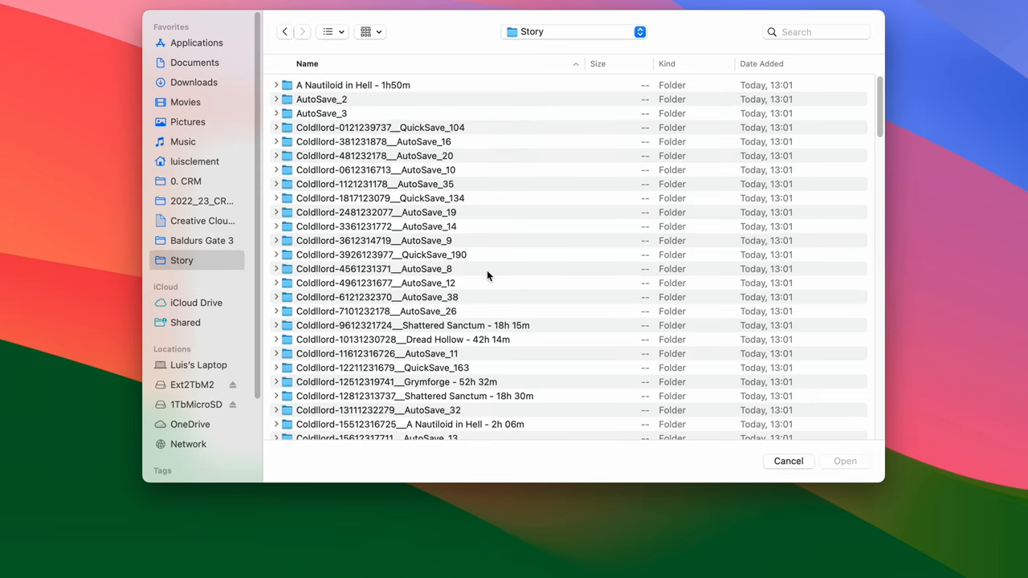
mouse_move(357, 268)
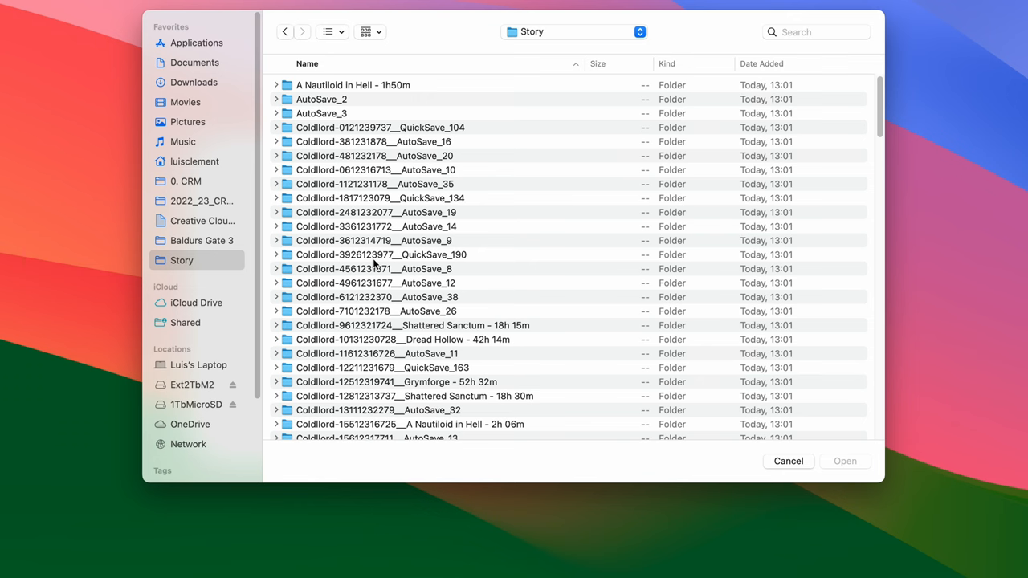
mouse_move(501, 258)
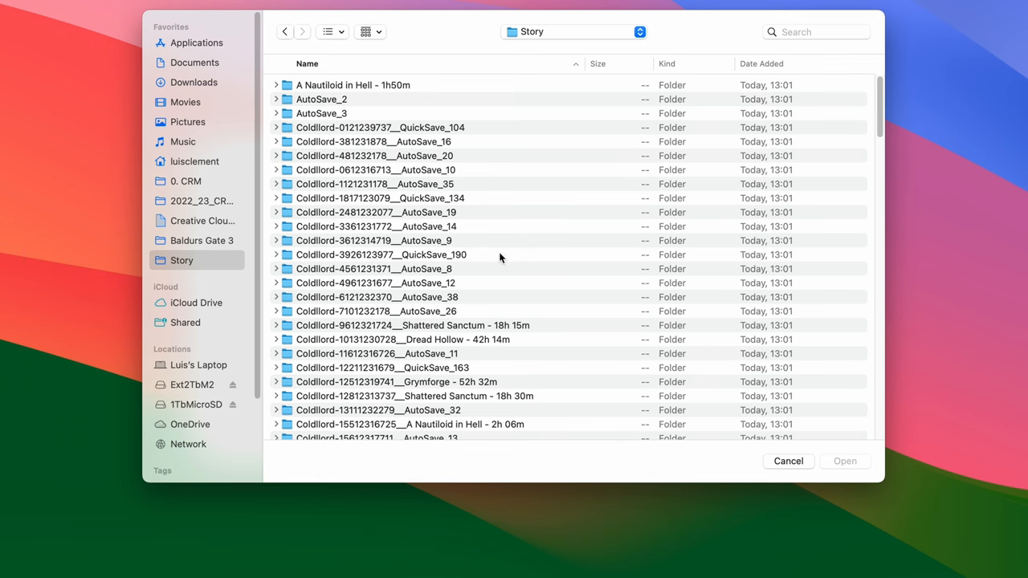
mouse_move(517, 260)
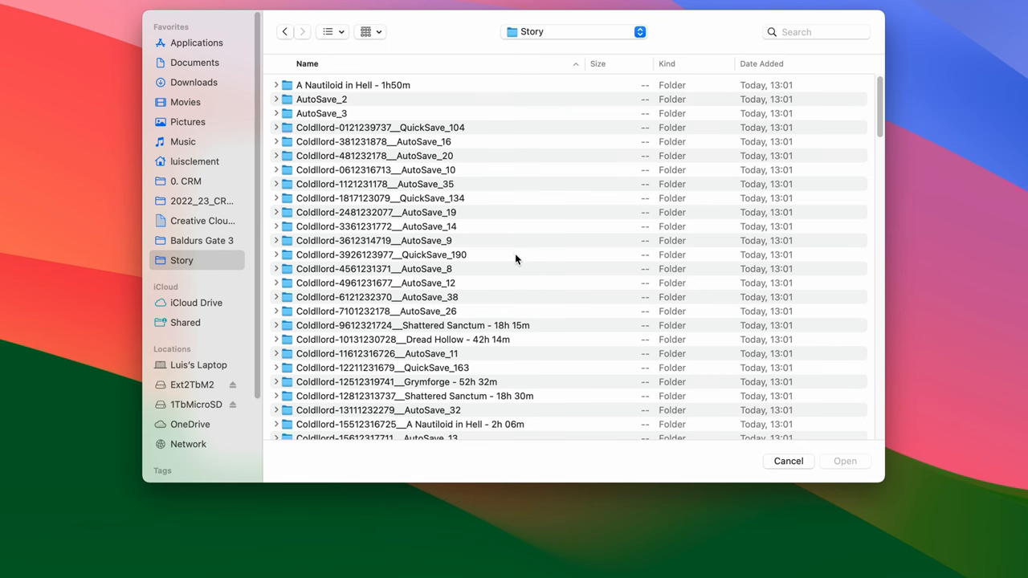
mouse_move(696, 302)
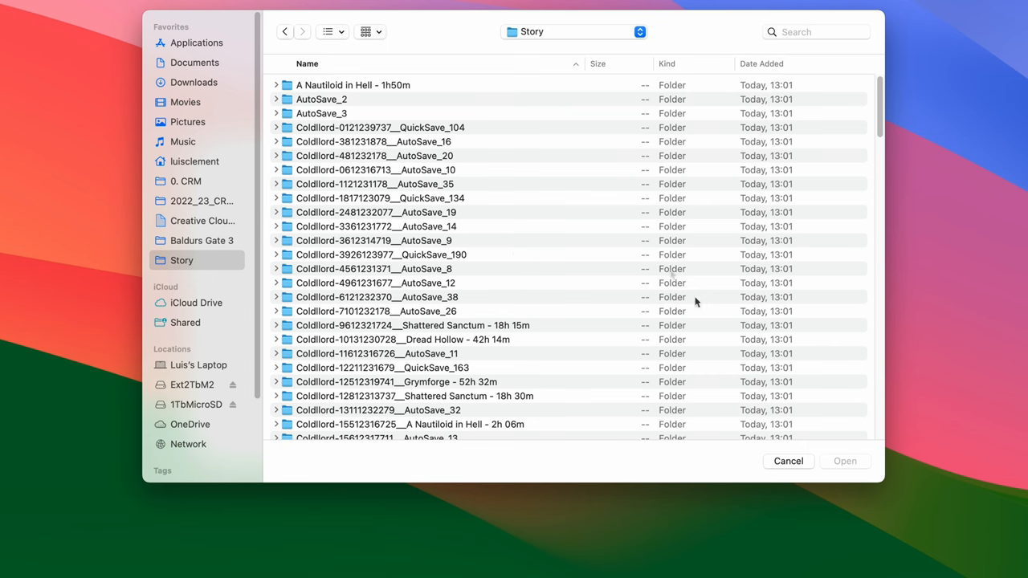